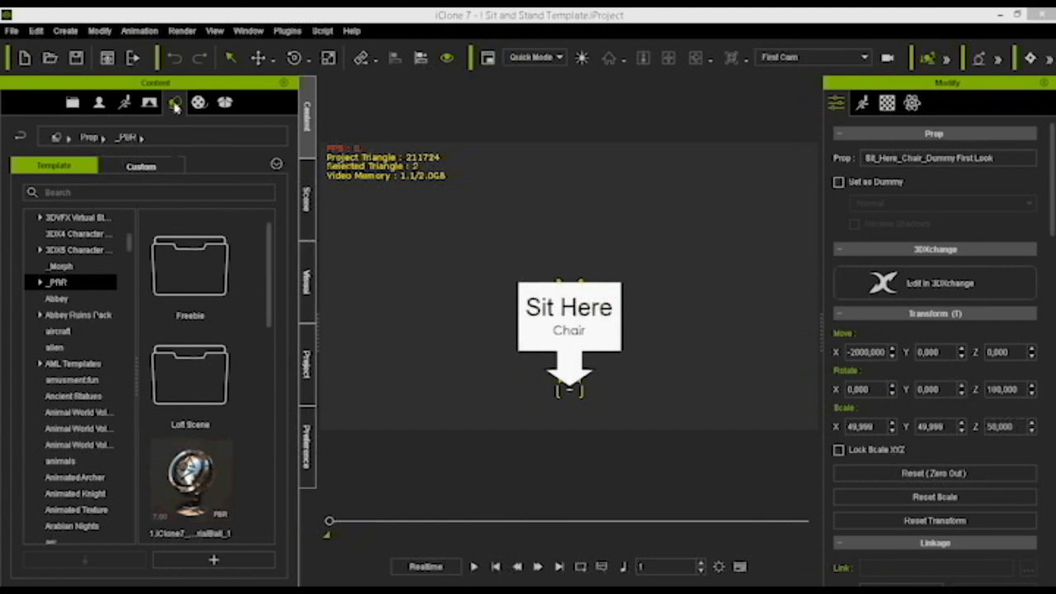
Show the Operate_Dummy AML templates, scrolling to the Grab It and Sit Here dummies
click(73, 363)
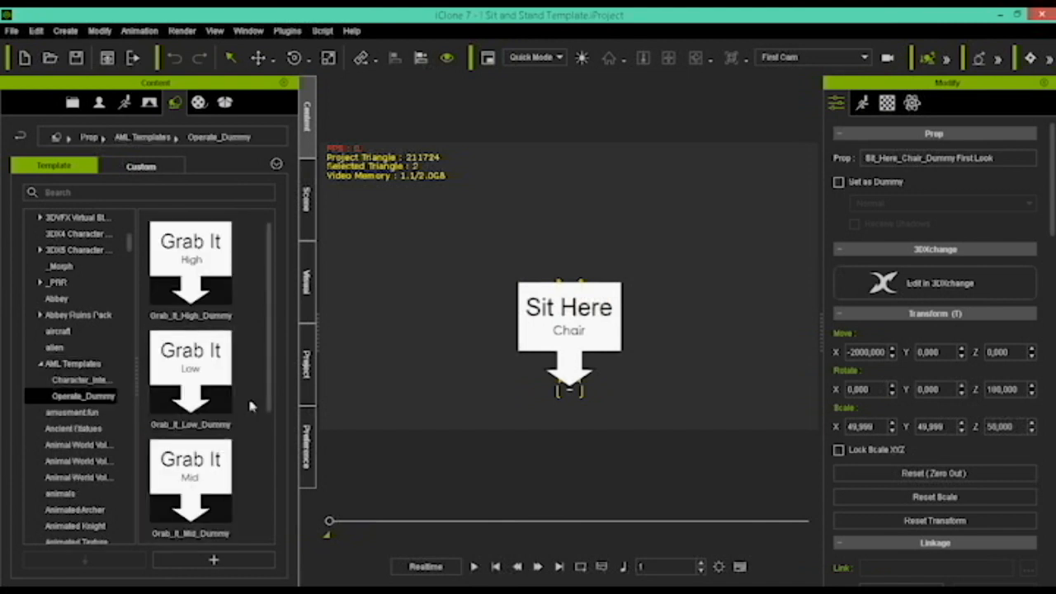
scroll(down, 3)
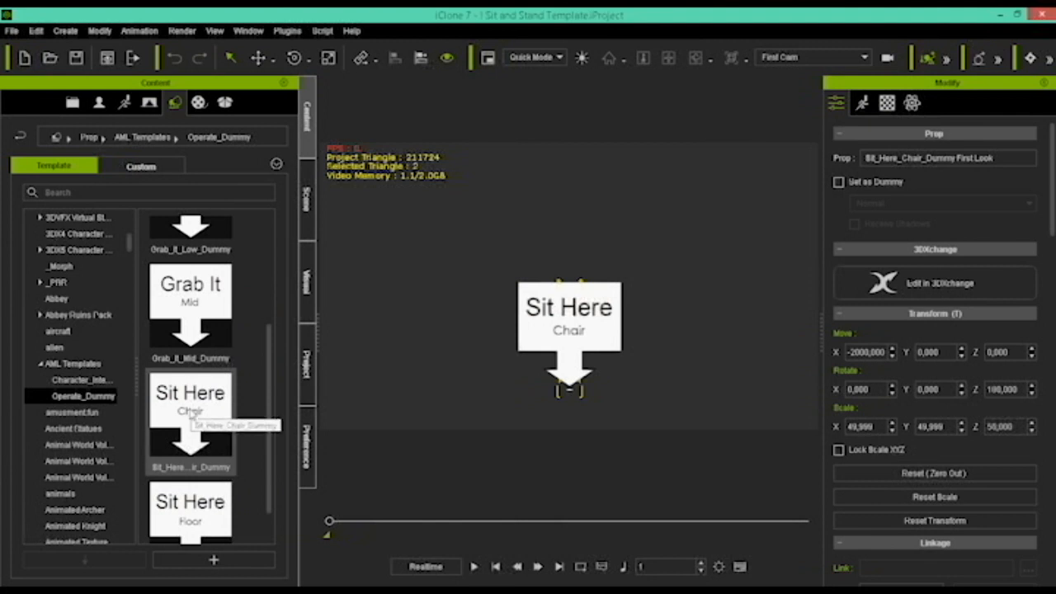
mouse_move(357, 376)
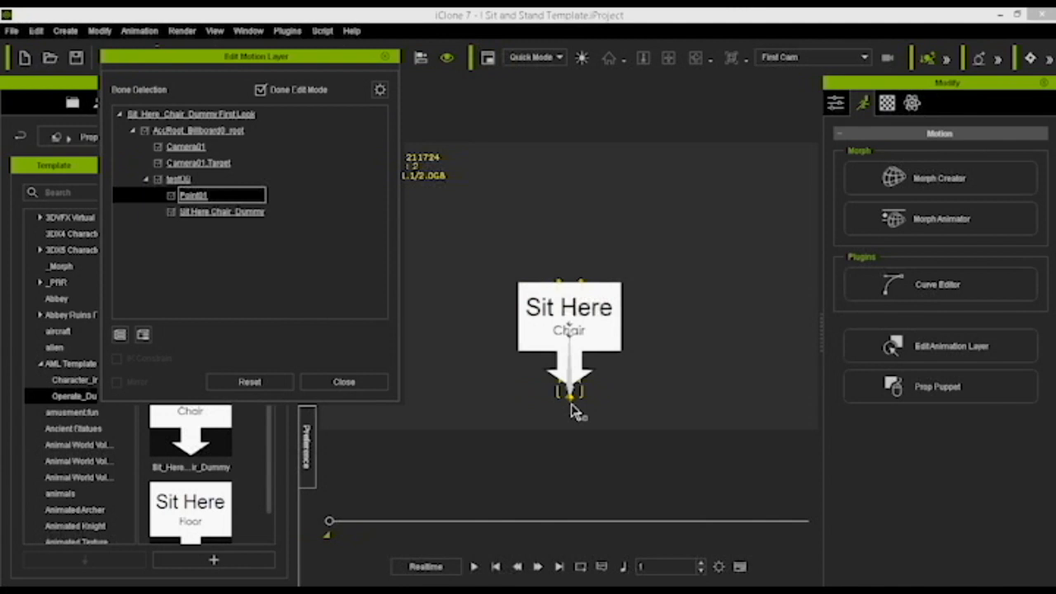
mouse_move(581, 416)
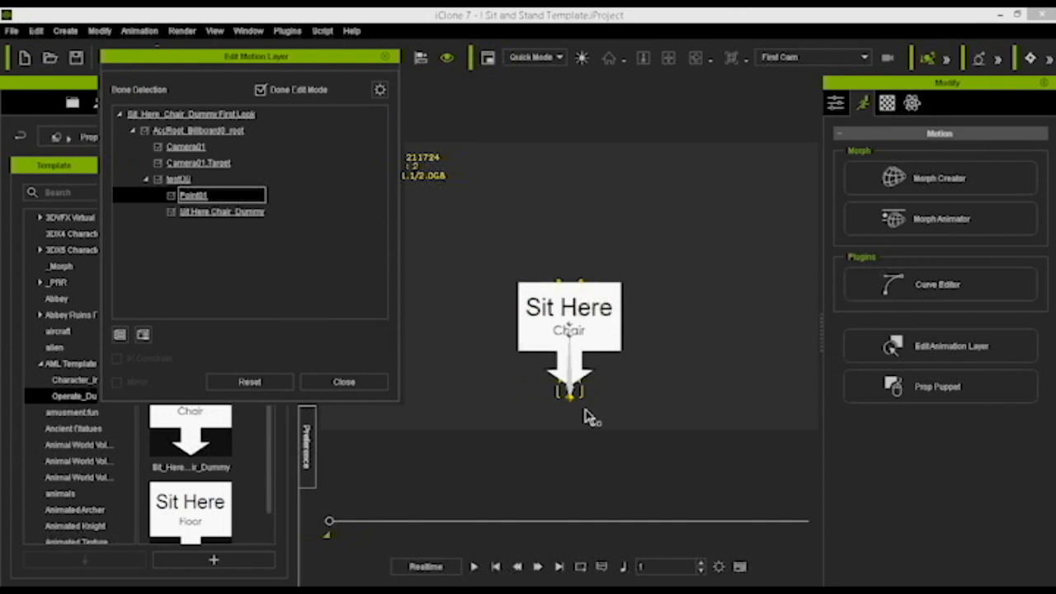
mouse_move(586, 415)
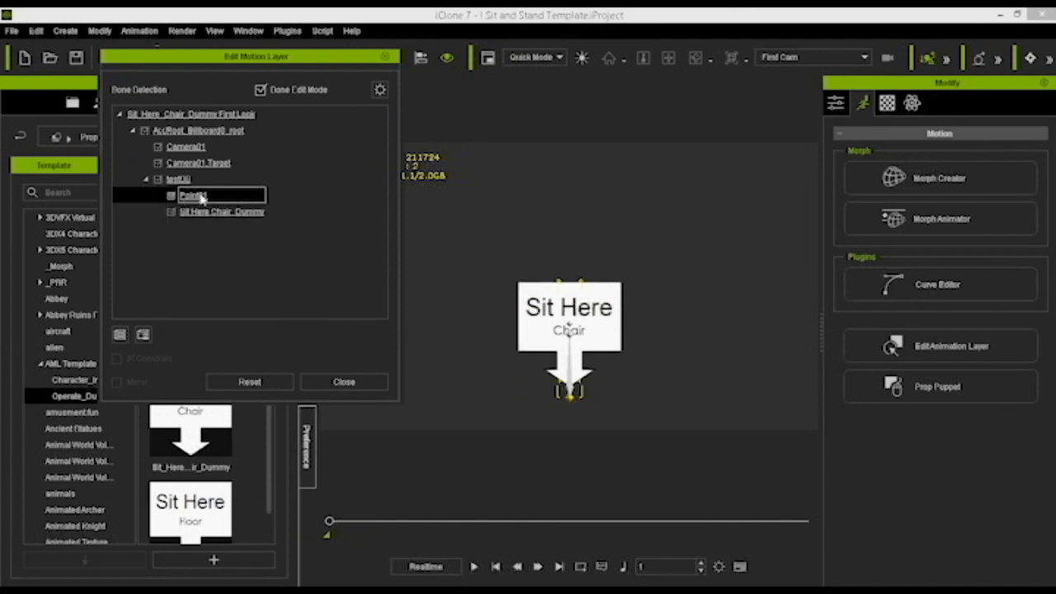
mouse_move(577, 404)
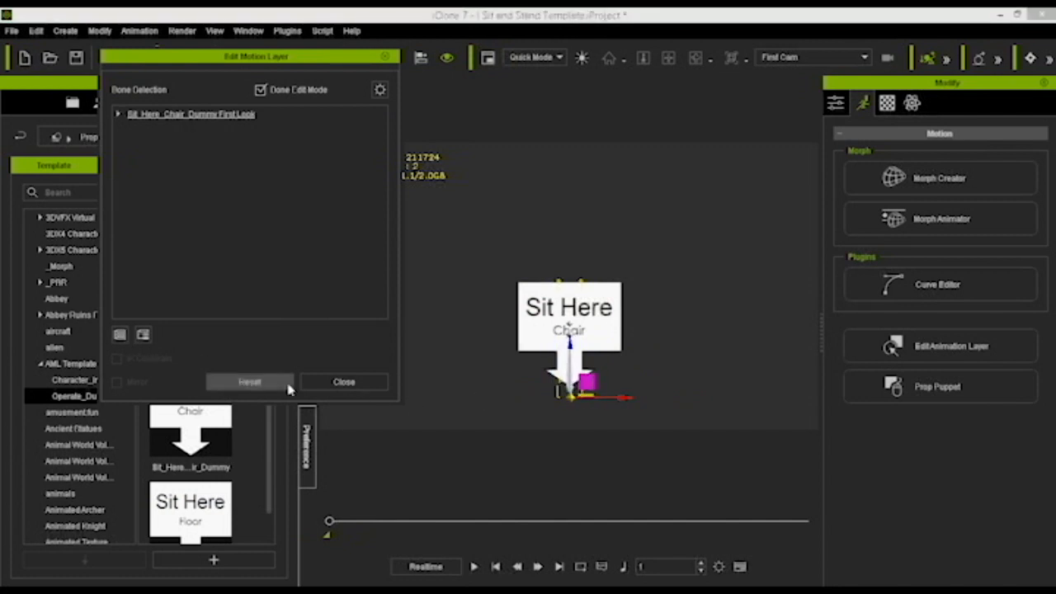
Close the bone hierarchy editor after inspecting the chair dummy's Point01 helper
click(343, 381)
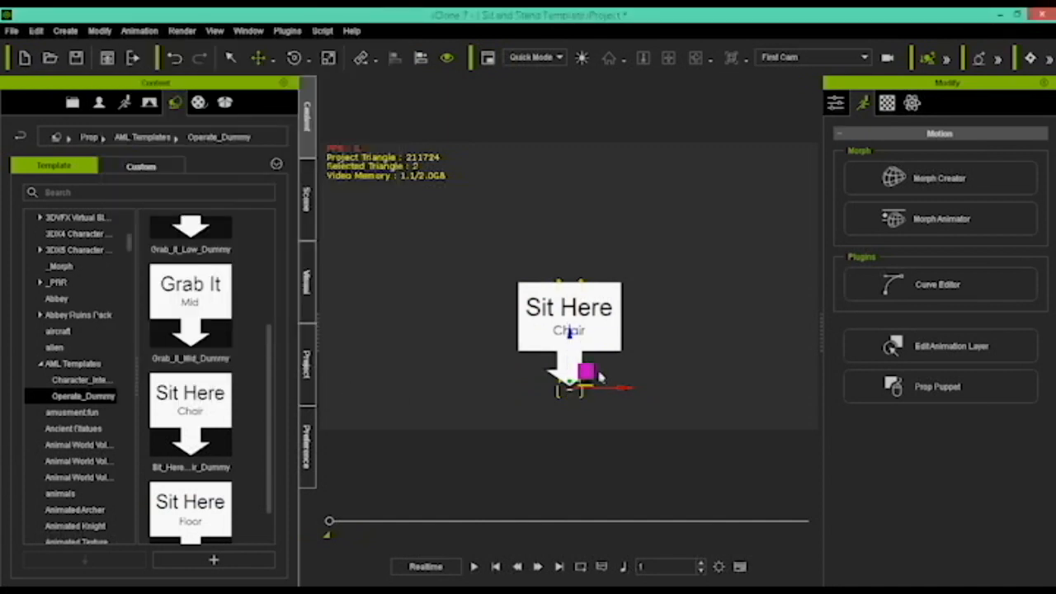
mouse_move(681, 338)
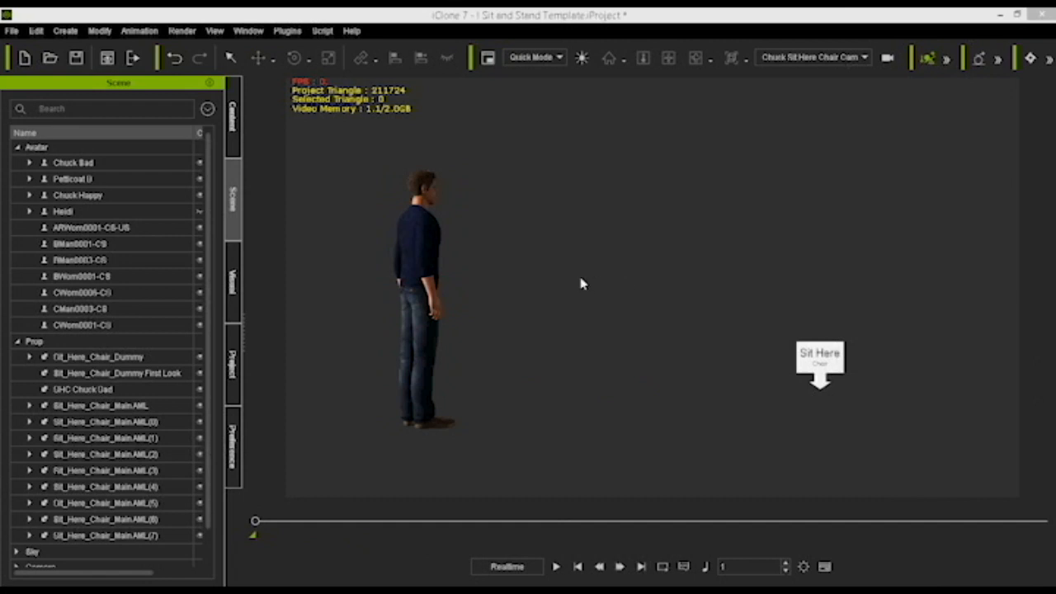
mouse_move(792, 363)
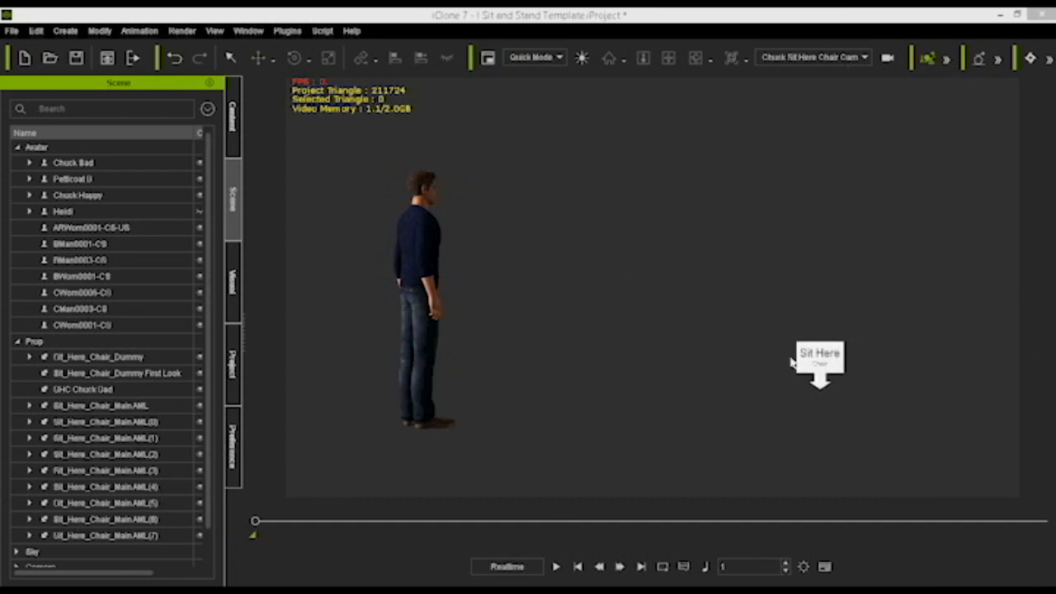
mouse_move(820, 367)
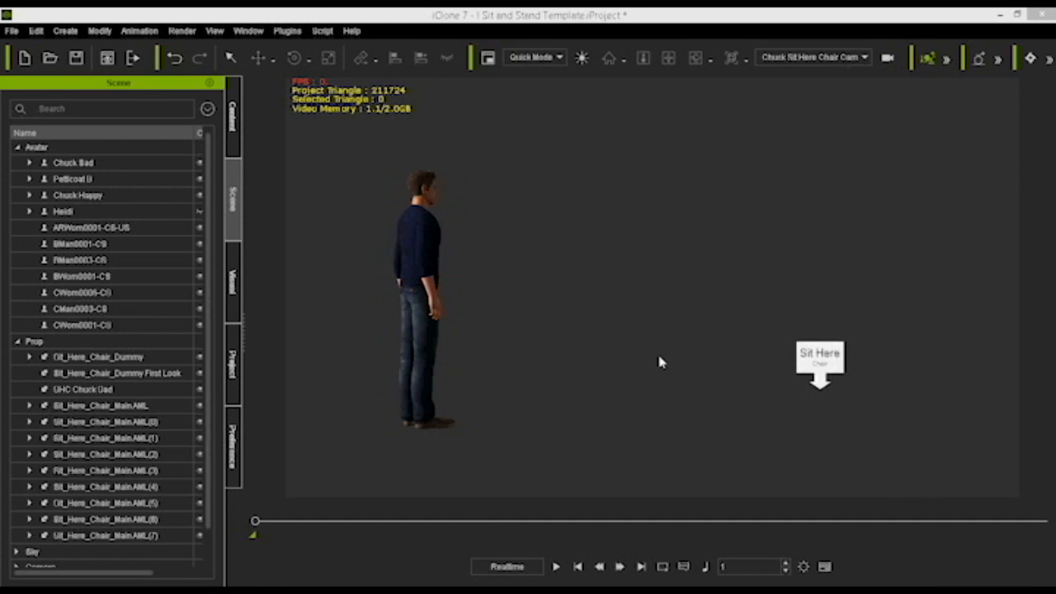
mouse_move(576, 367)
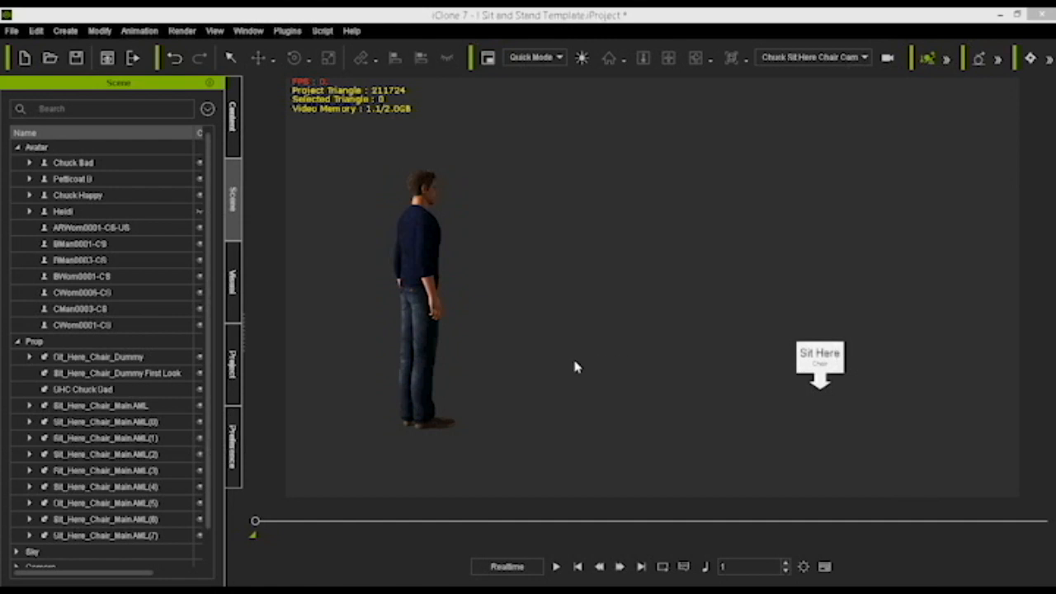
mouse_move(439, 251)
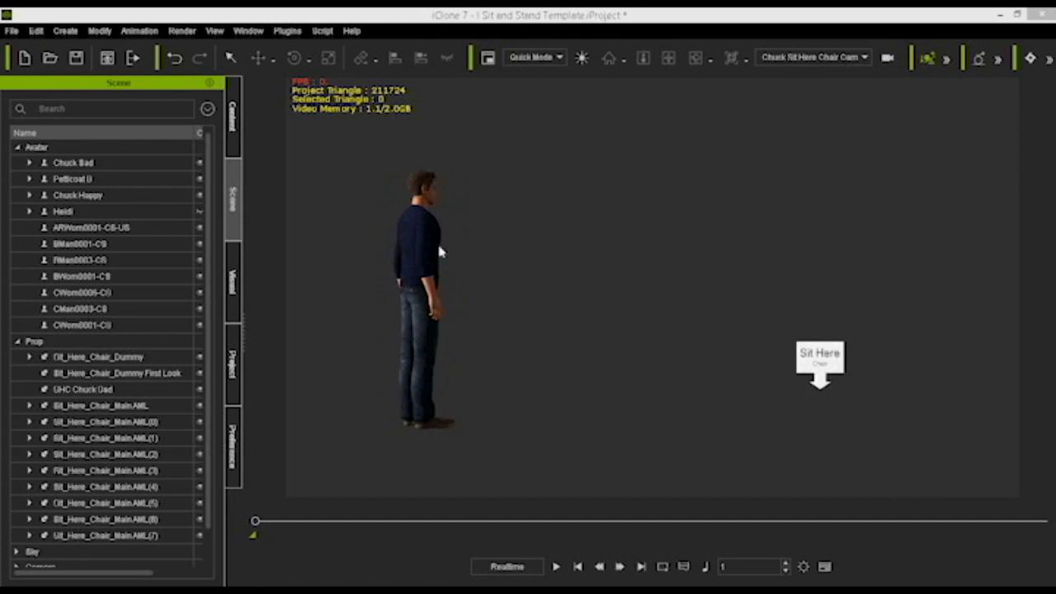
Have Chuck Bad operate Sit_Down on the chair dummy and play it back
click(73, 163)
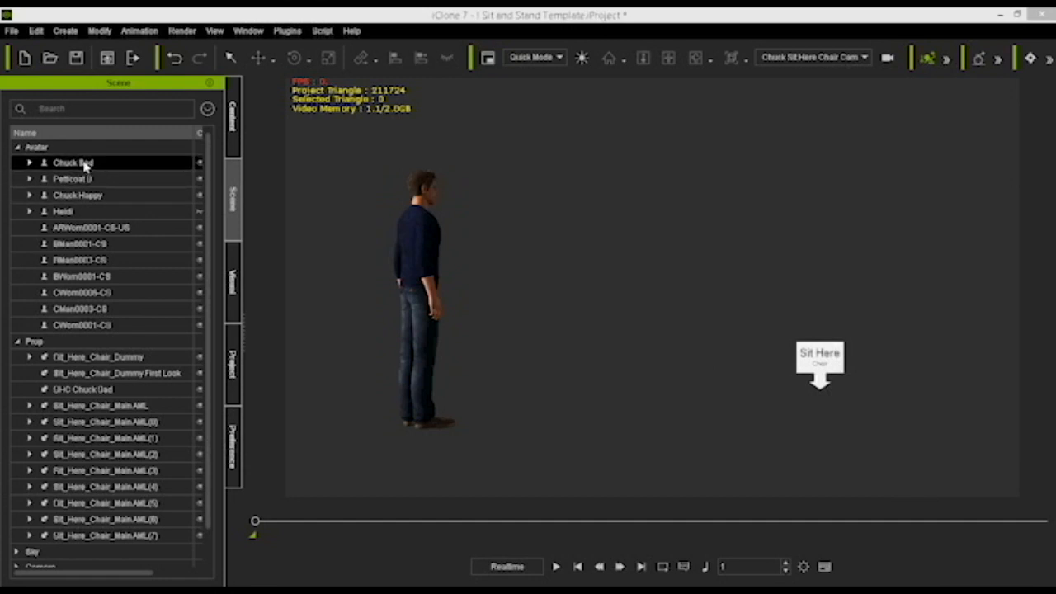
click(82, 389)
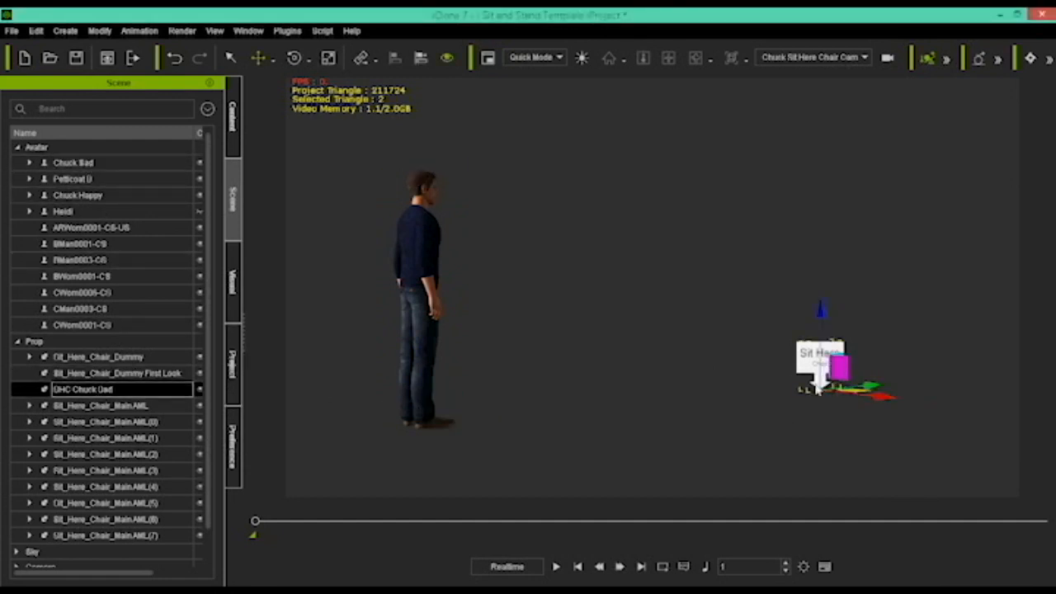
right_click(817, 367)
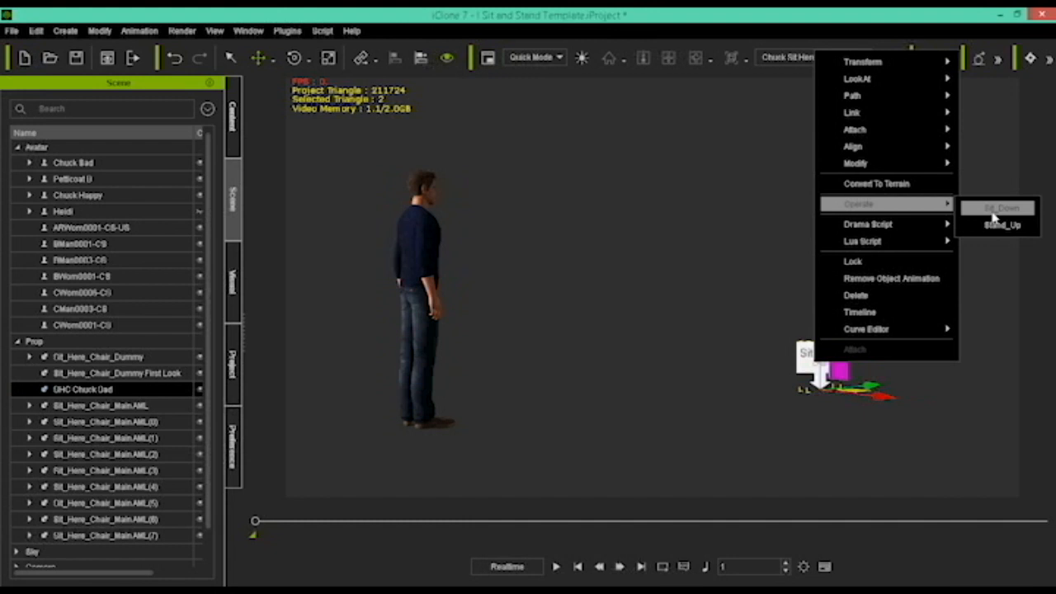
mouse_move(660, 373)
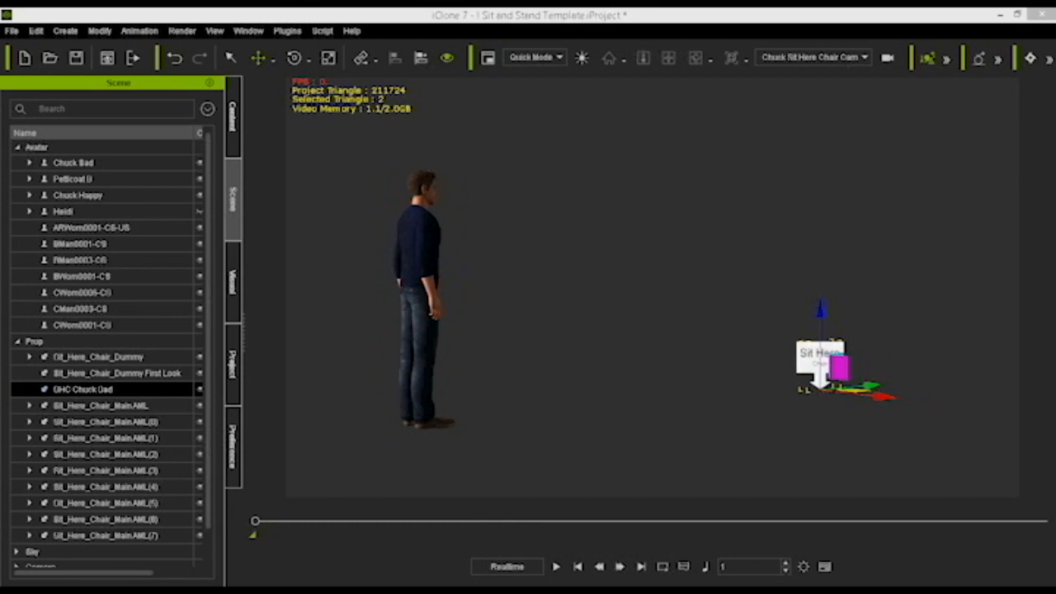
click(556, 566)
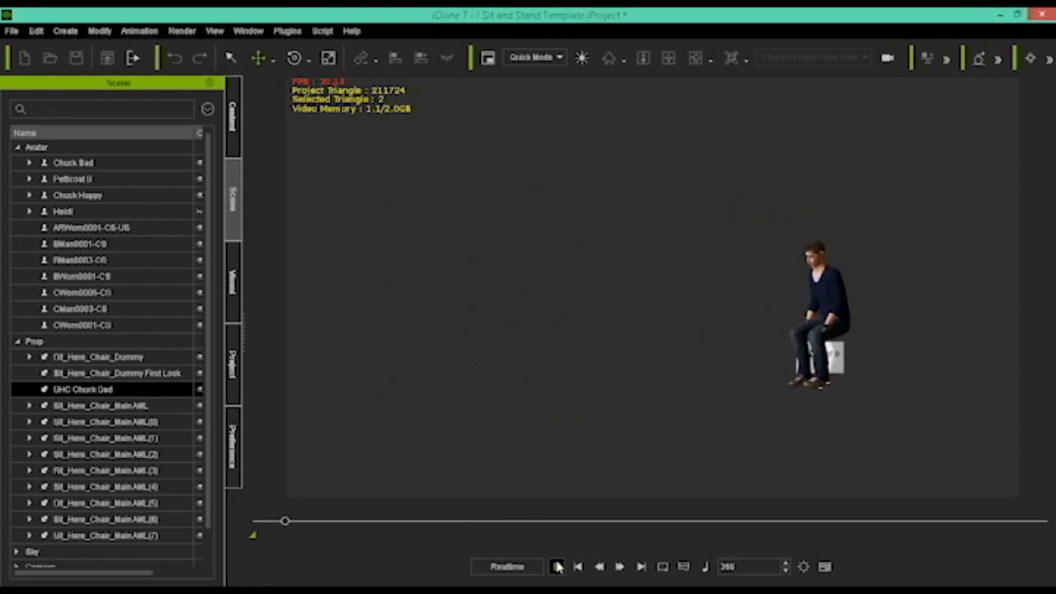
Stop playback and view the seated actor through Chuck Pain Cam
click(556, 566)
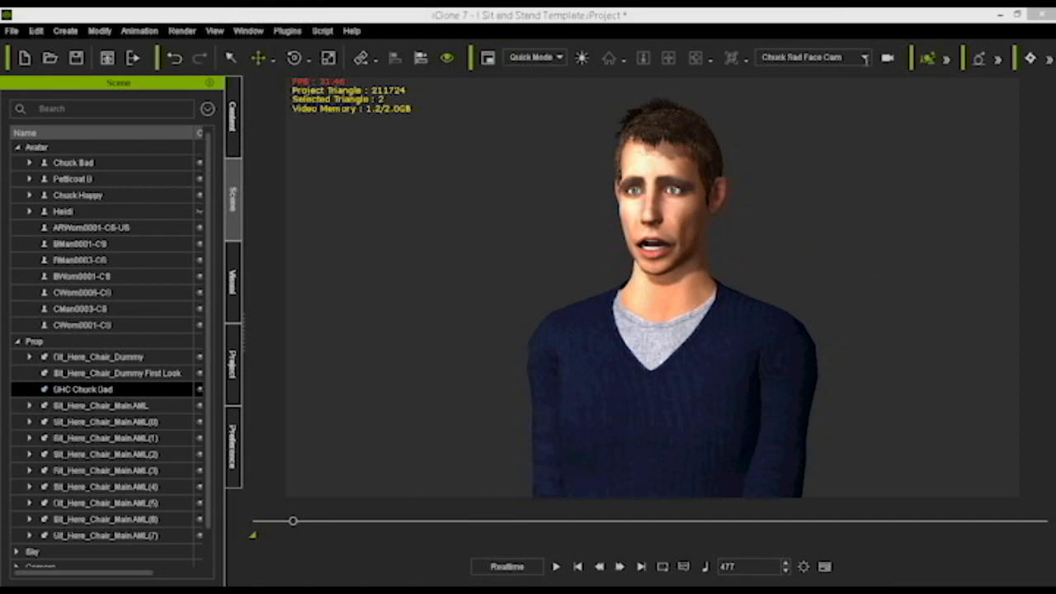
click(864, 57)
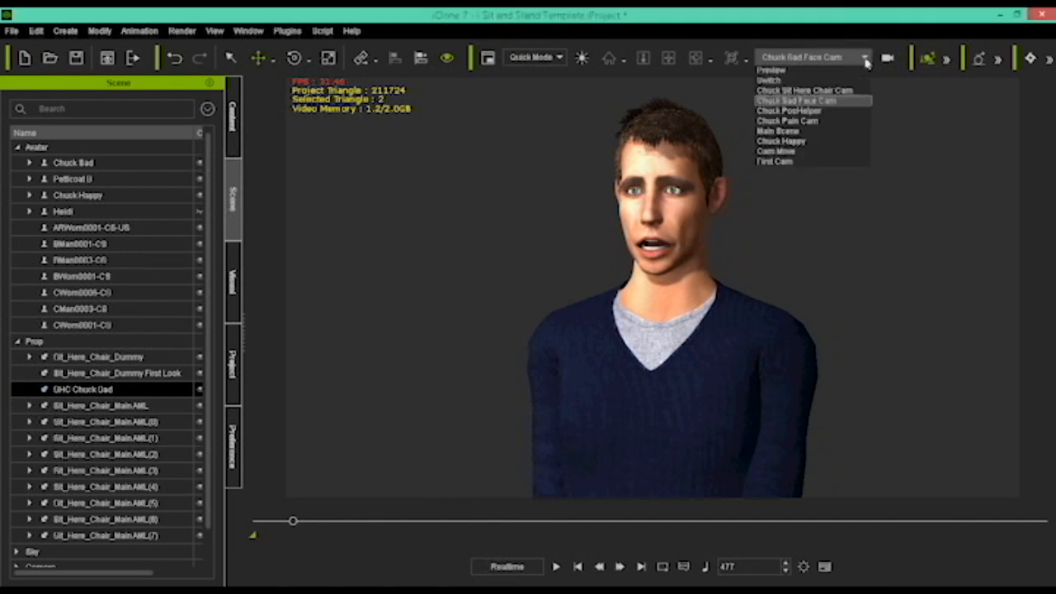
click(787, 121)
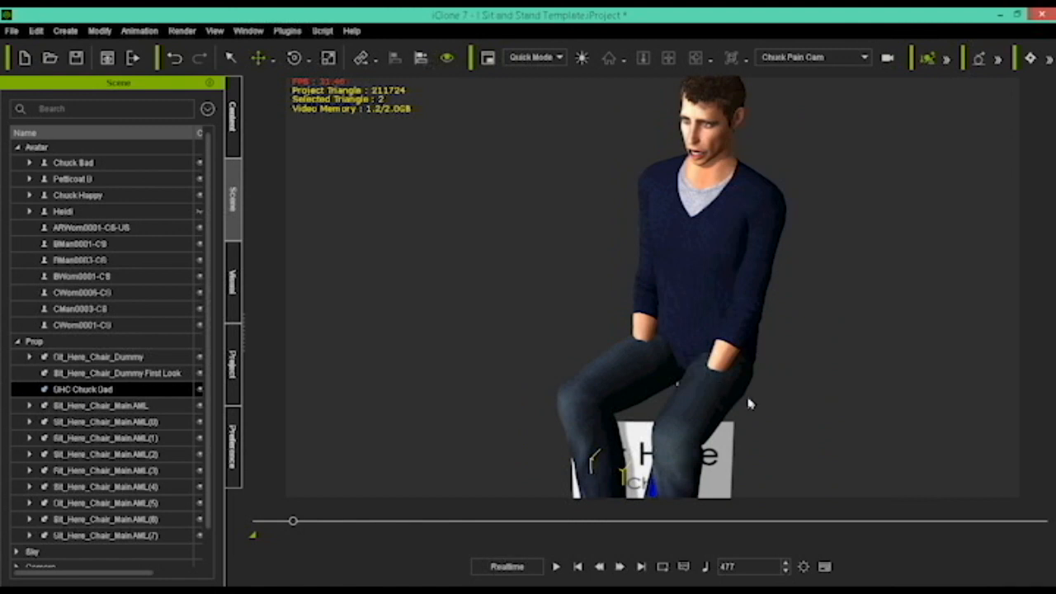
mouse_move(778, 410)
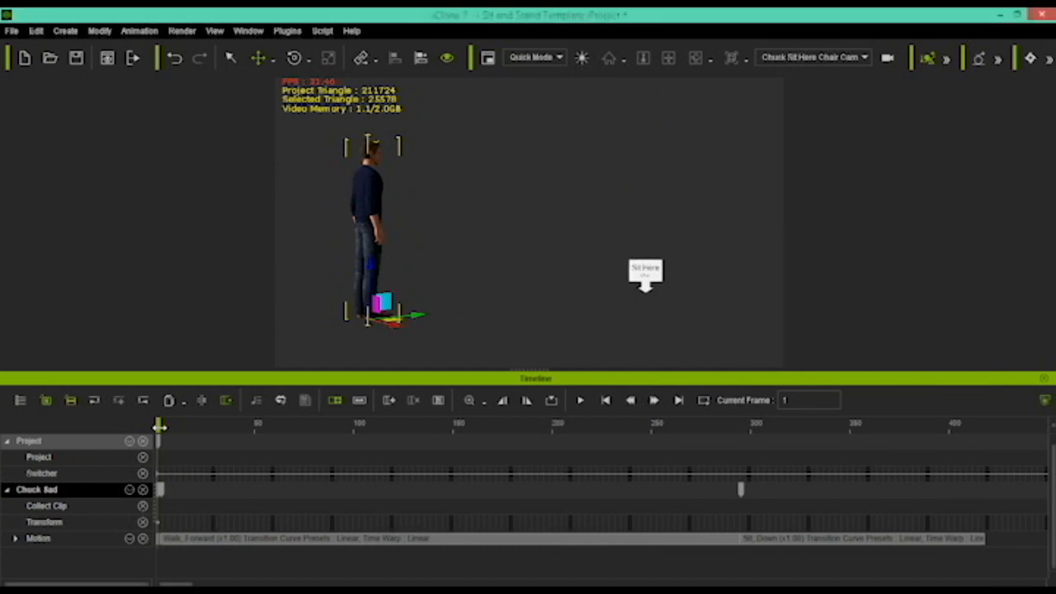
Scrub the playhead through Chuck's Walk_Forward approach and Sit_Down onto the dummy
drag(158, 424, 206, 423)
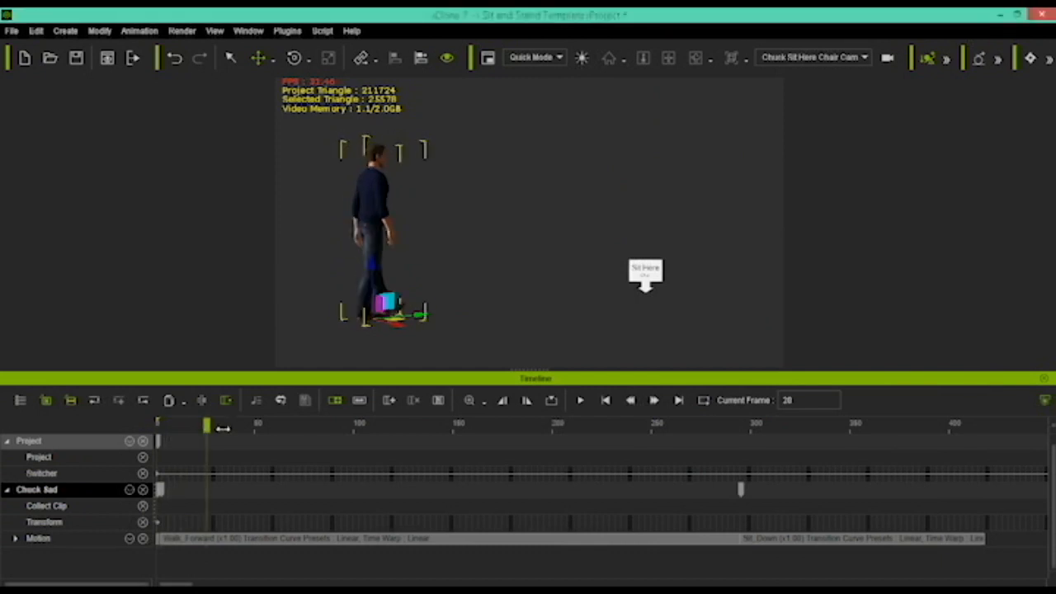
drag(207, 423, 438, 424)
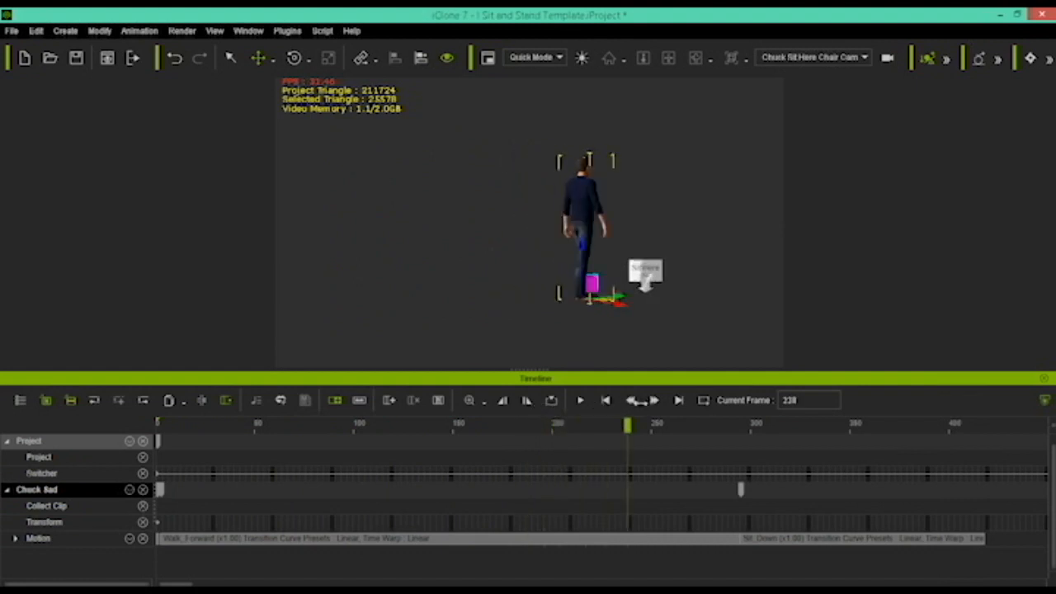
drag(628, 423, 747, 424)
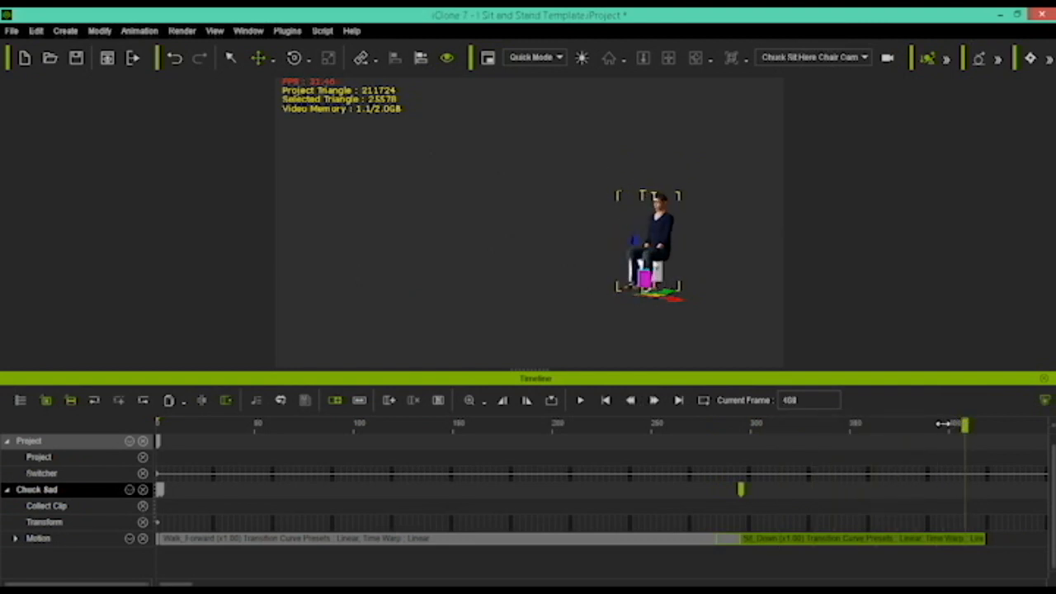
drag(965, 424, 881, 424)
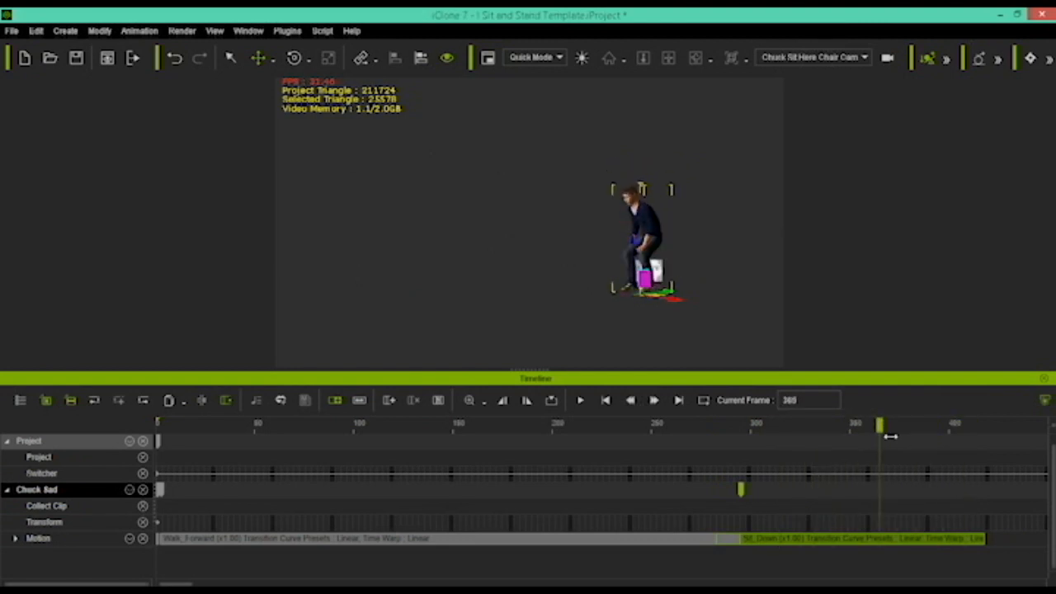
drag(879, 425, 916, 441)
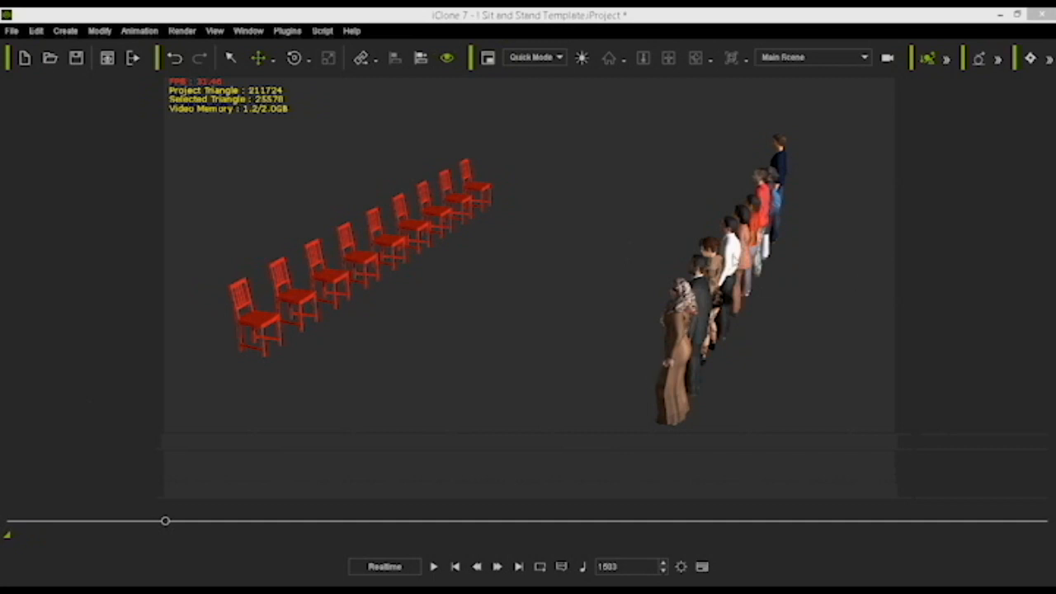
mouse_move(458, 239)
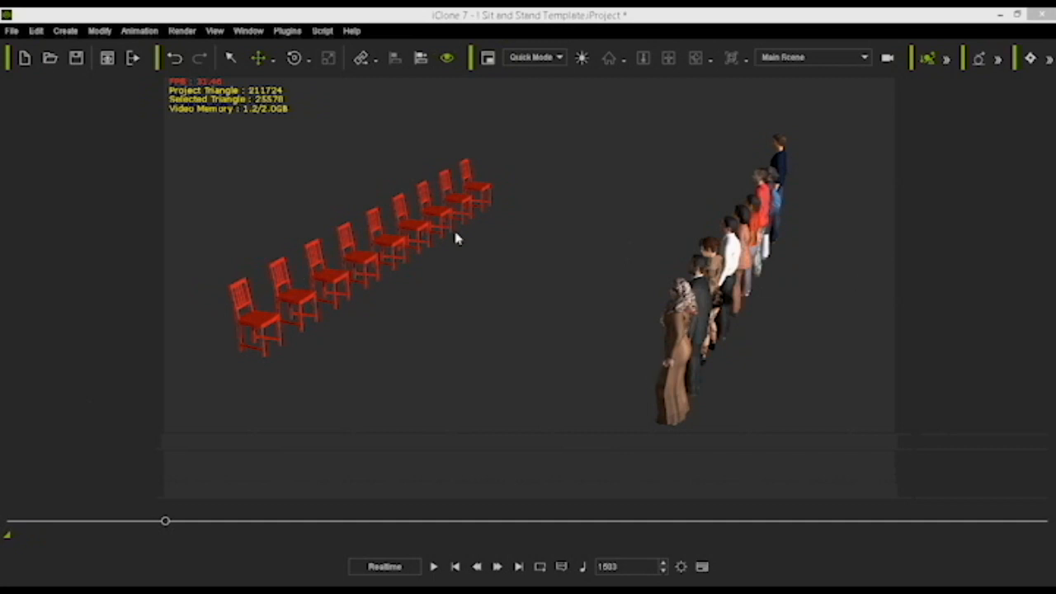
mouse_move(648, 370)
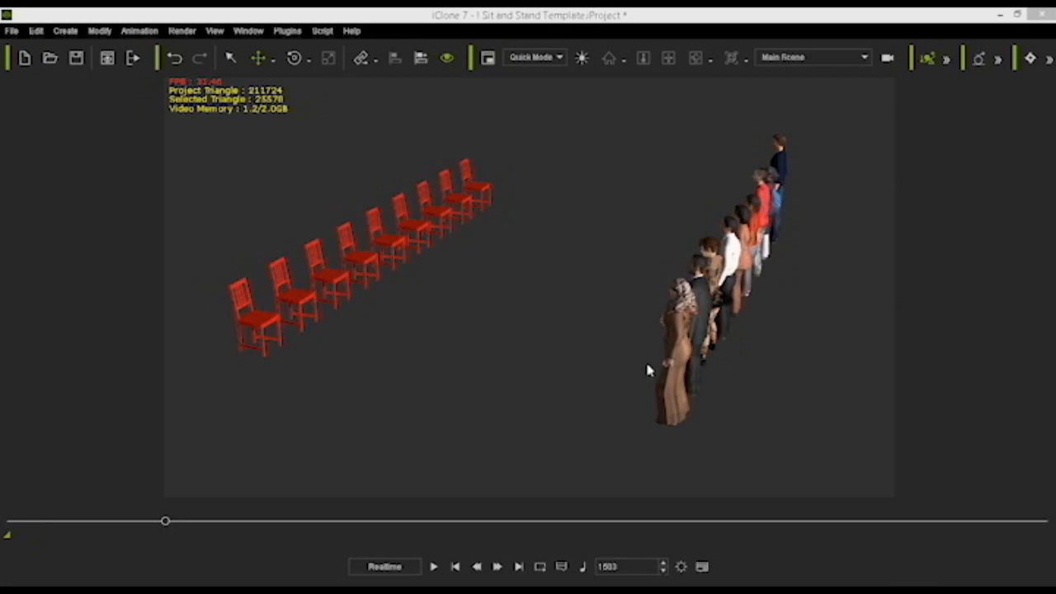
mouse_move(739, 364)
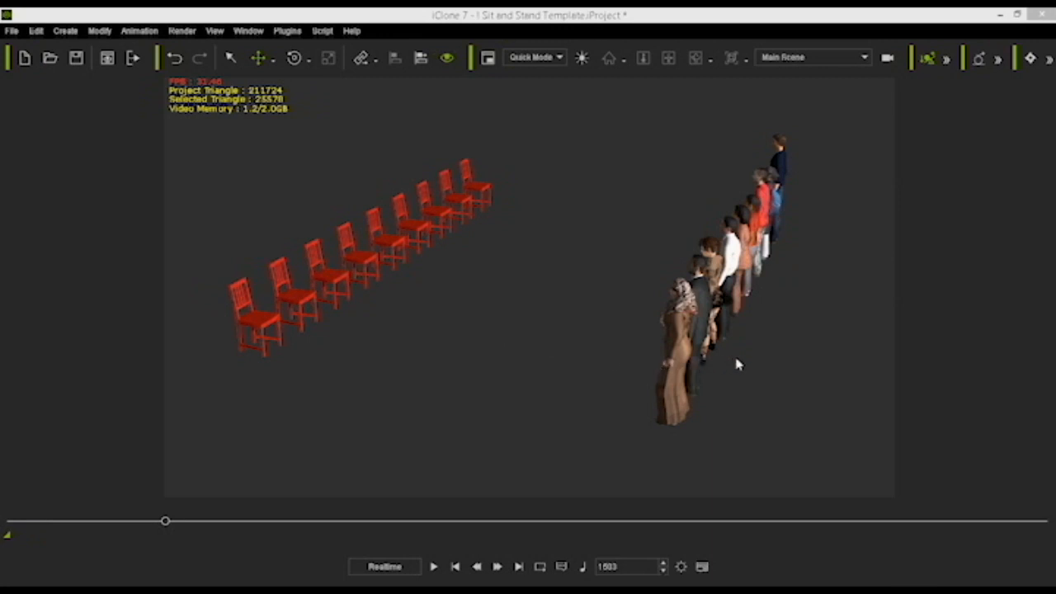
mouse_move(745, 370)
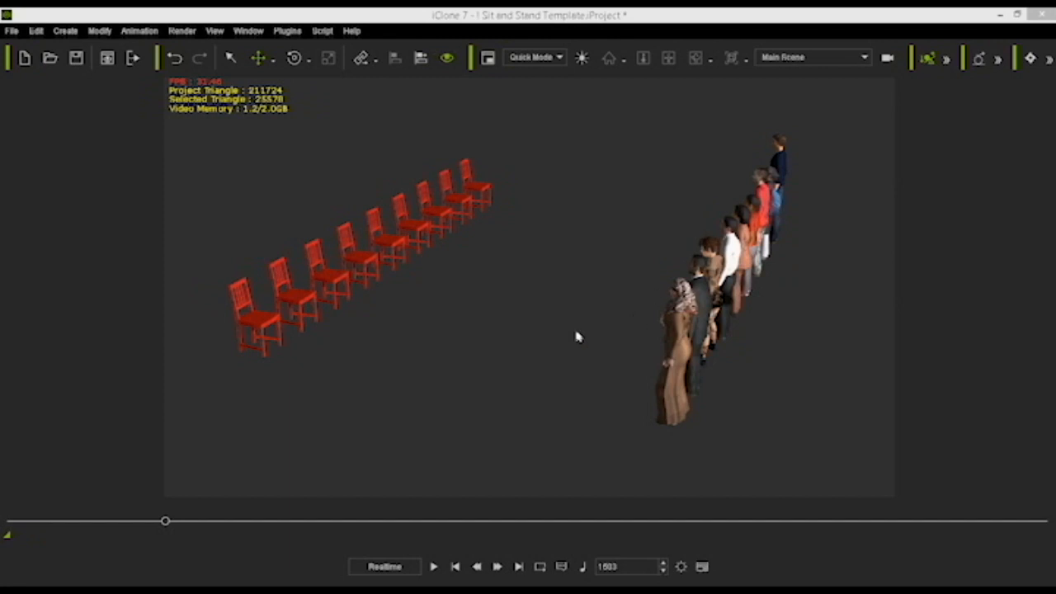
mouse_move(551, 353)
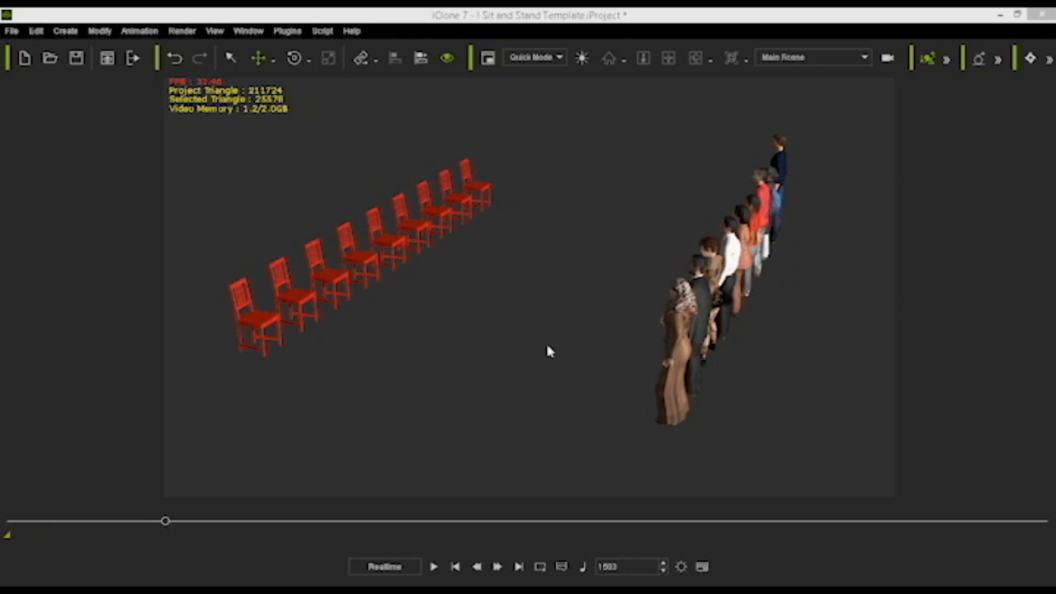
mouse_move(644, 388)
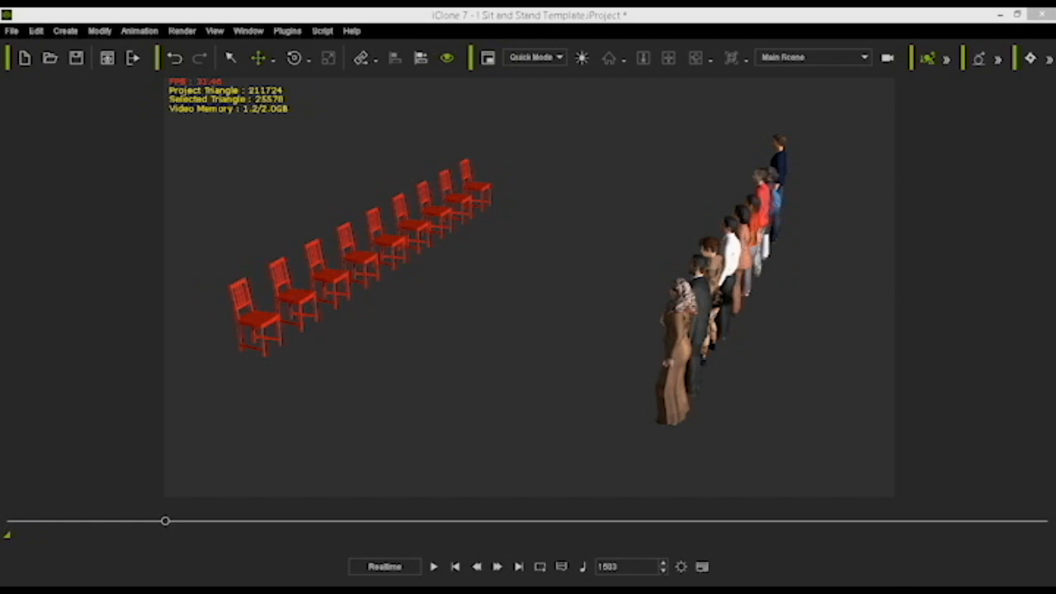
mouse_move(613, 488)
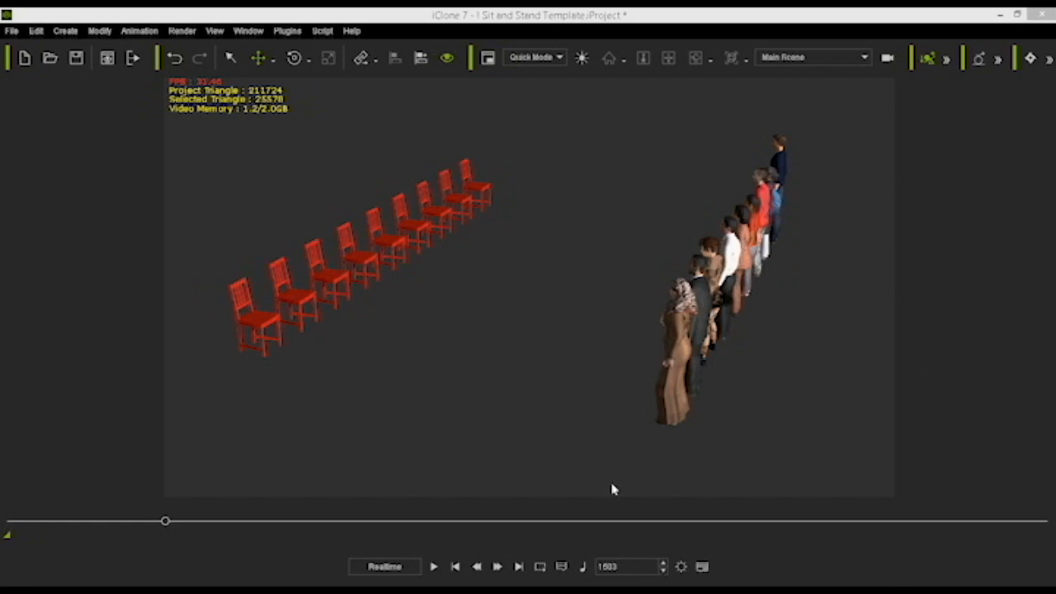
Run the animation until every actor has walked to a red chair and sat
click(434, 566)
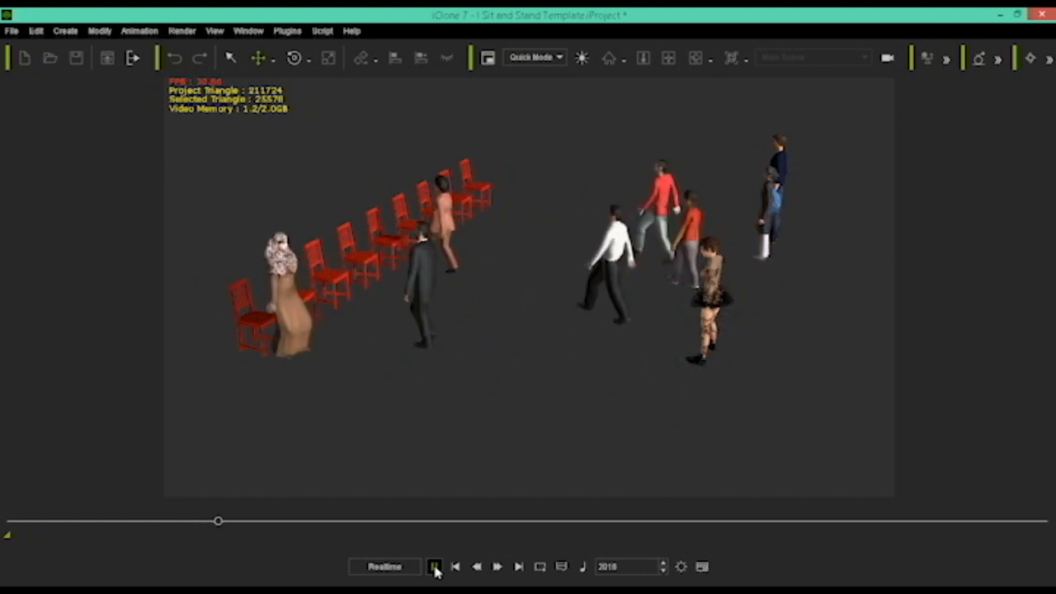
click(435, 566)
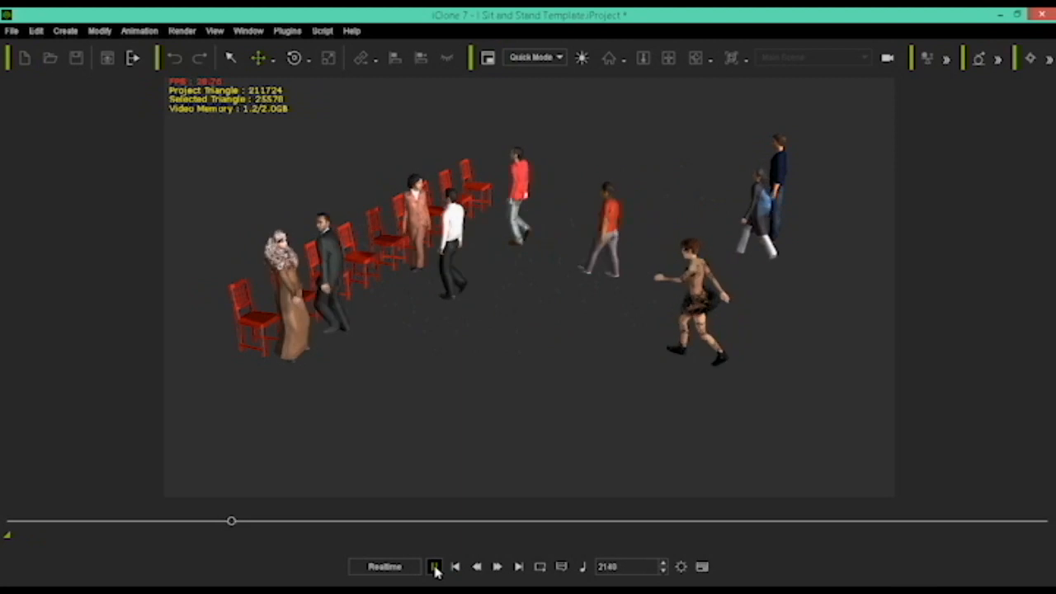
click(435, 566)
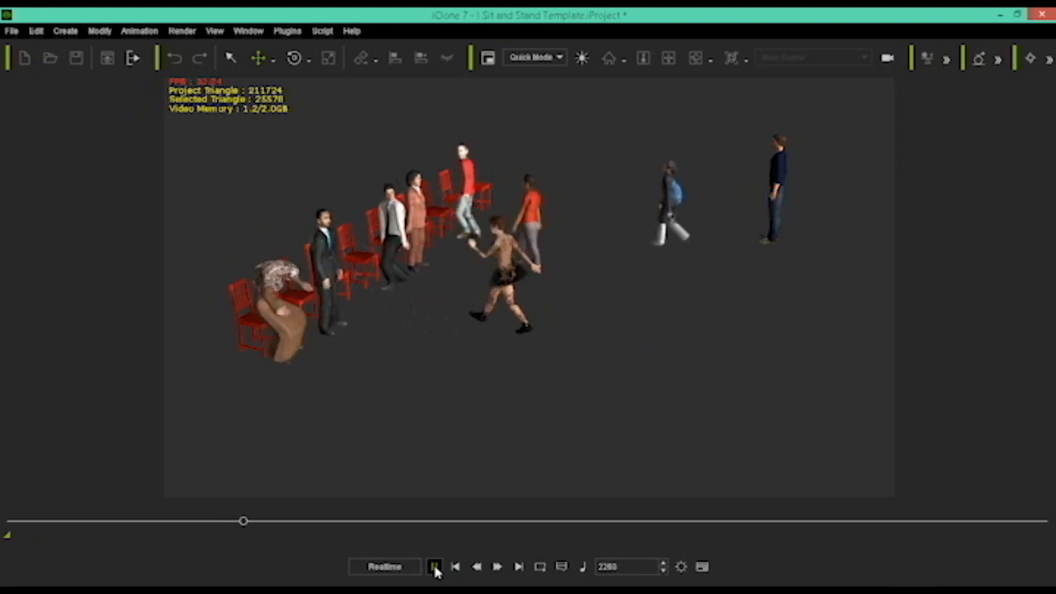
click(434, 566)
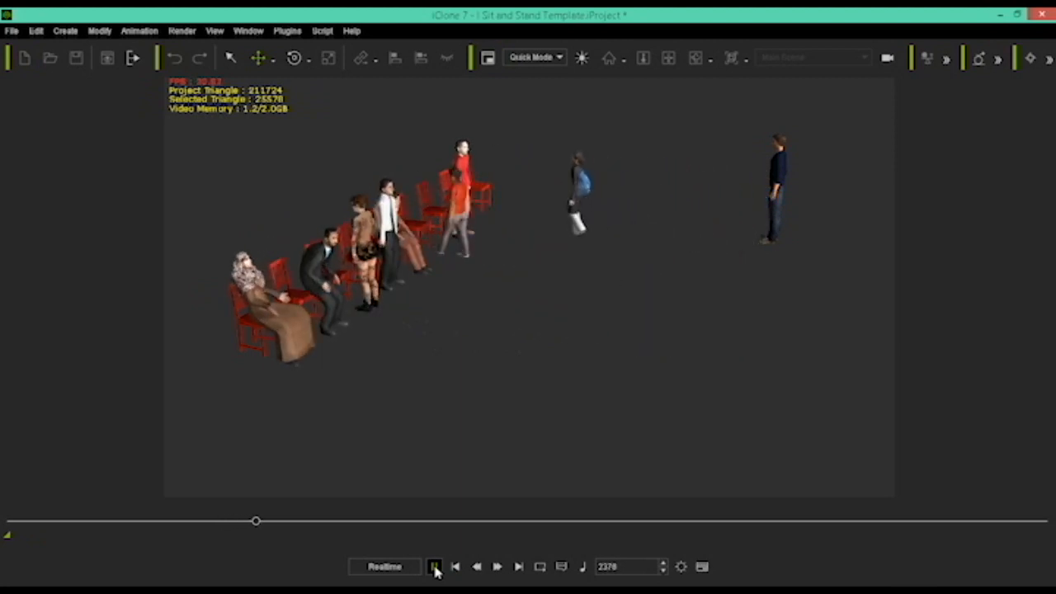
click(435, 566)
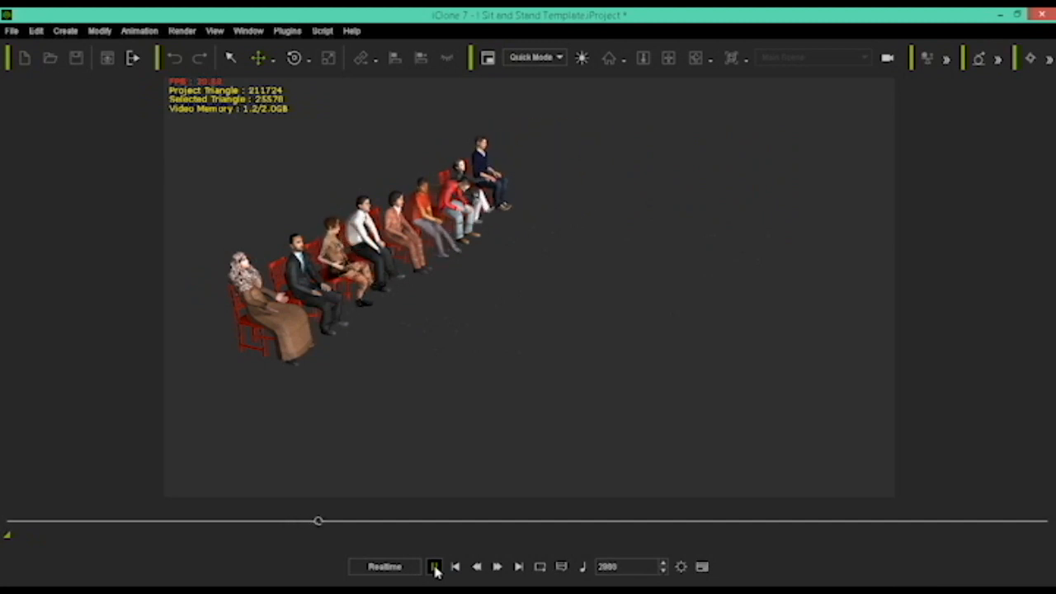
click(435, 567)
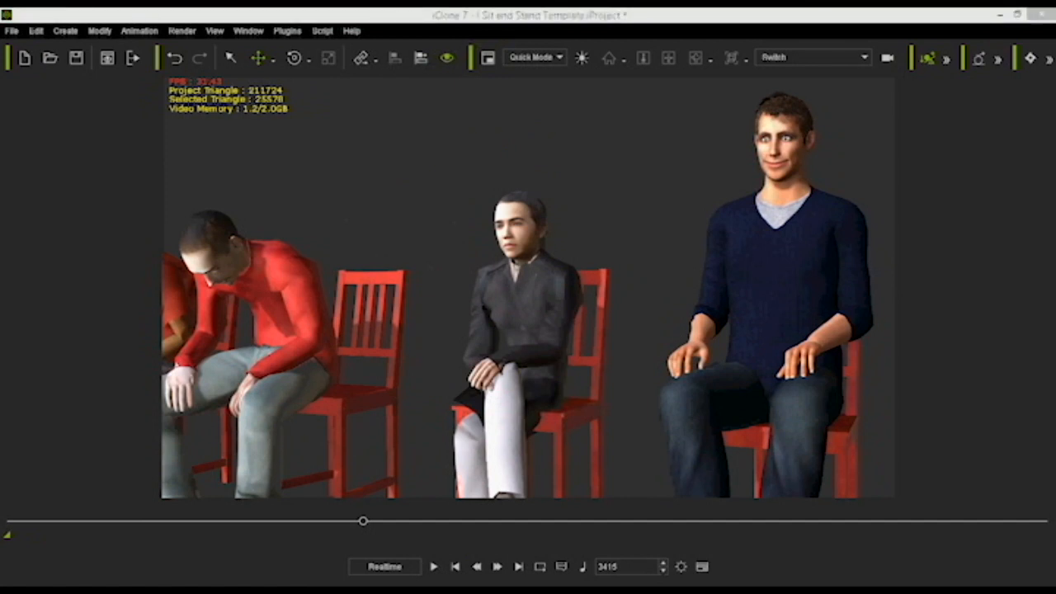
Operate the playback controls while watching the seated actors up close
click(435, 565)
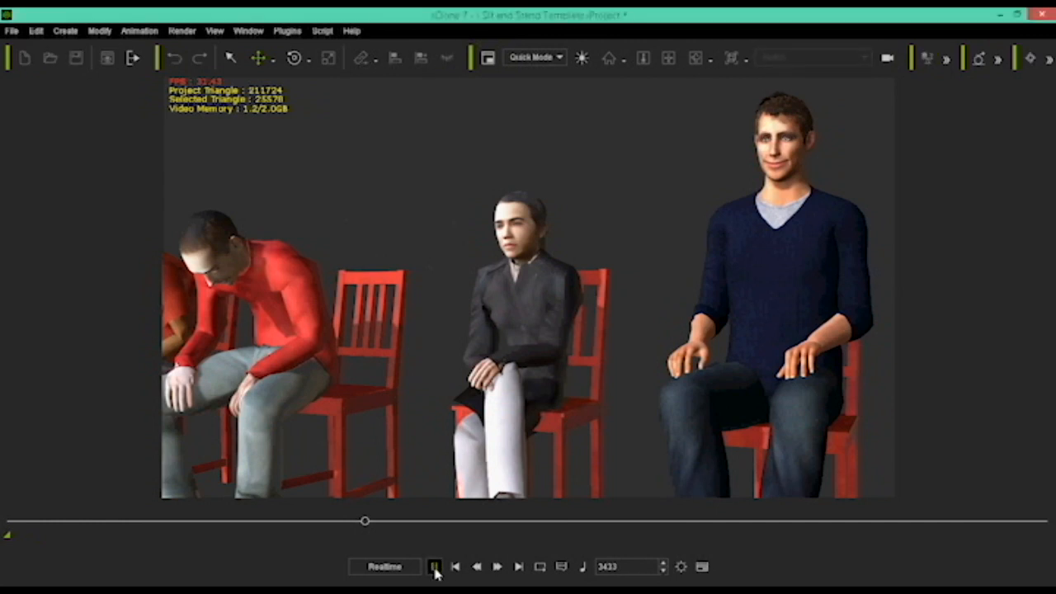
click(435, 566)
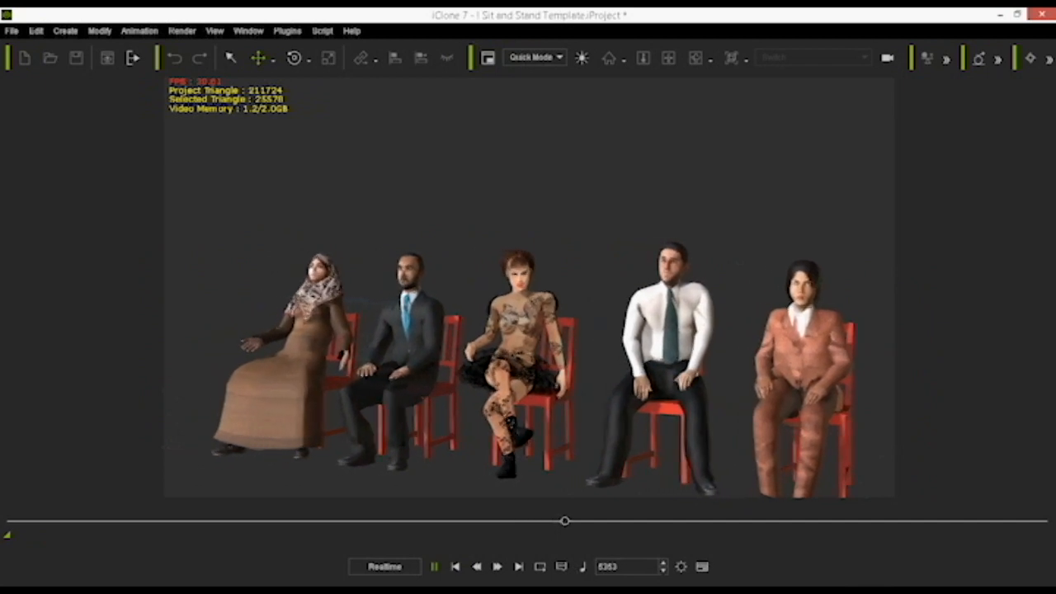
click(497, 566)
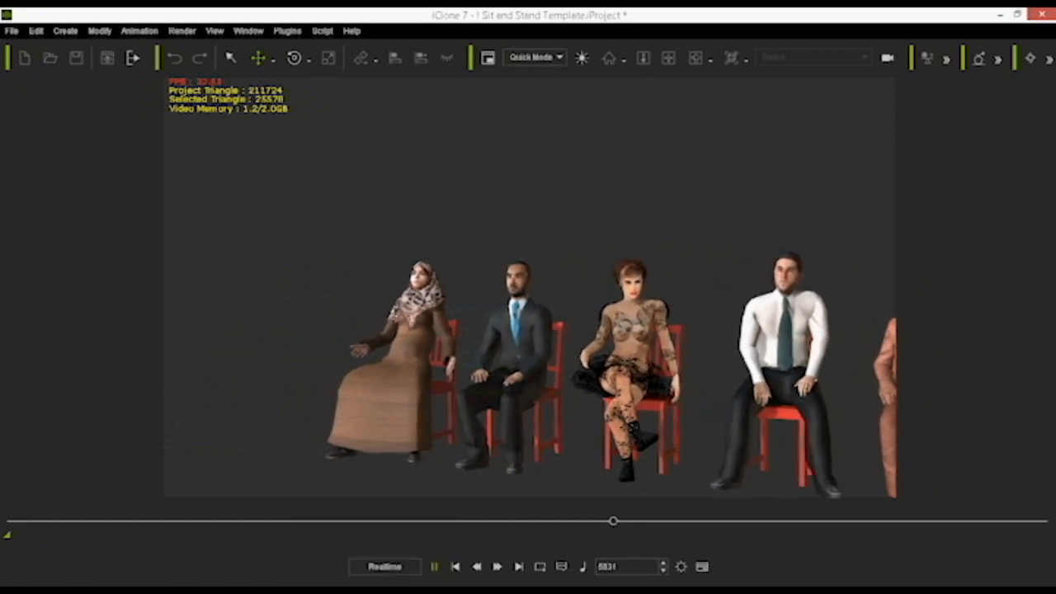
click(435, 566)
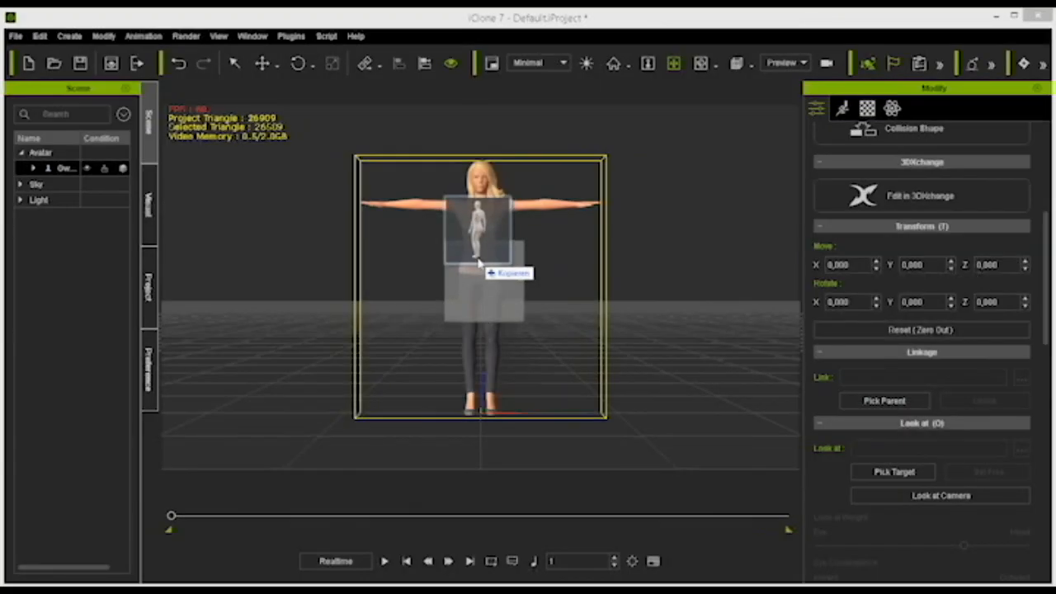
Make the female avatar perform Stand to sit from her context menu
click(383, 561)
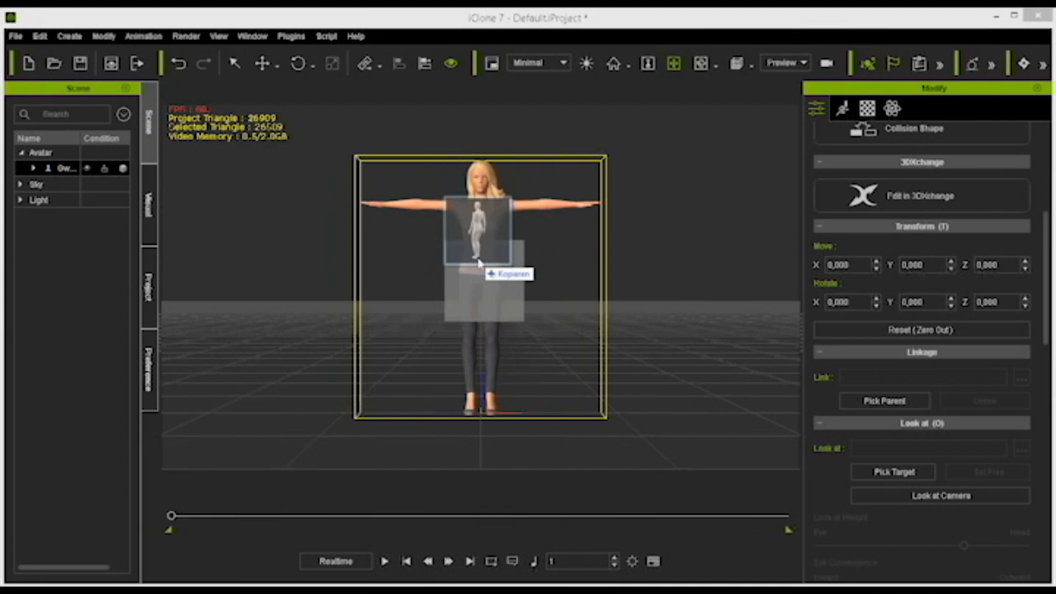
right_click(487, 272)
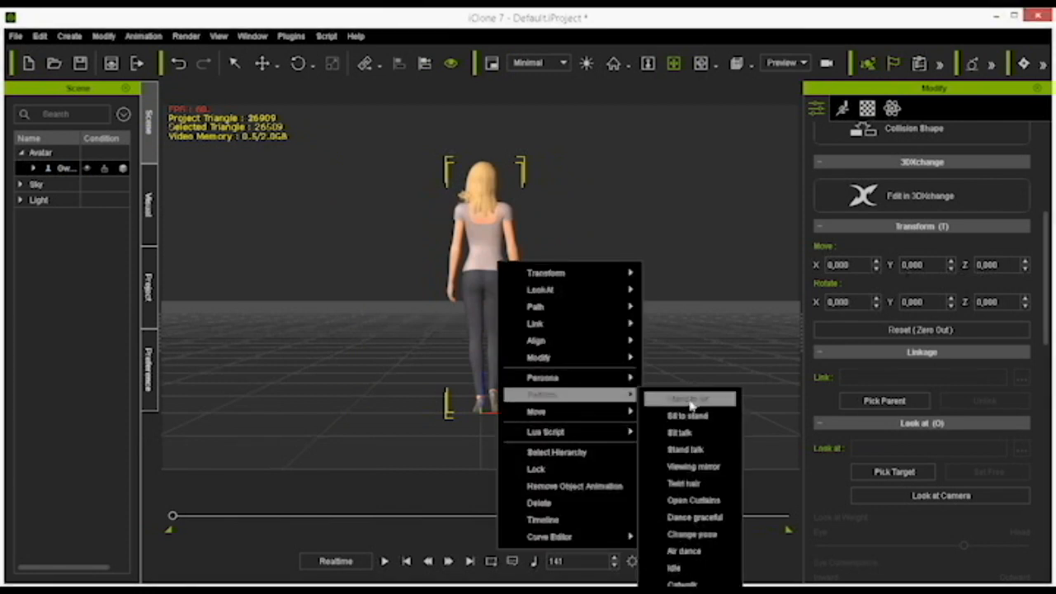
mouse_move(695, 406)
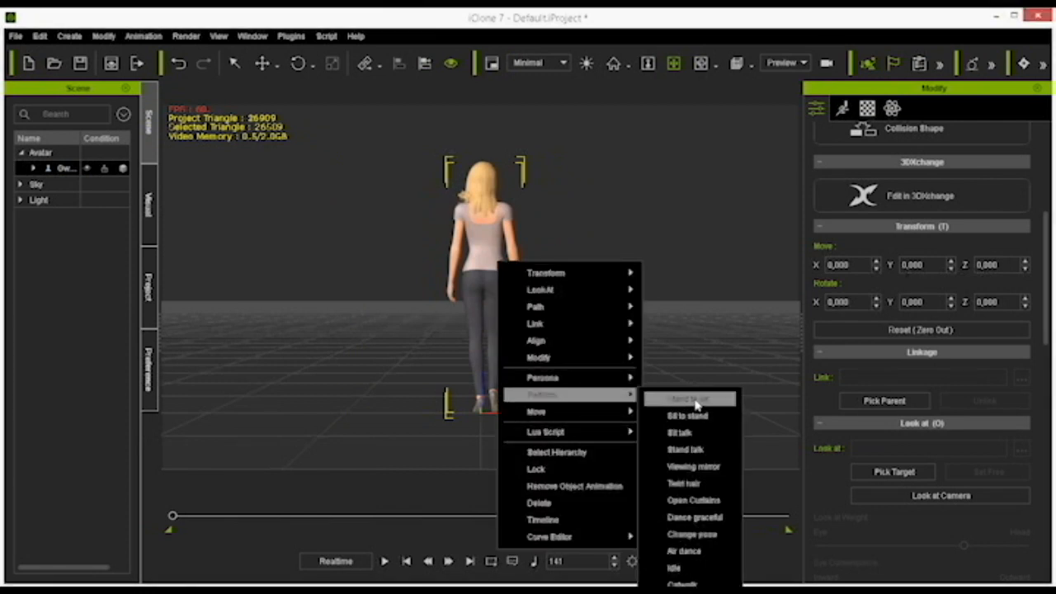
click(689, 399)
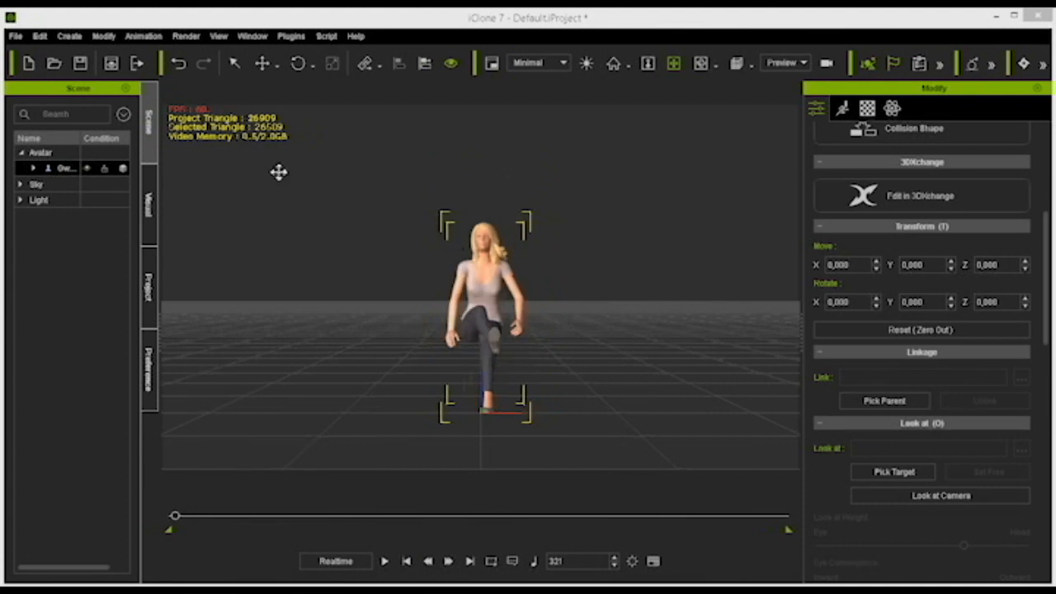
Open the animation features menu and select the avatar's Z rotation value for editing
click(143, 35)
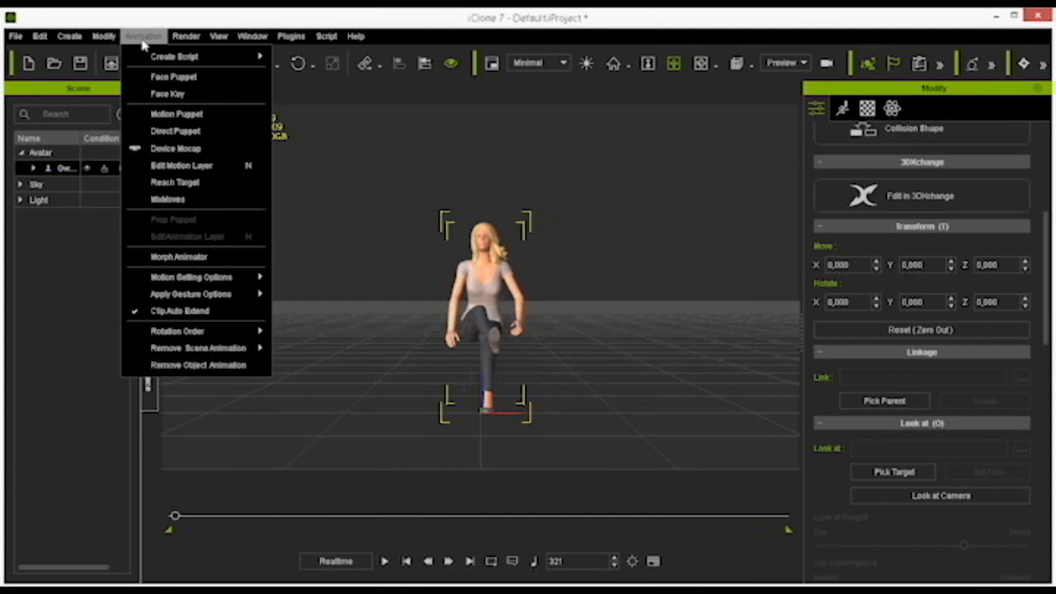
mouse_move(190, 149)
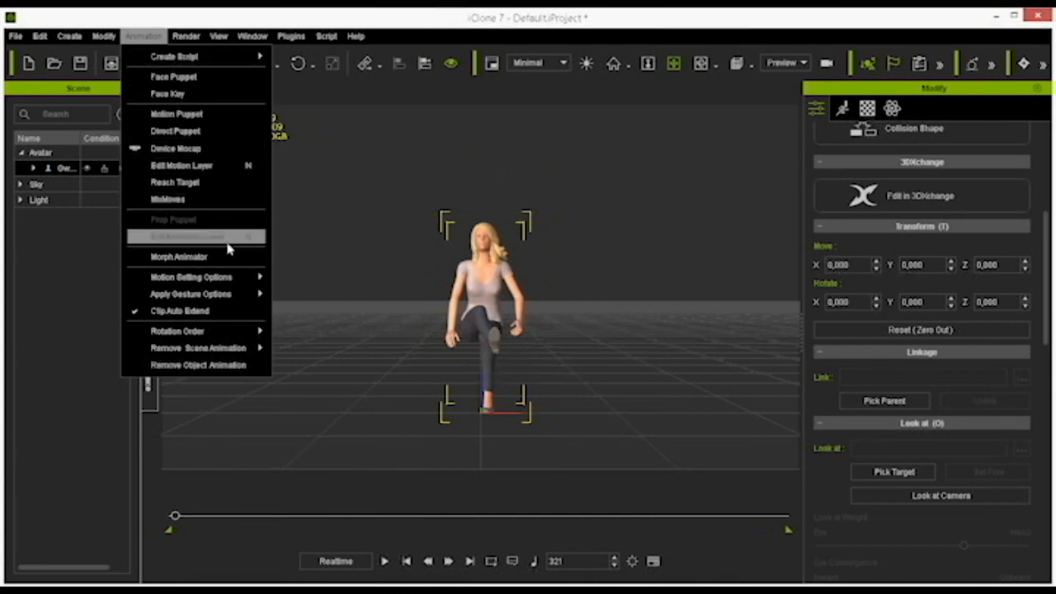
mouse_move(190, 276)
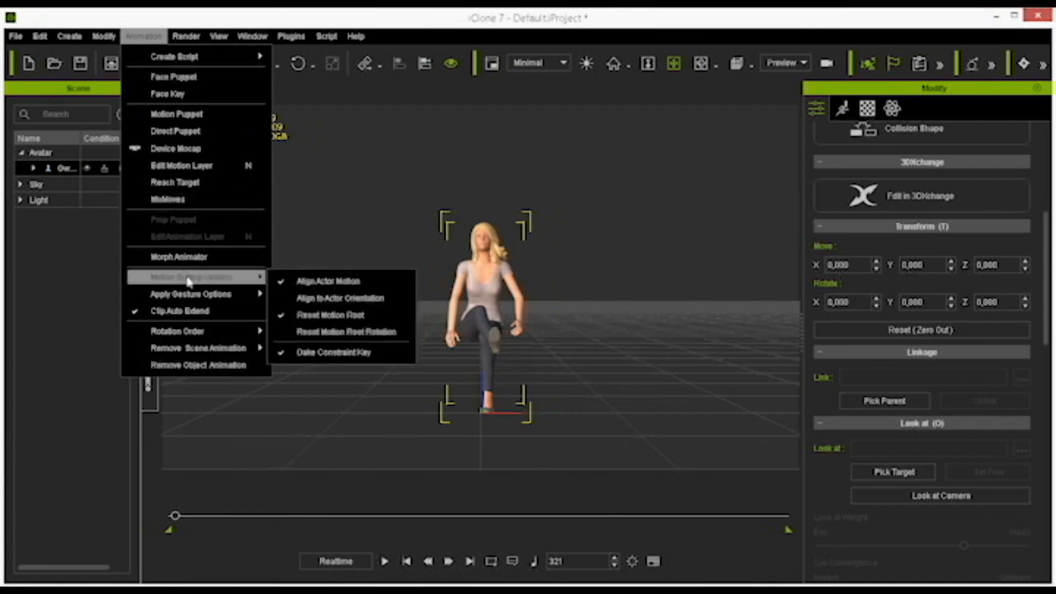
mouse_move(339, 298)
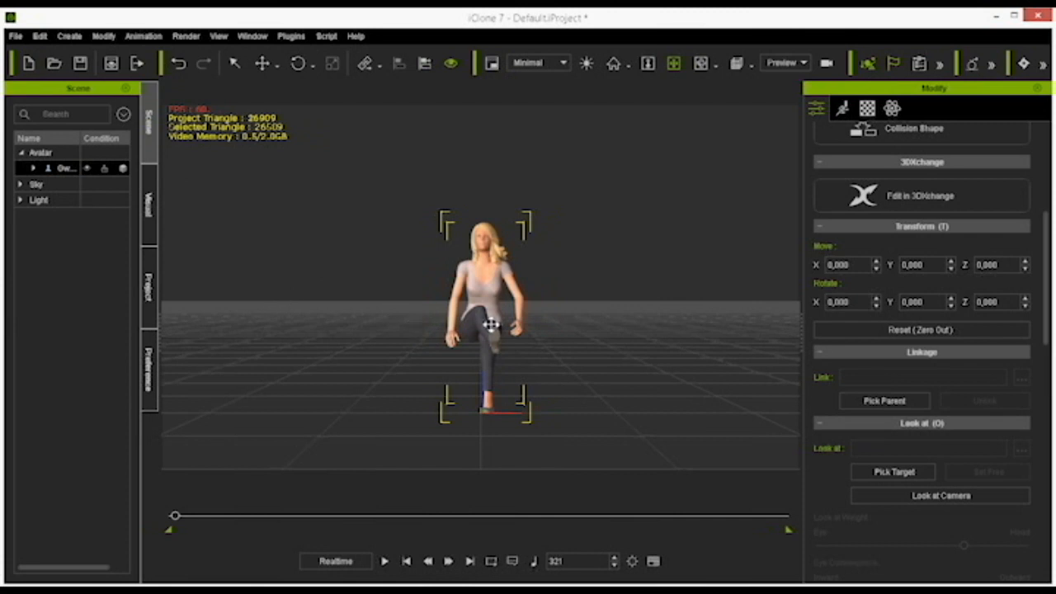
click(144, 36)
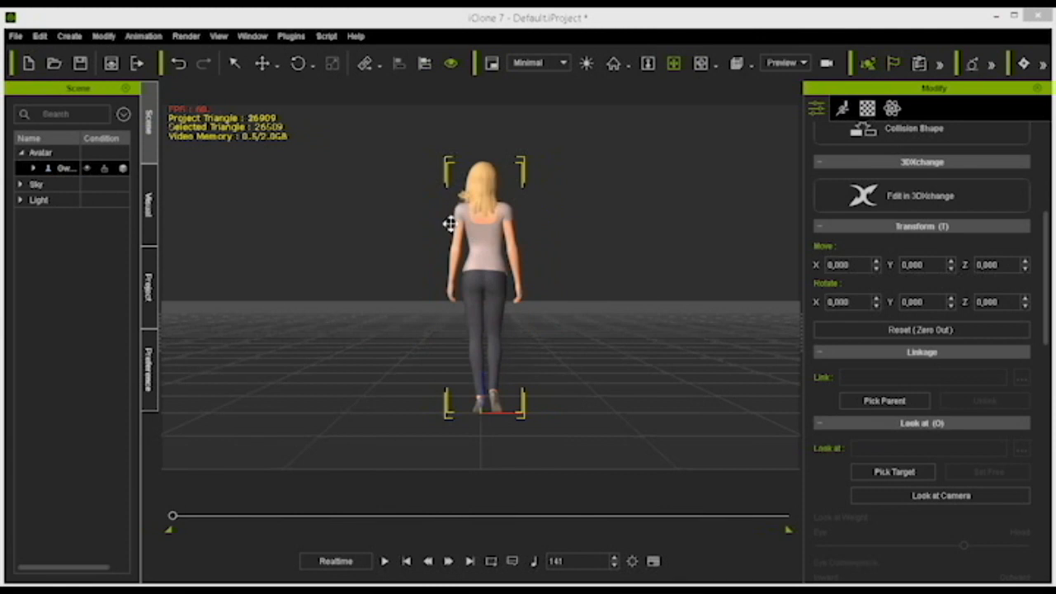
mouse_move(965, 320)
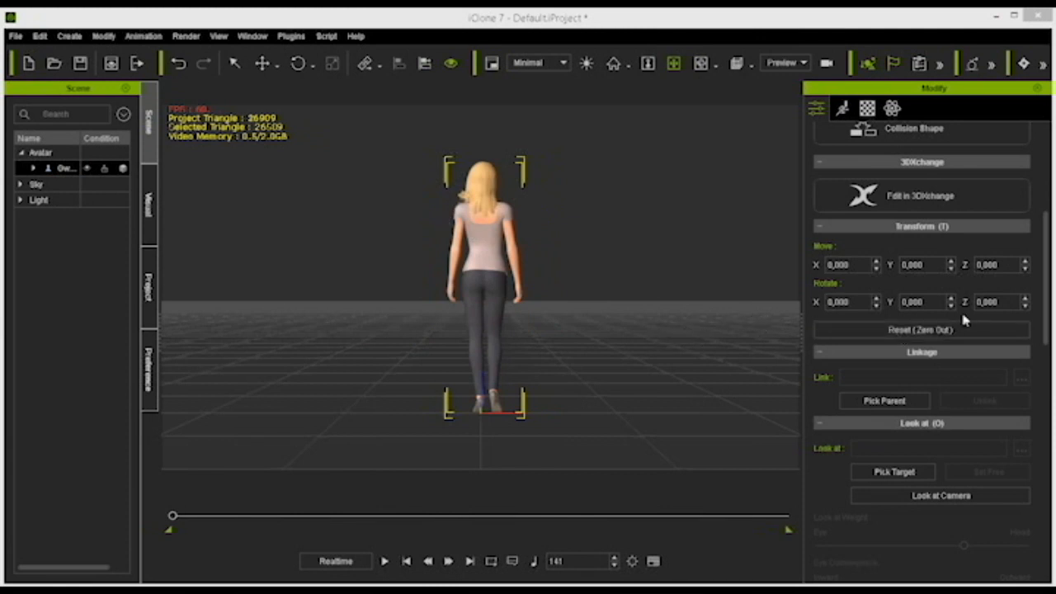
mouse_move(515, 319)
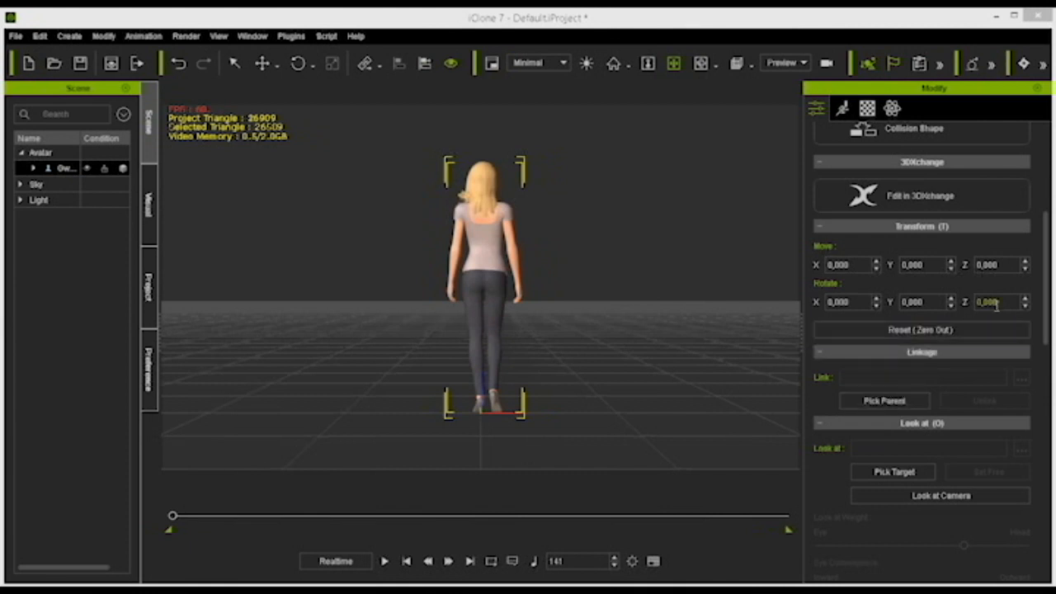
click(994, 301)
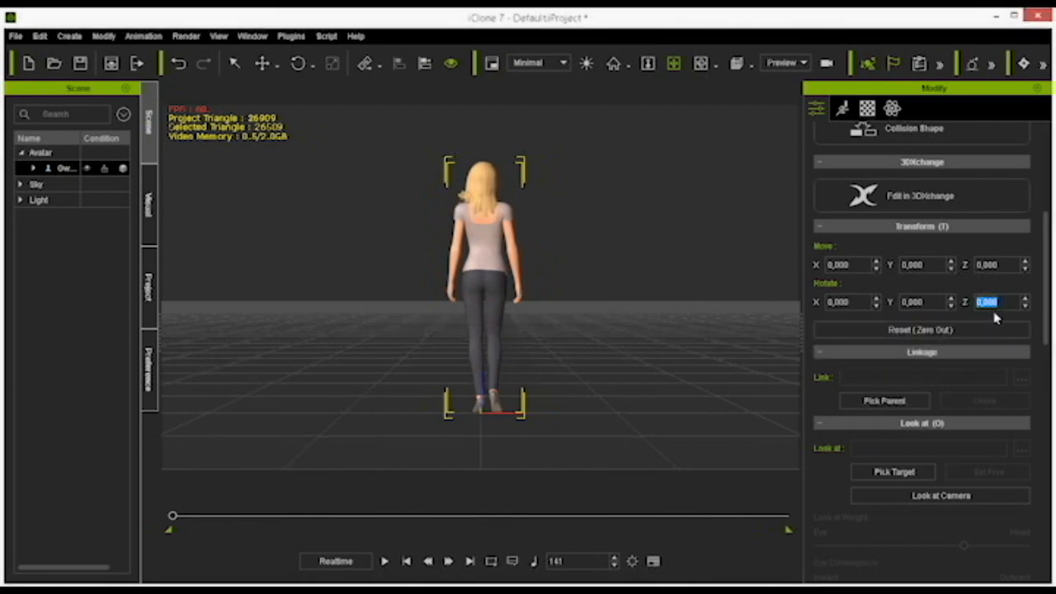
mouse_move(984, 324)
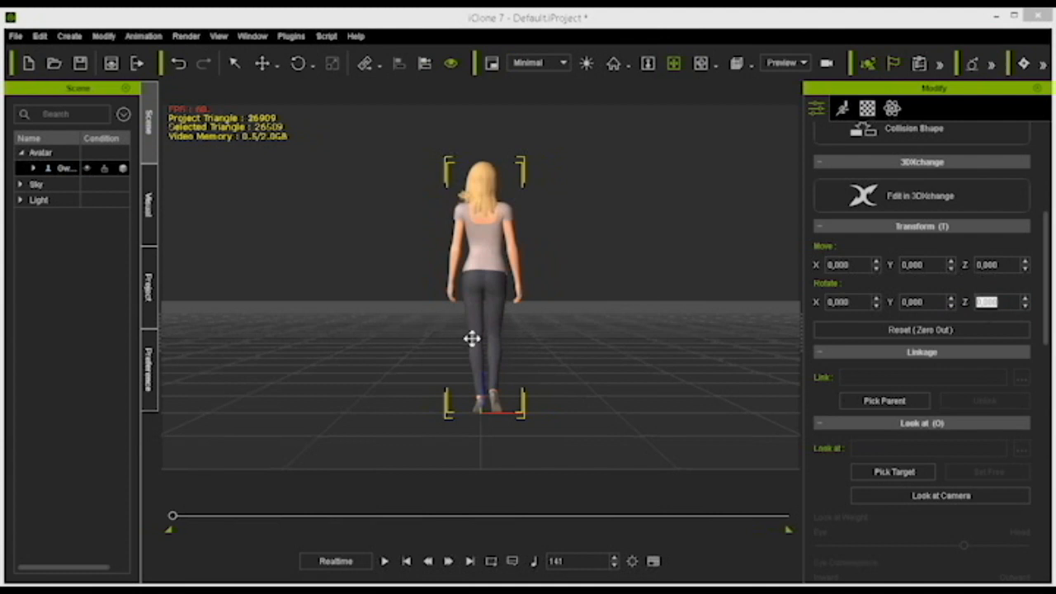
mouse_move(485, 298)
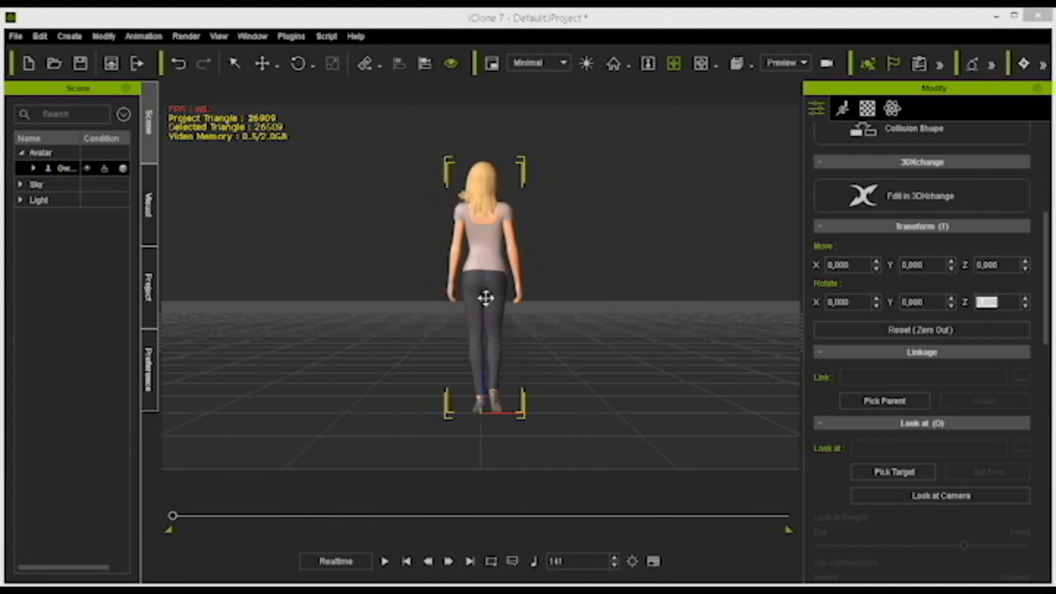
mouse_move(486, 272)
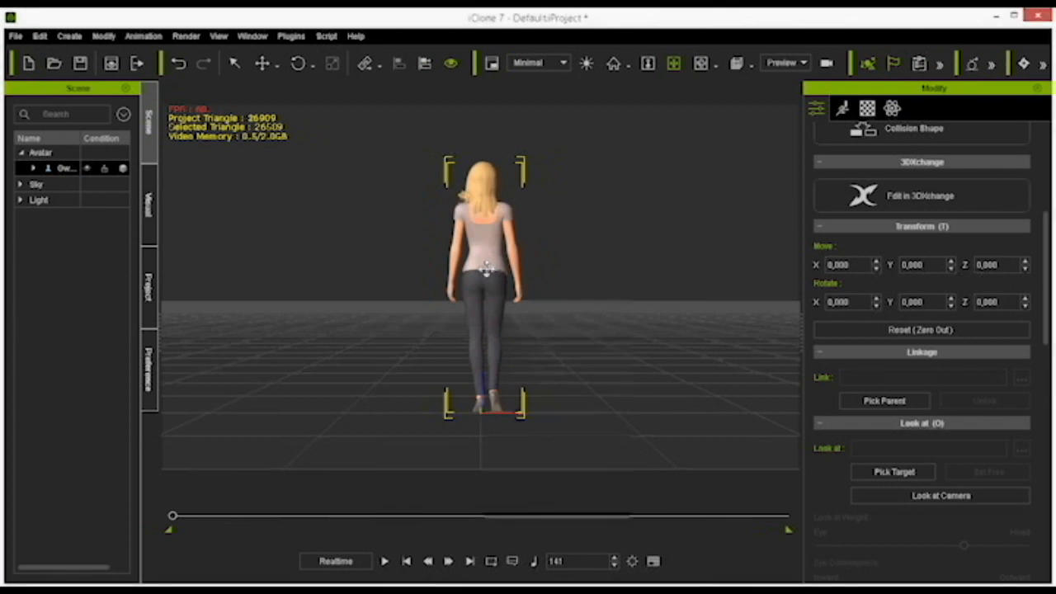
right_click(486, 264)
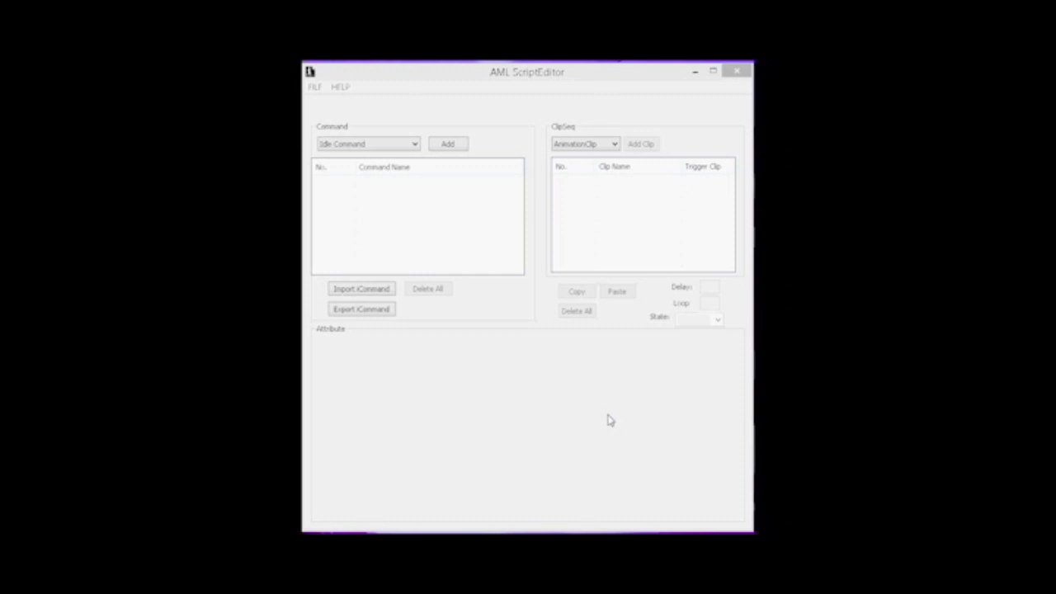
mouse_move(580, 381)
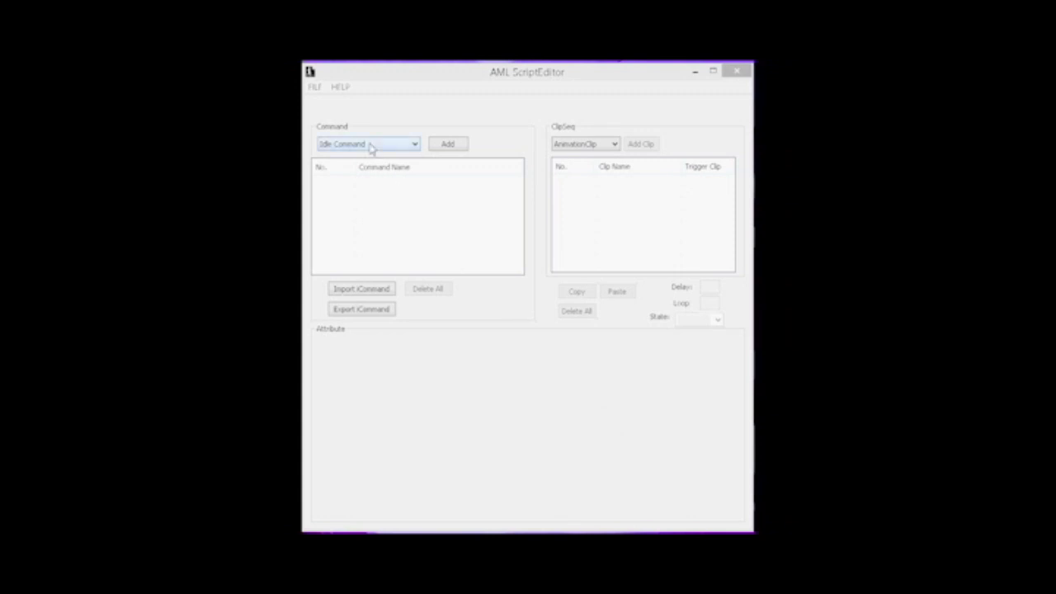
mouse_move(361, 145)
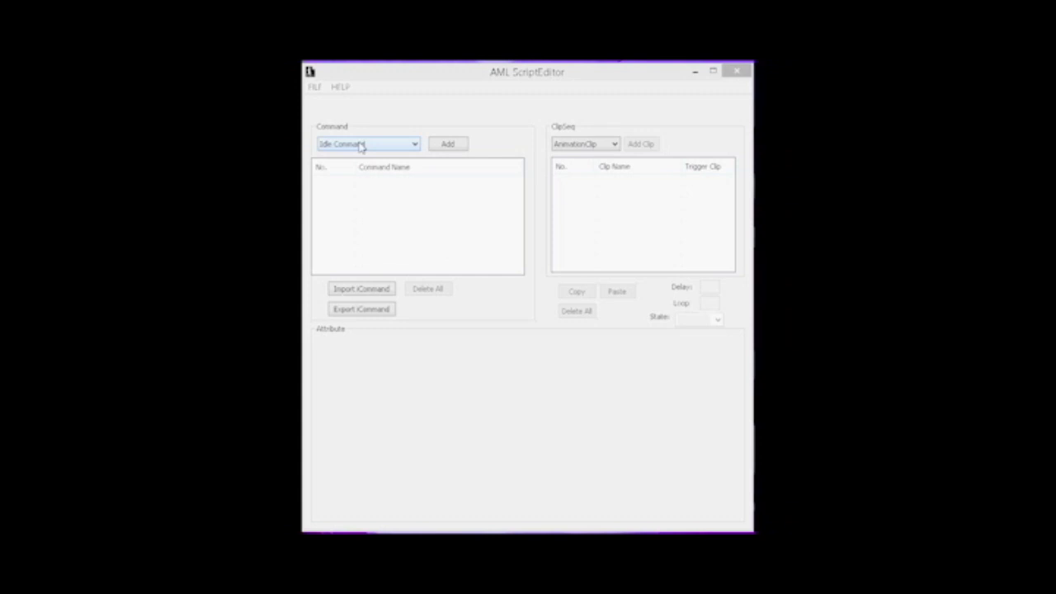
Set the AML ScriptEditor command type to Operate Command
click(414, 144)
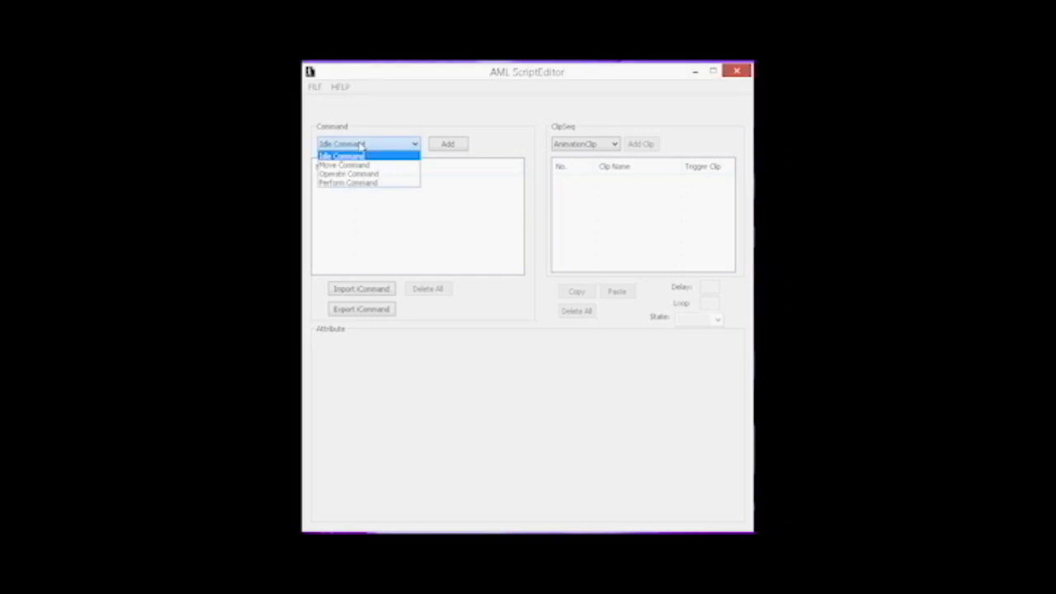
mouse_move(343, 165)
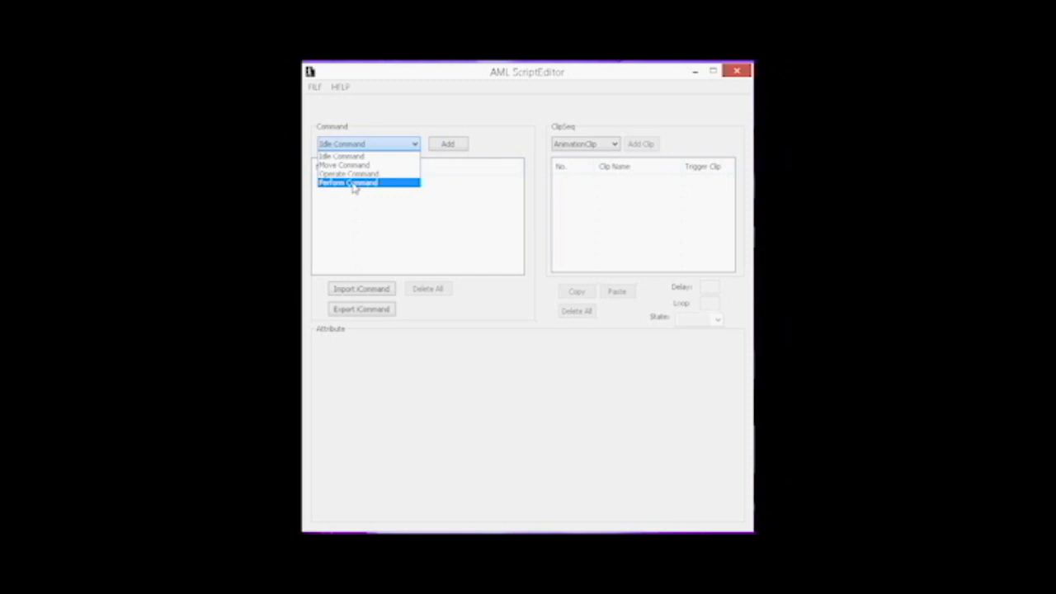
mouse_move(346, 174)
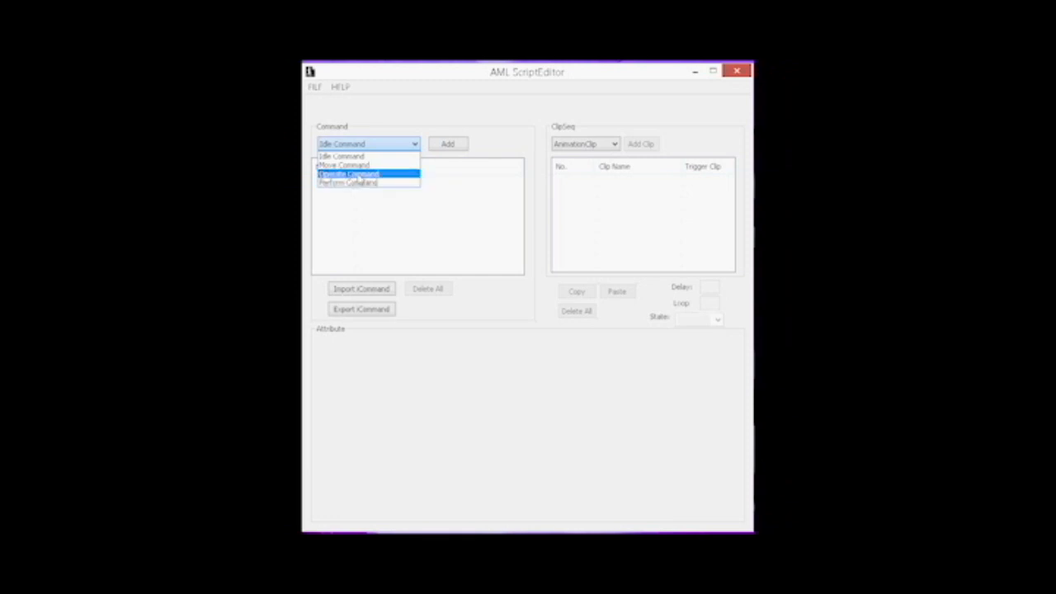
click(346, 174)
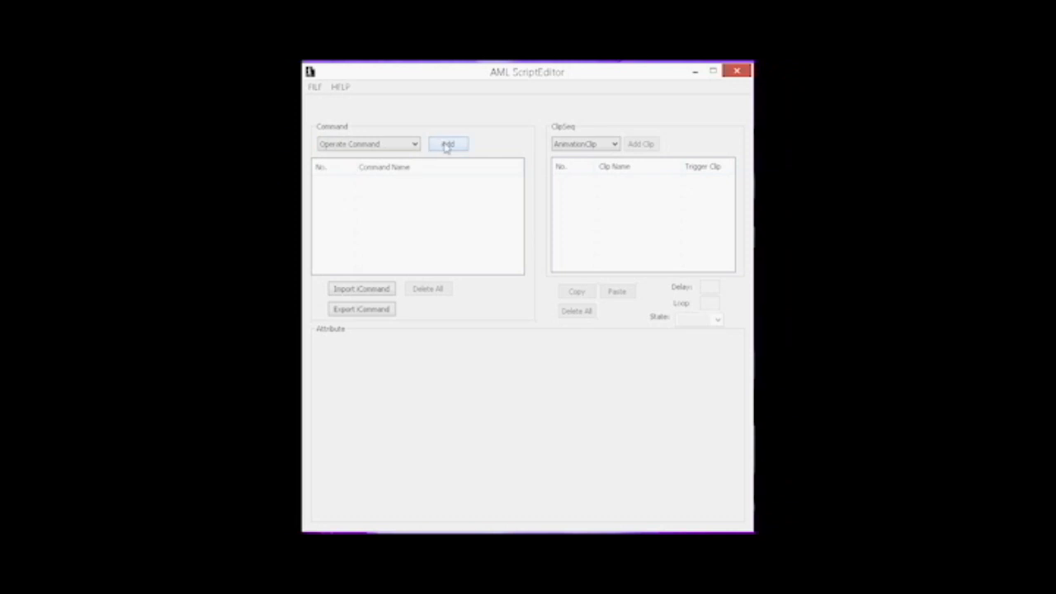
Add a new operate command in AML ScriptEditor and rename it 'Sit Heidi'
click(447, 143)
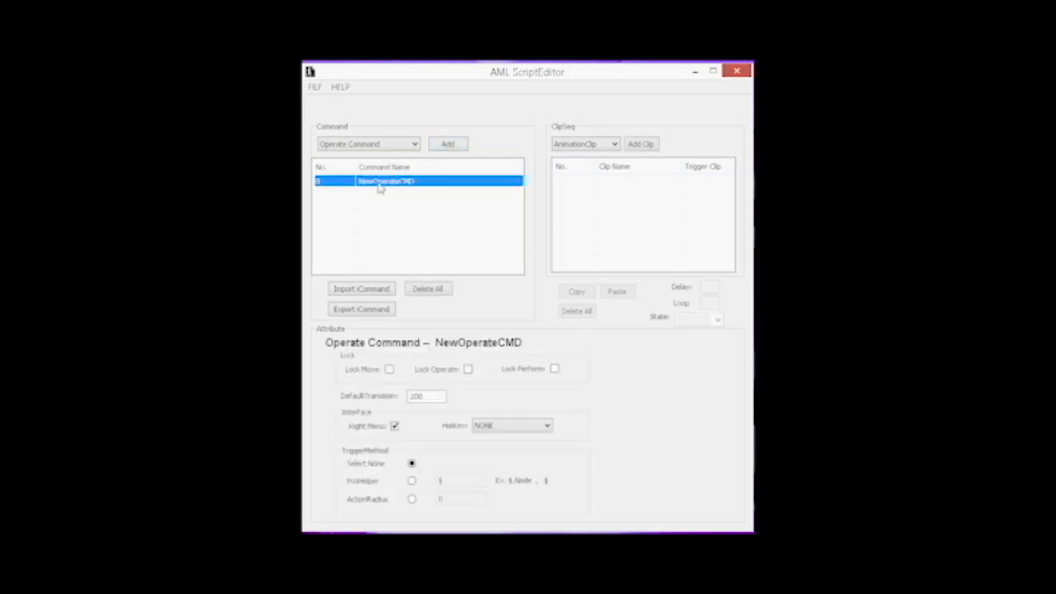
double_click(386, 181)
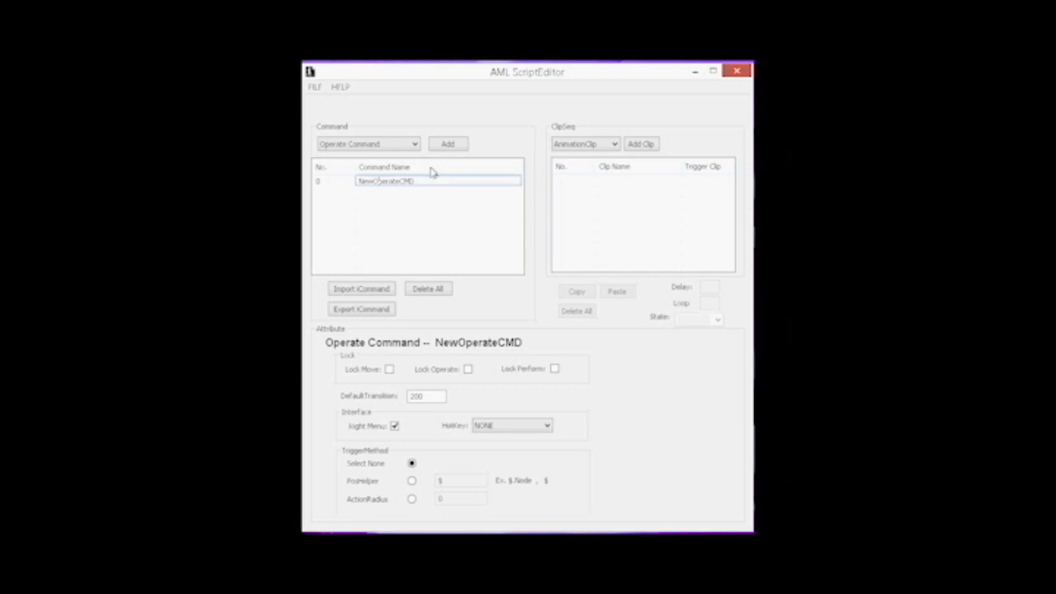
double_click(383, 181)
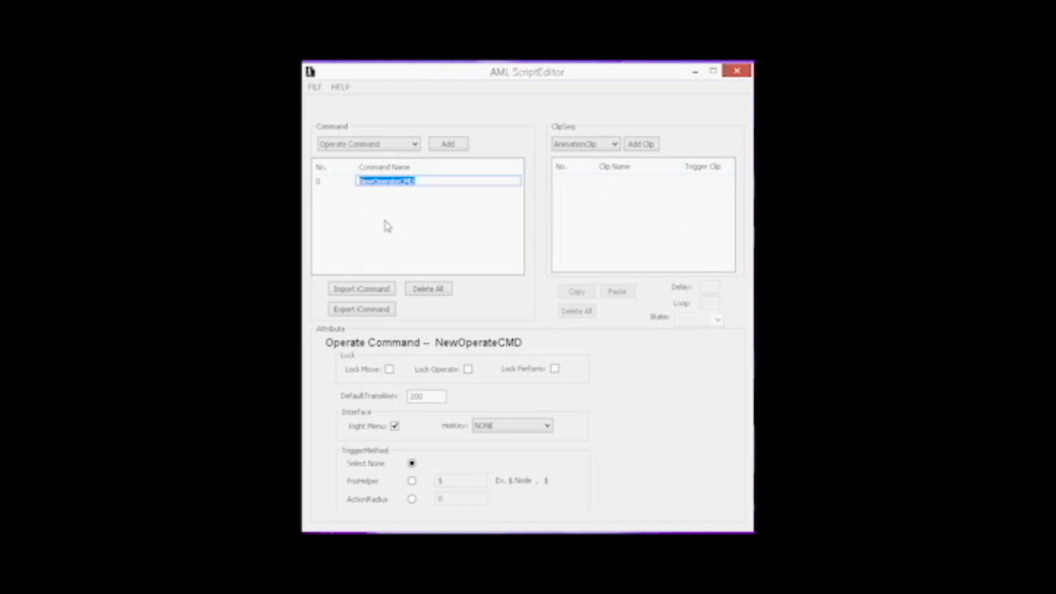
text(SR)
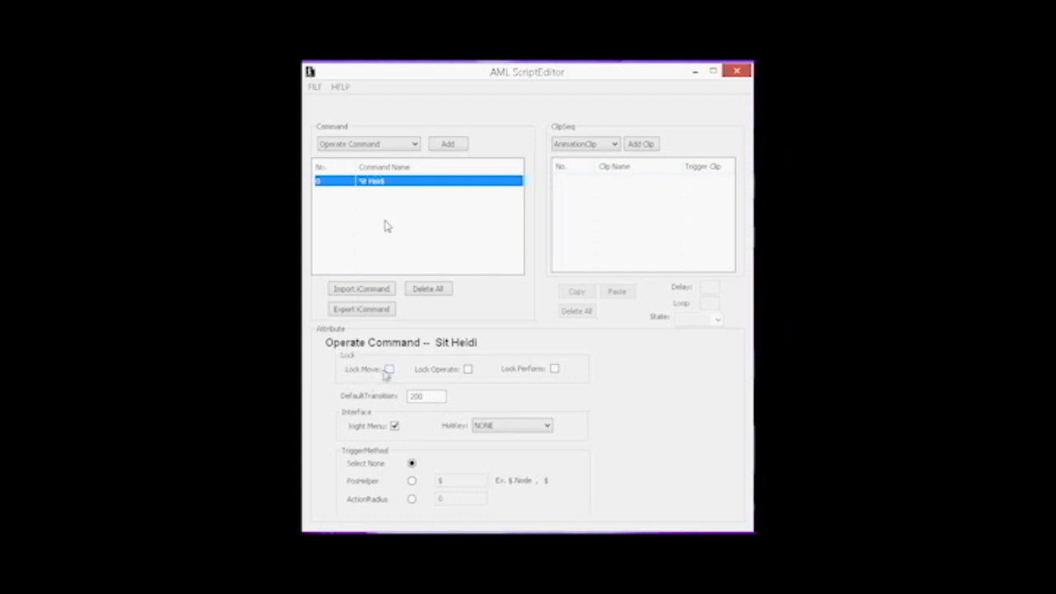
Give Sit Heidi Lock Move and a PosHelper trigger at $.Point01, and add an animation clip
click(389, 368)
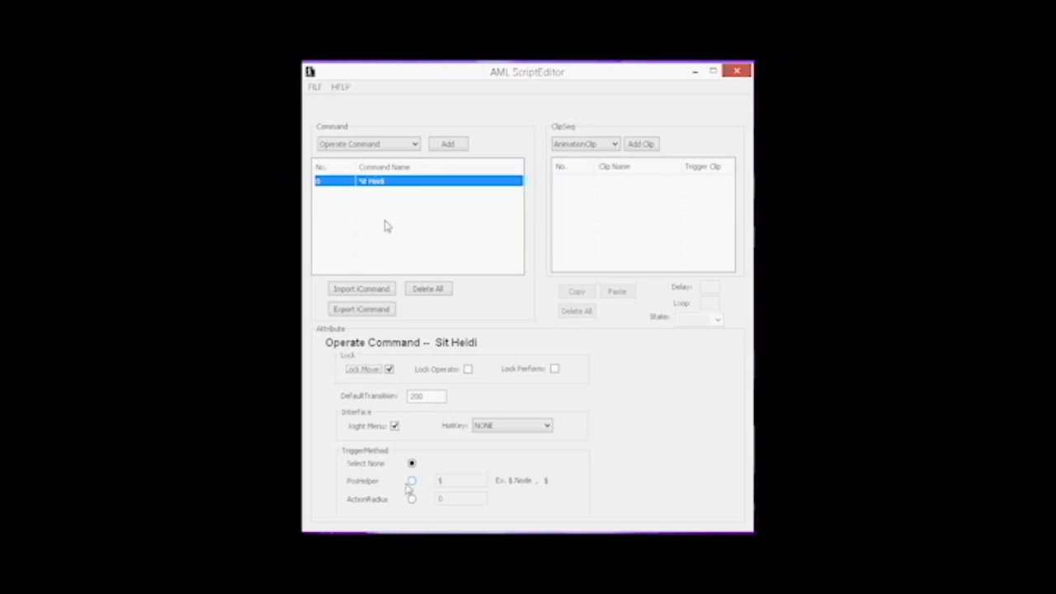
click(411, 481)
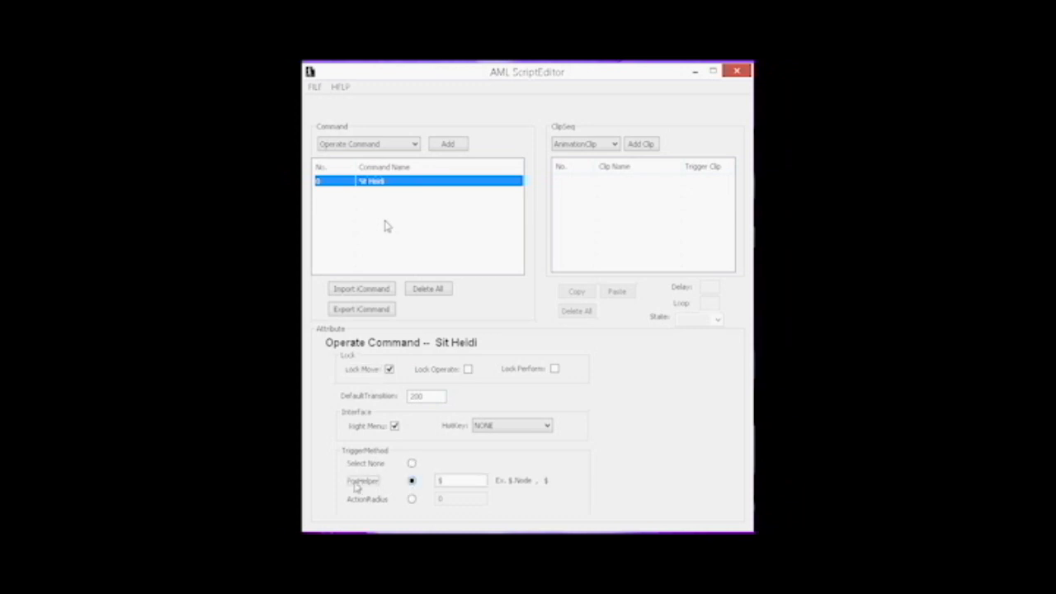
click(461, 481)
text(.Point01)
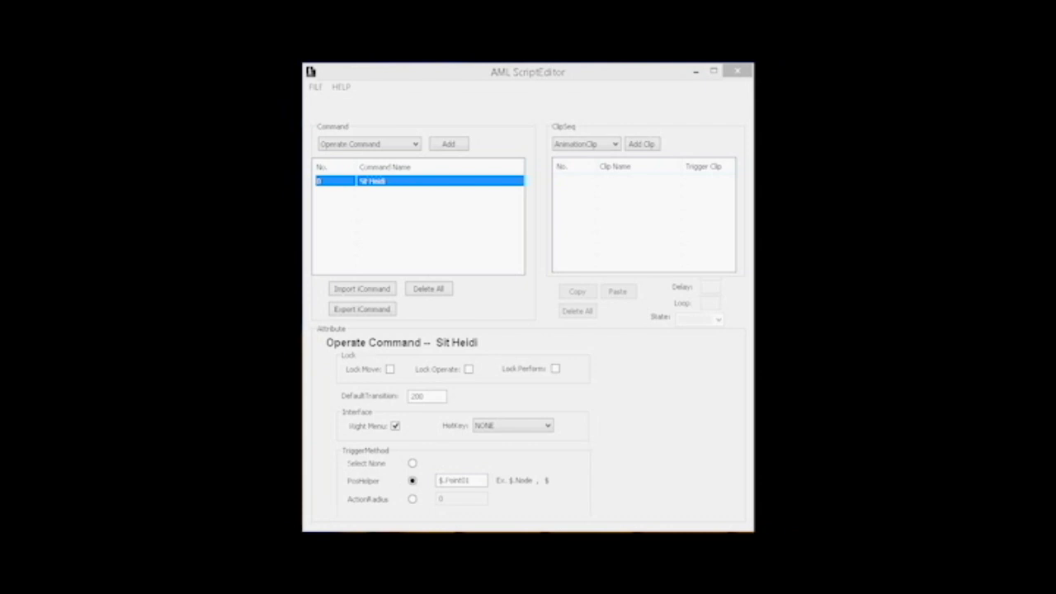
click(641, 144)
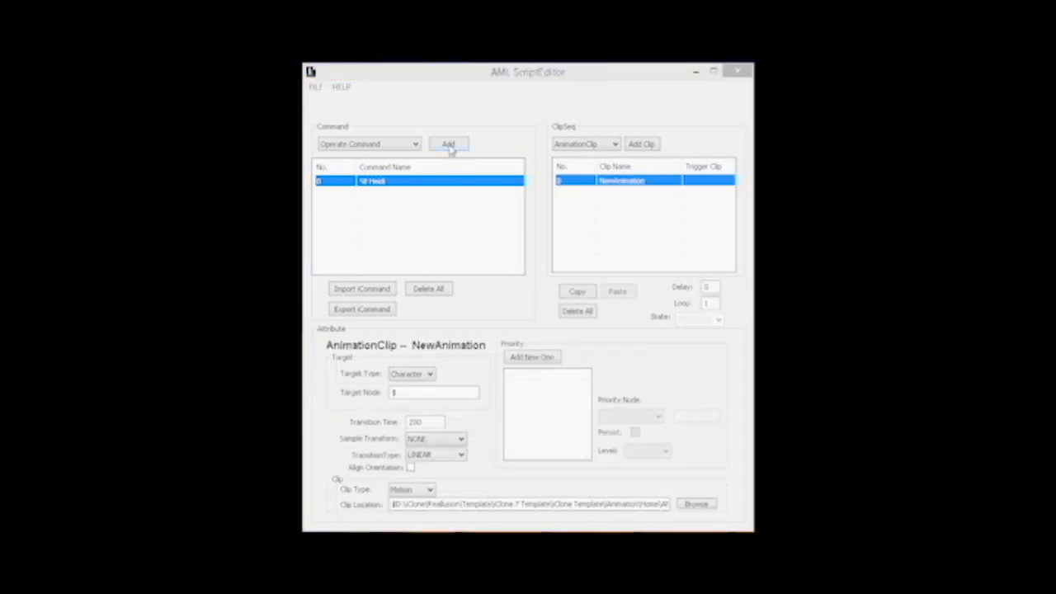
Add a second operate command named Medieval
click(448, 143)
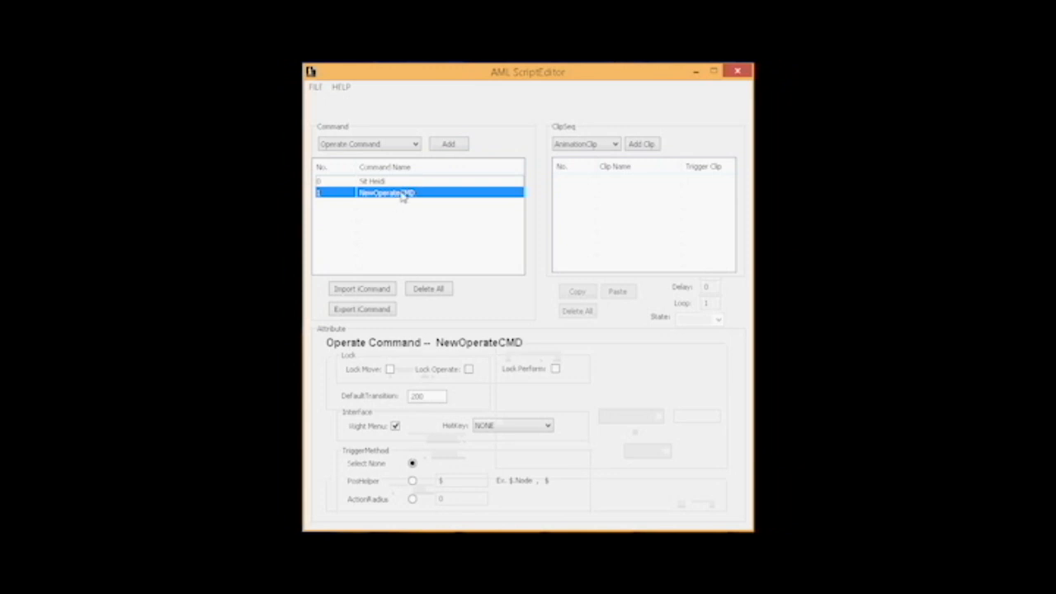
double_click(387, 192)
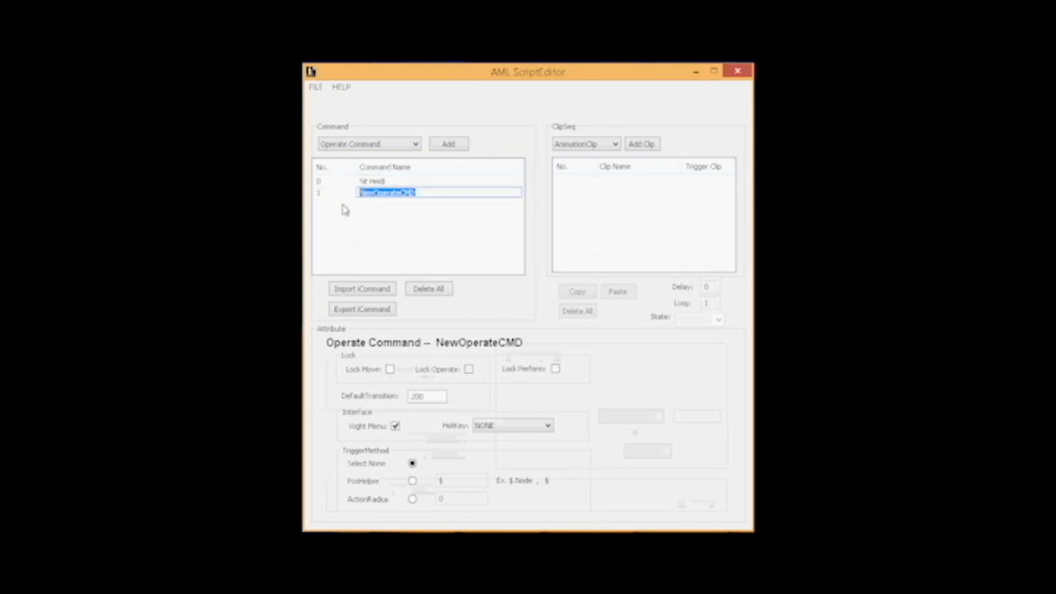
text(Medieval)
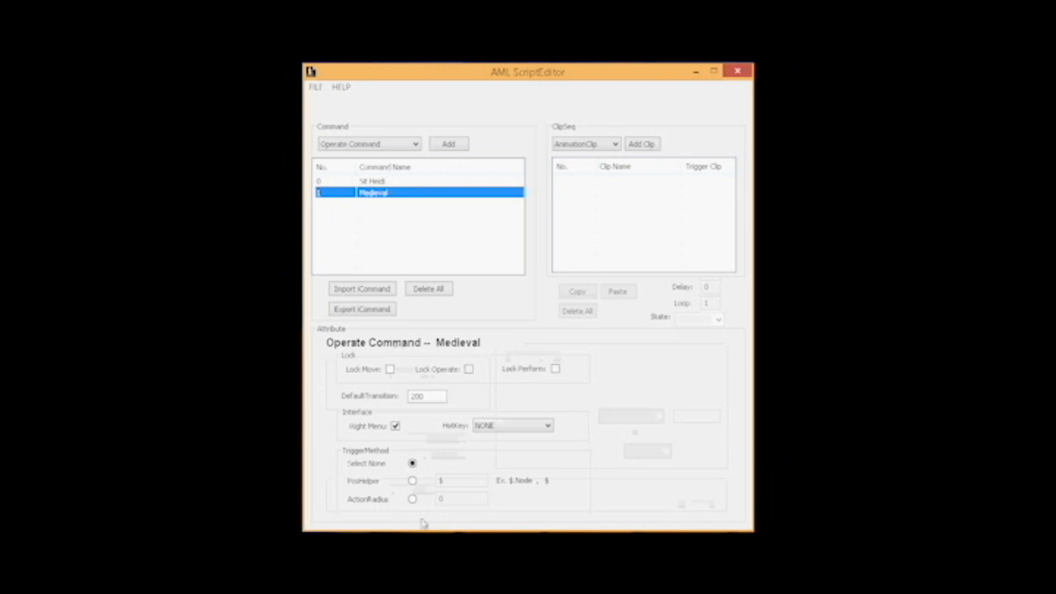
Make Medieval lock movement and trigger at position helper $.Point01
click(389, 369)
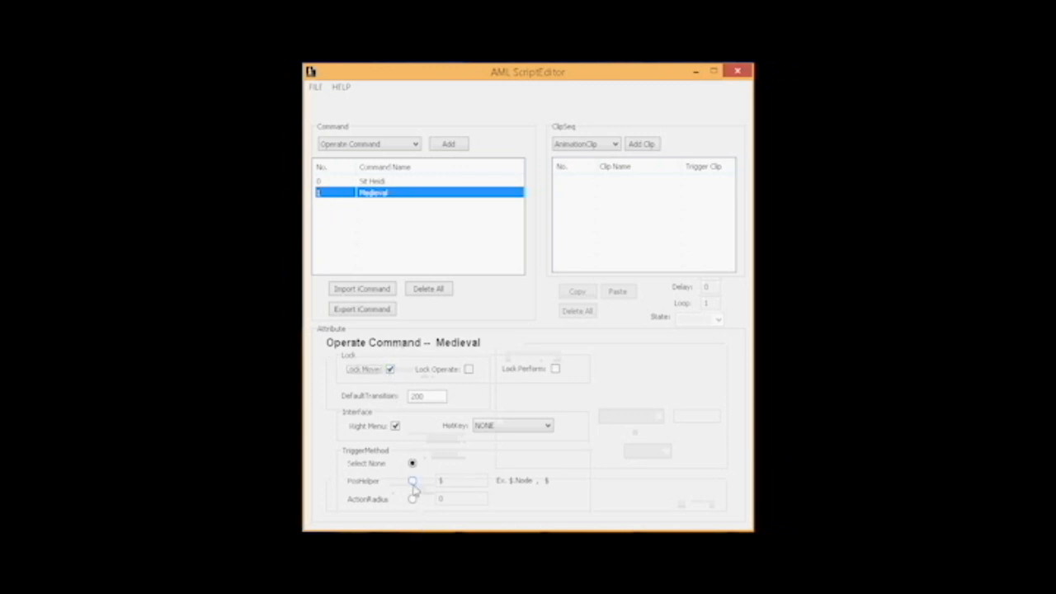
click(413, 480)
text(.Point01)
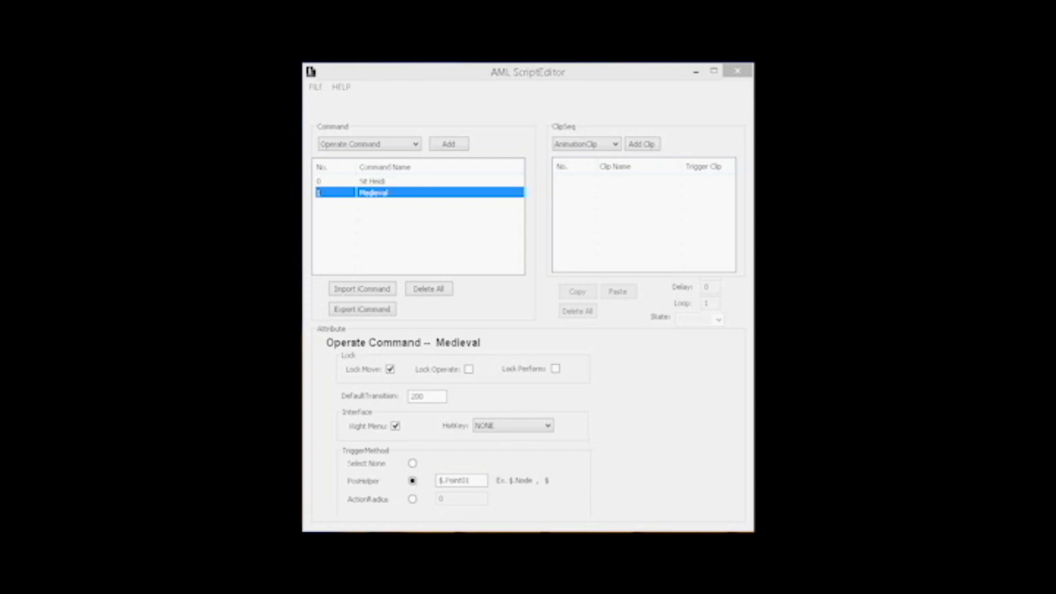
click(641, 143)
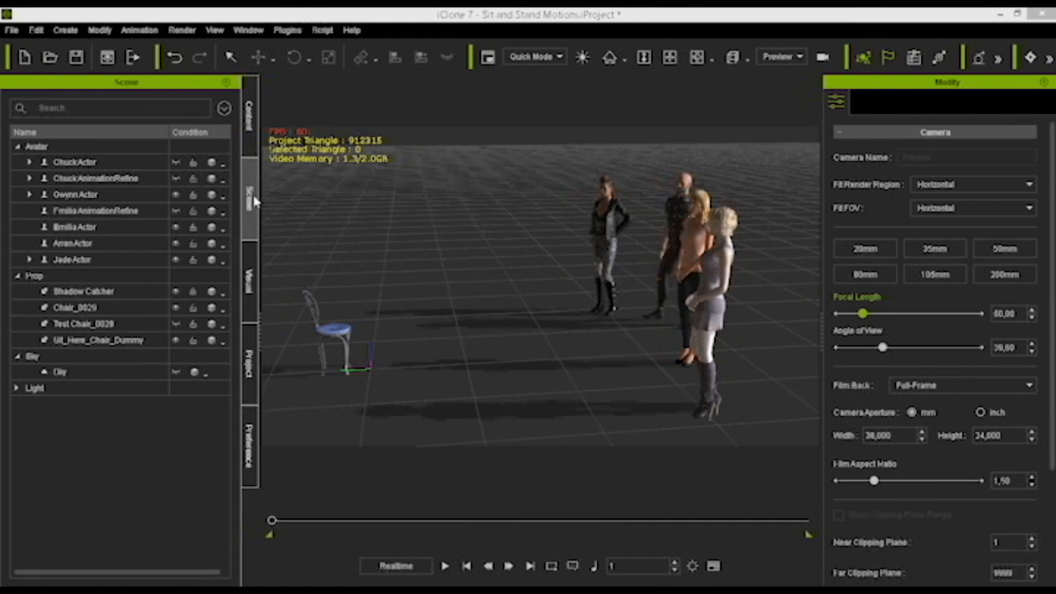
Select Sit_Here_Chair_Dummy in the Scene Manager and dismiss its right-click menu
click(97, 339)
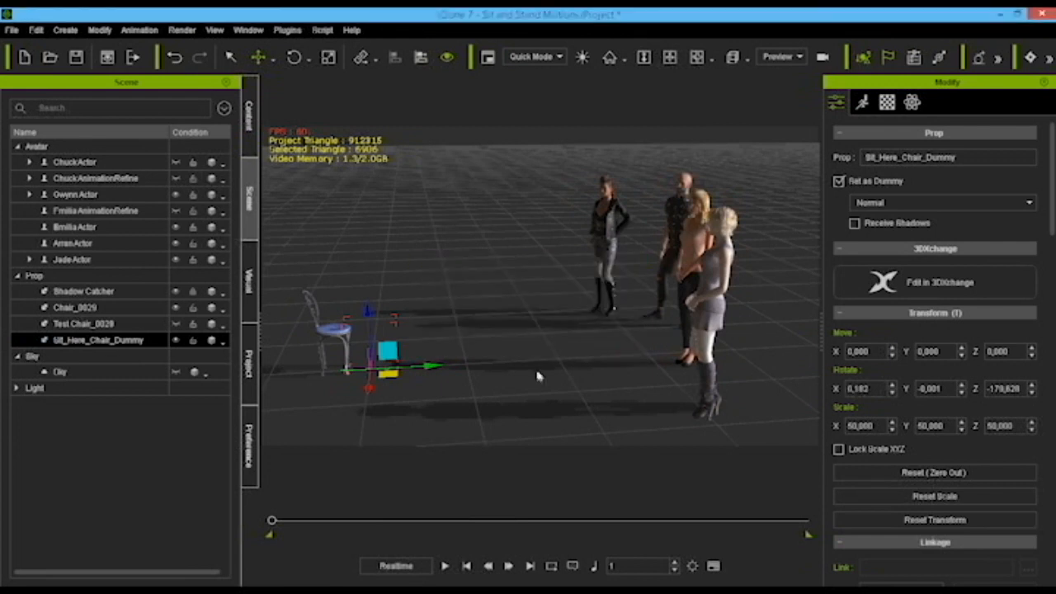
right_click(404, 356)
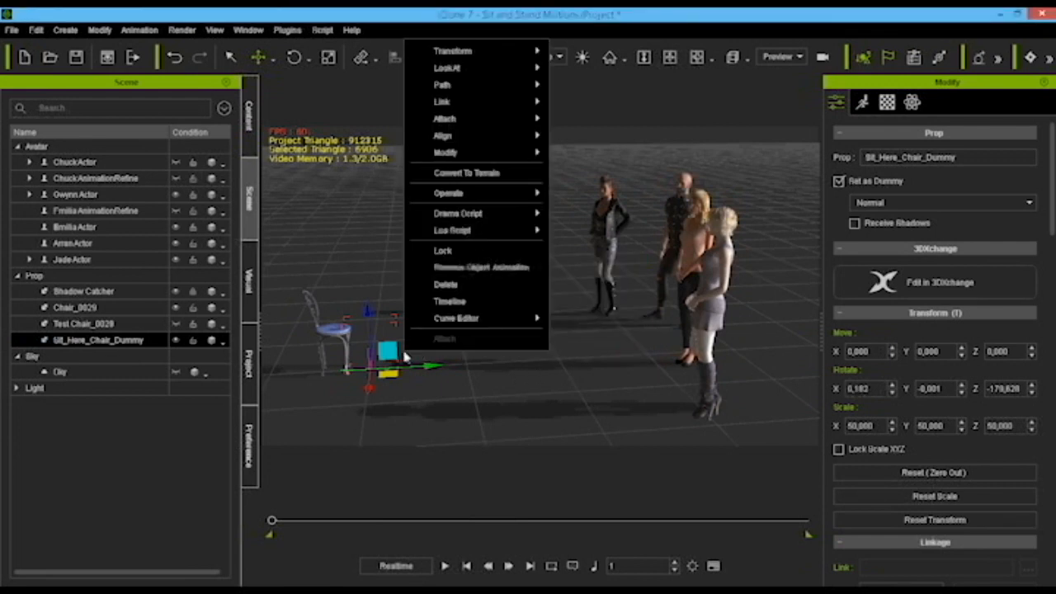
click(449, 192)
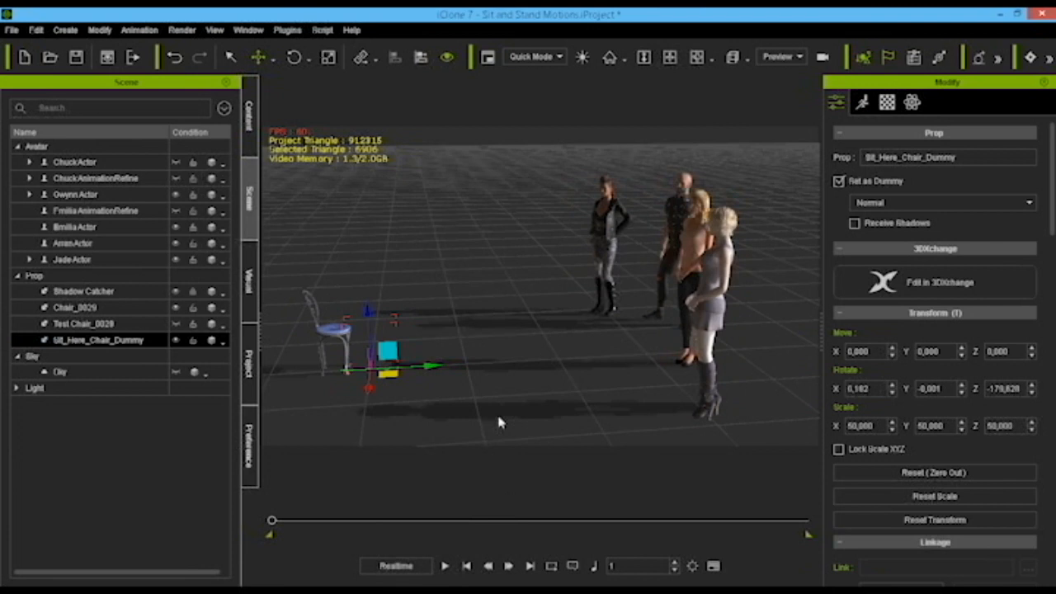
mouse_move(707, 265)
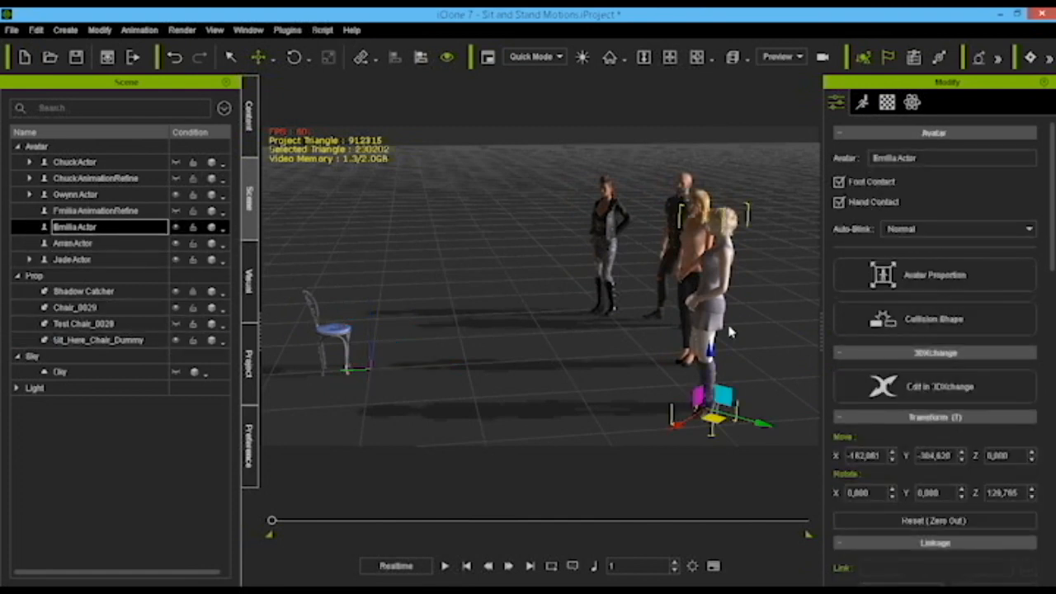
Select the chair dummy and play back the blonde actor sitting down
click(98, 339)
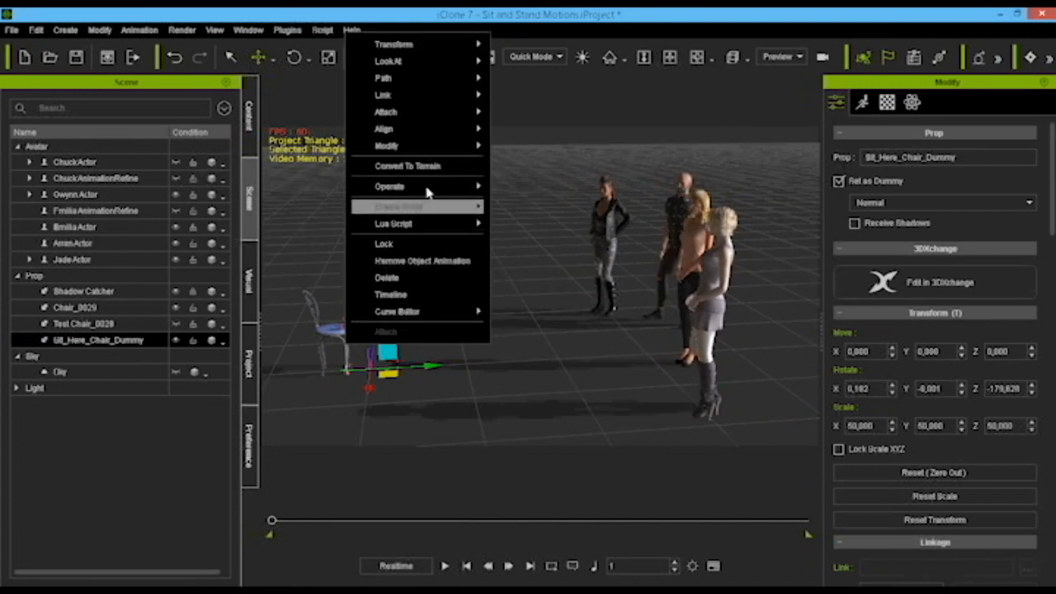
mouse_move(390, 185)
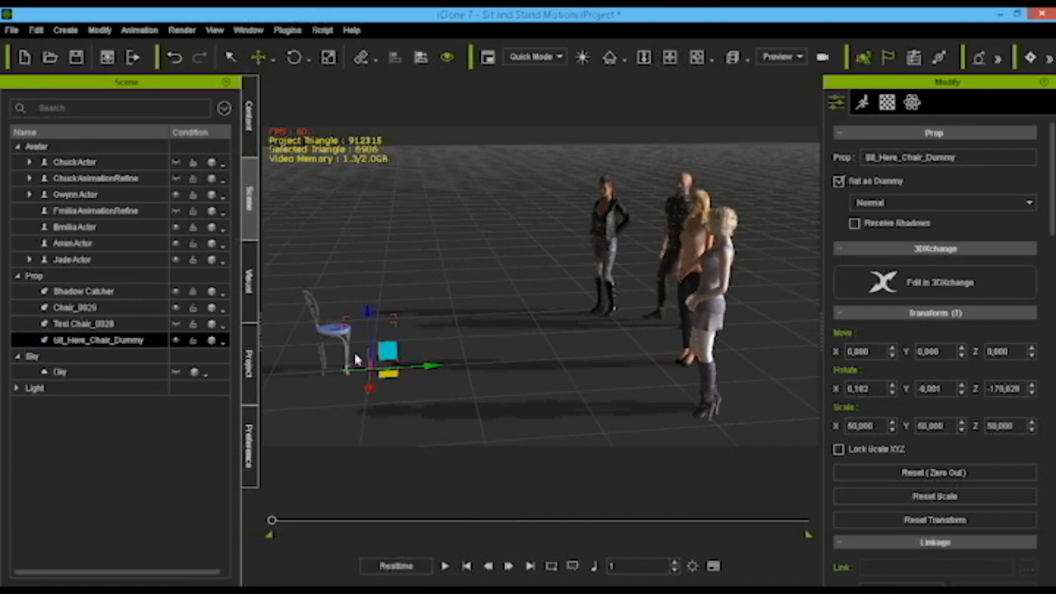
click(445, 566)
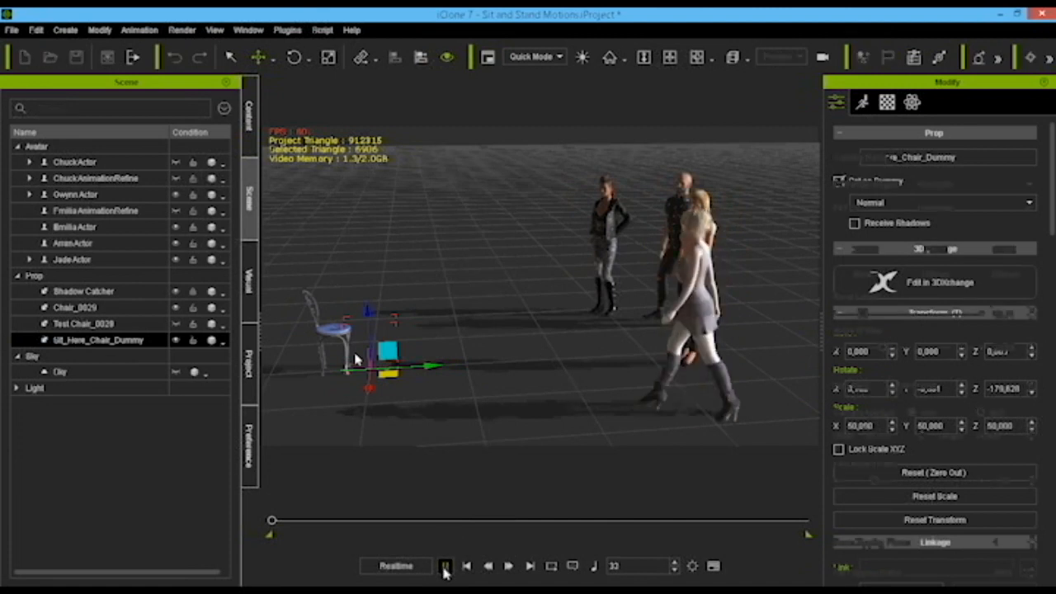
click(444, 566)
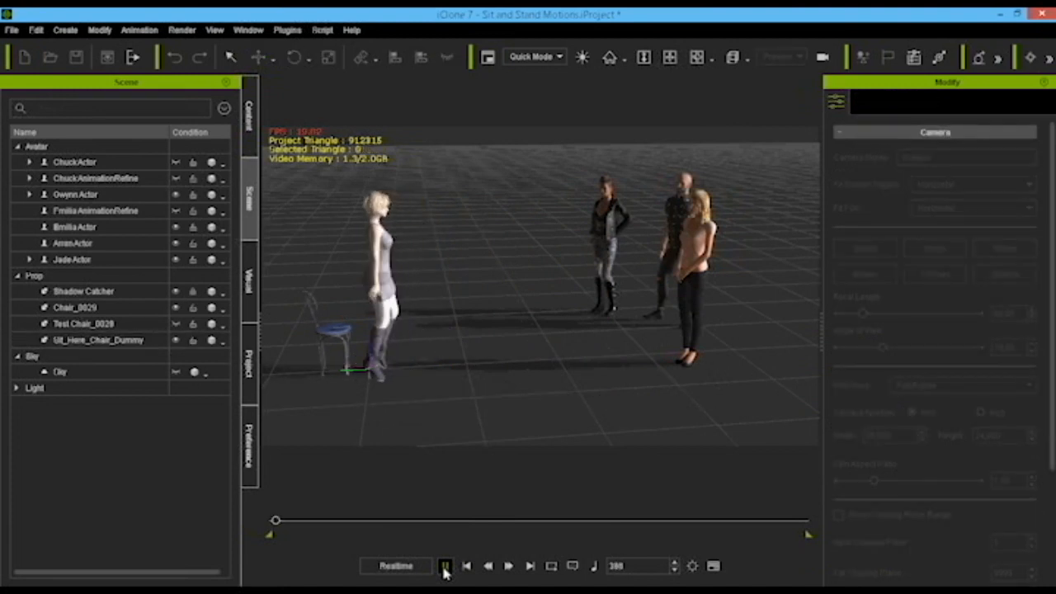
click(445, 566)
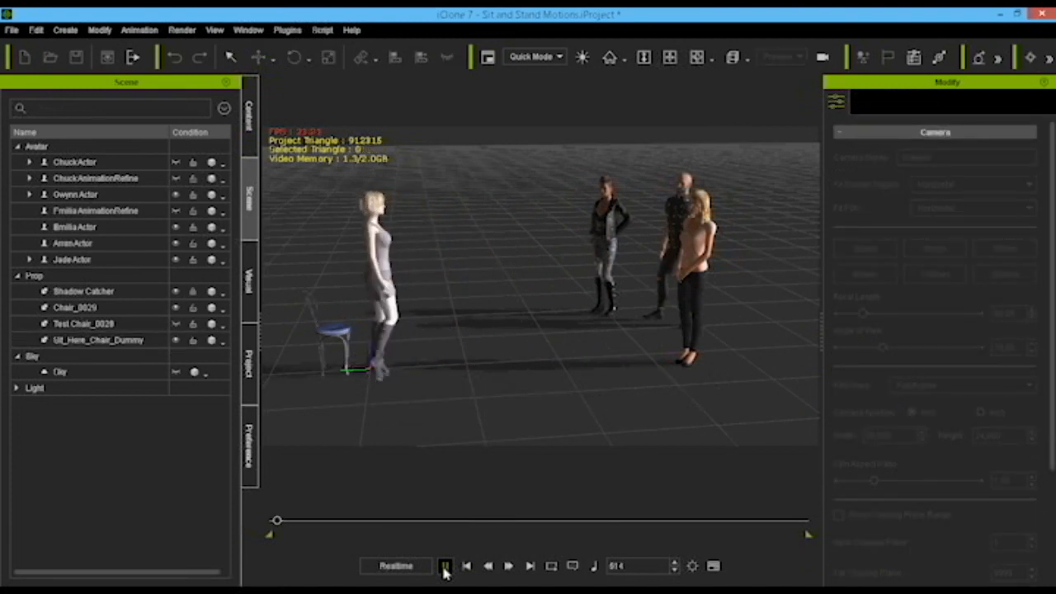
click(446, 566)
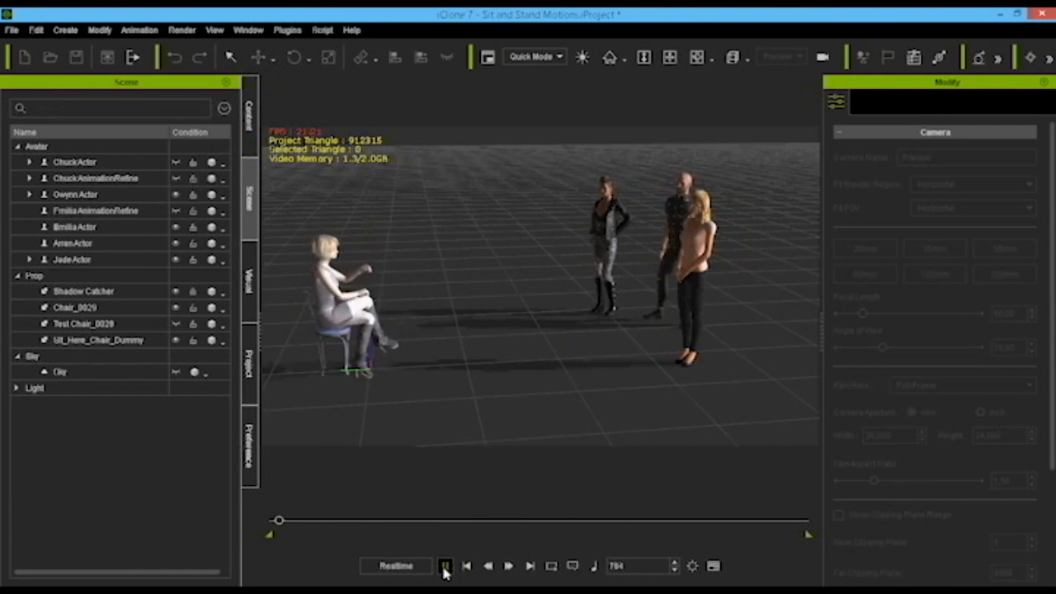
click(444, 565)
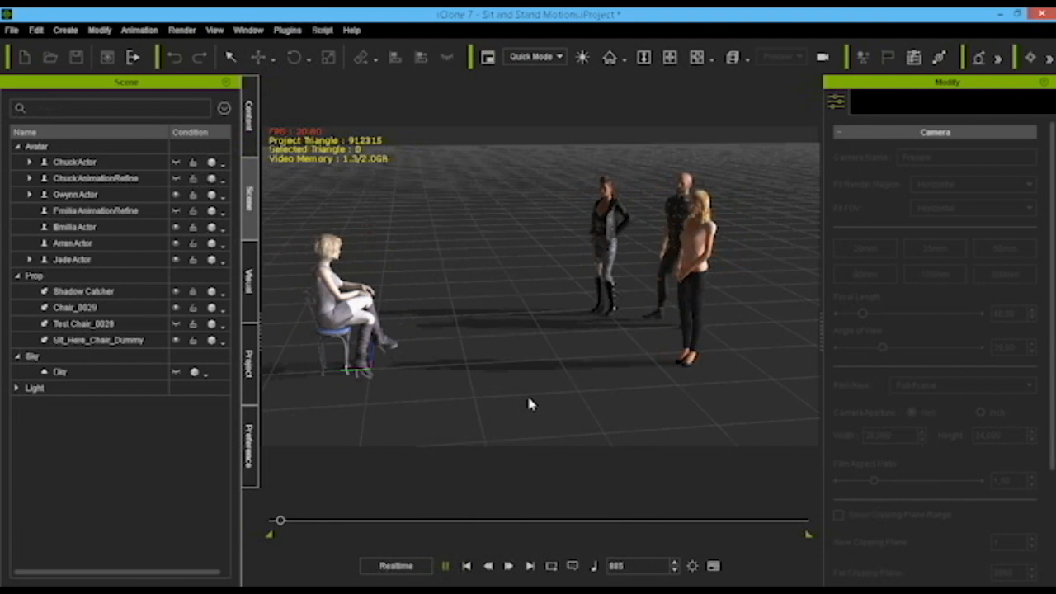
Select Gwynn Actor and preview the bald actor walking toward the chair
click(99, 340)
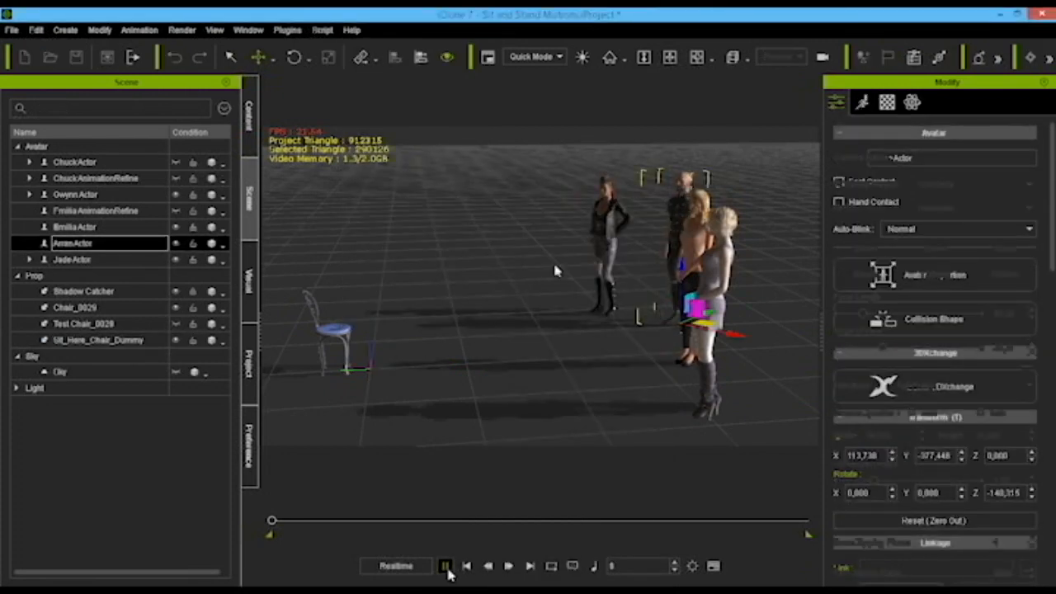
click(445, 566)
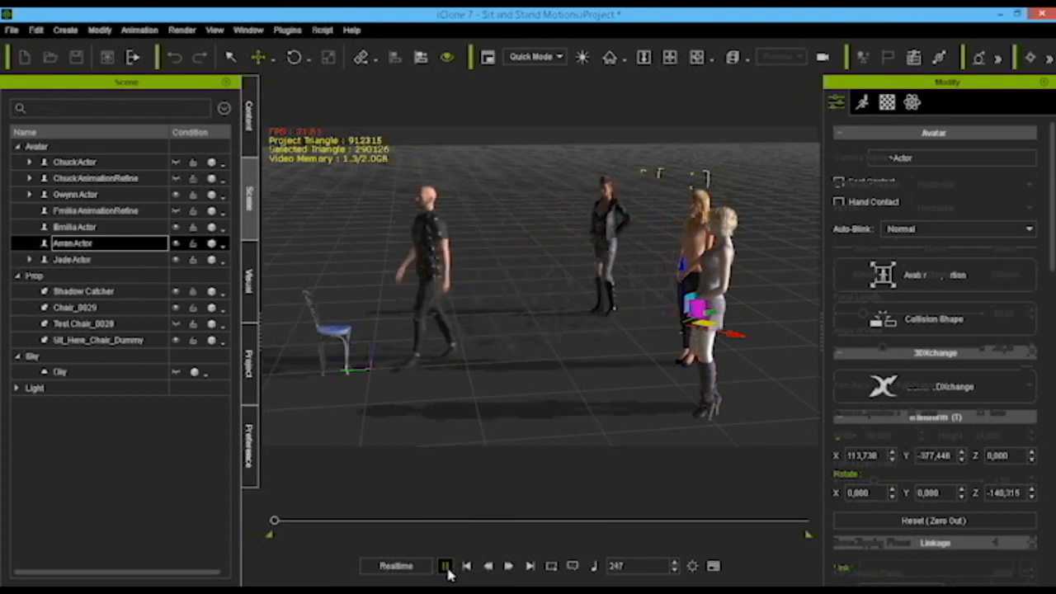
click(446, 565)
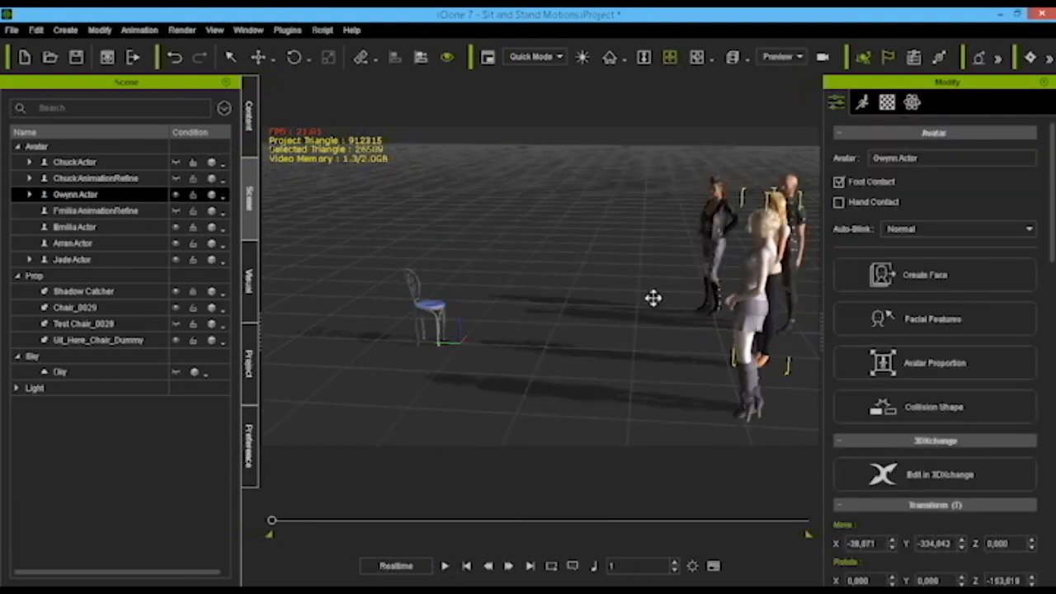
Have JadeActor operate a female Idle-to-Sit command on Sit_Here_Chair_Dummy
click(74, 227)
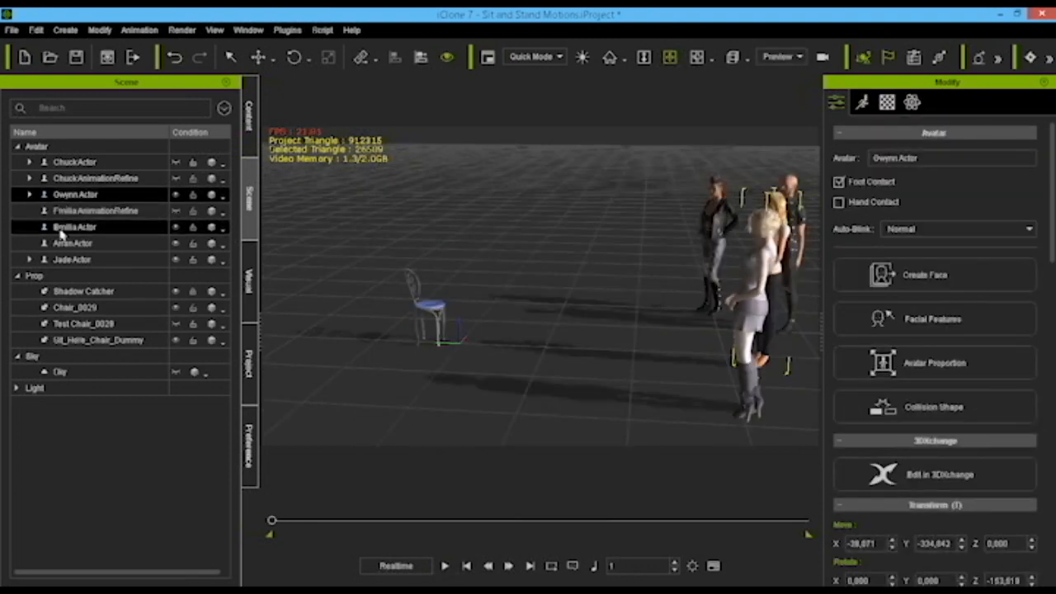
click(98, 340)
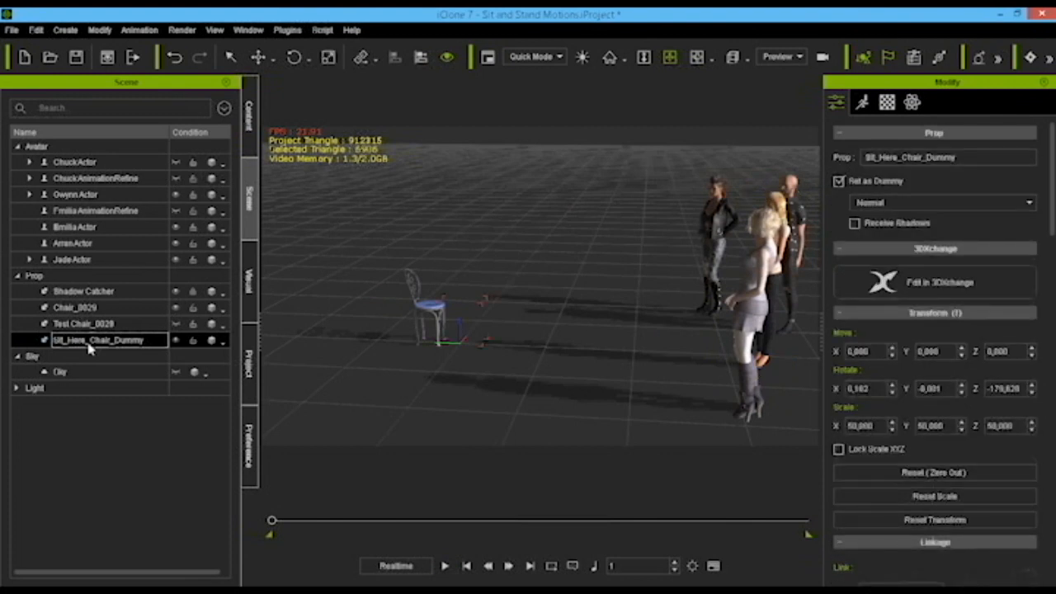
right_click(458, 336)
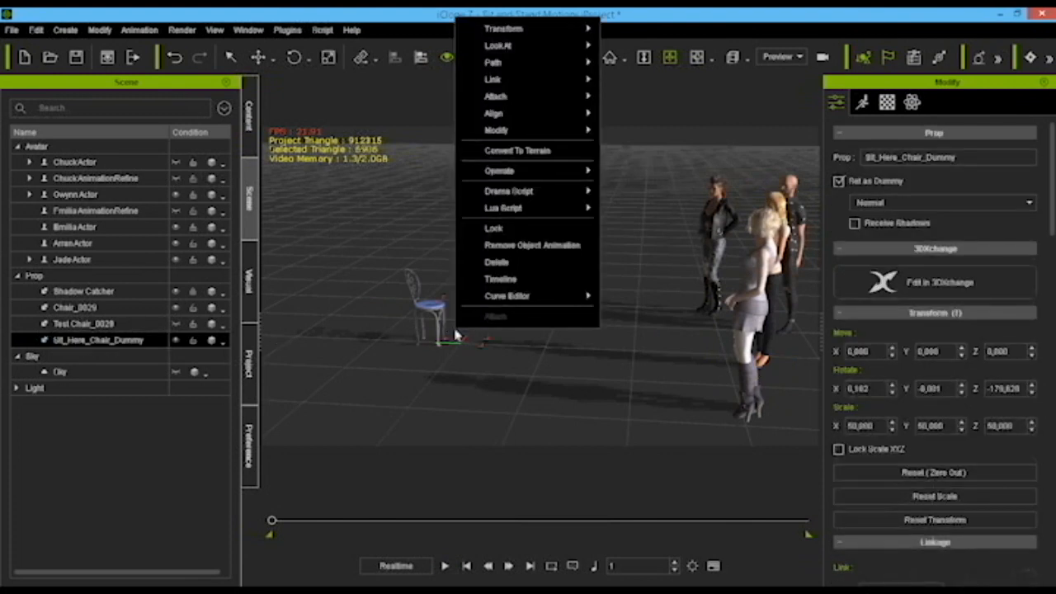
mouse_move(499, 171)
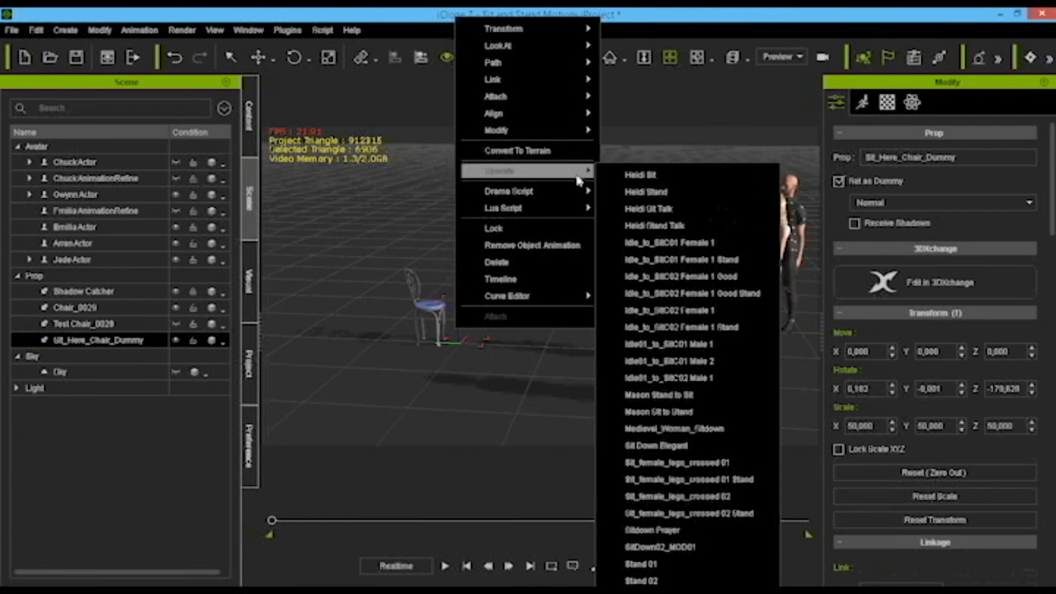
mouse_move(646, 192)
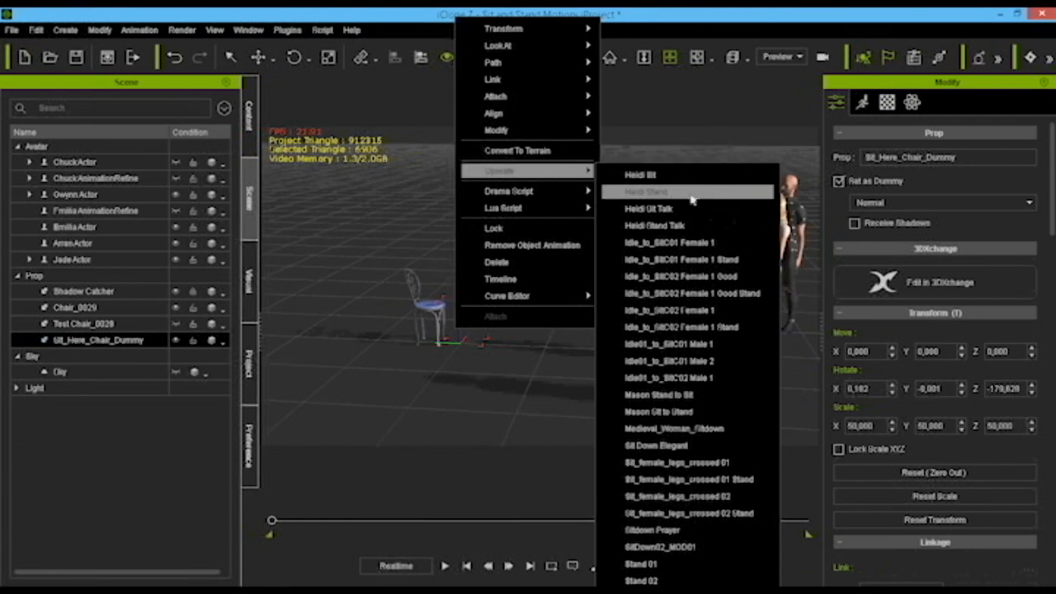
mouse_move(685, 242)
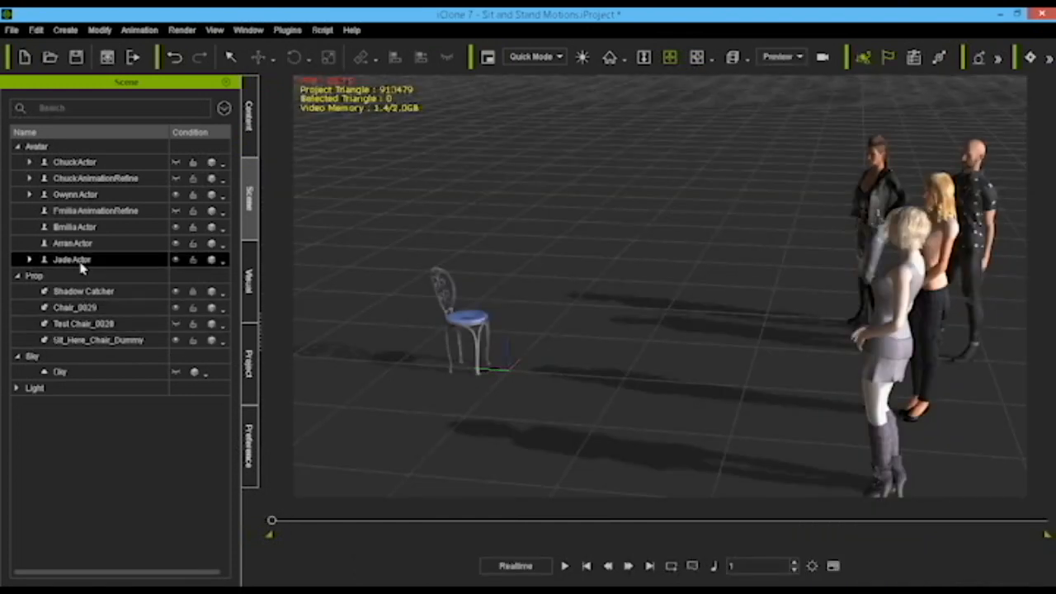
click(98, 339)
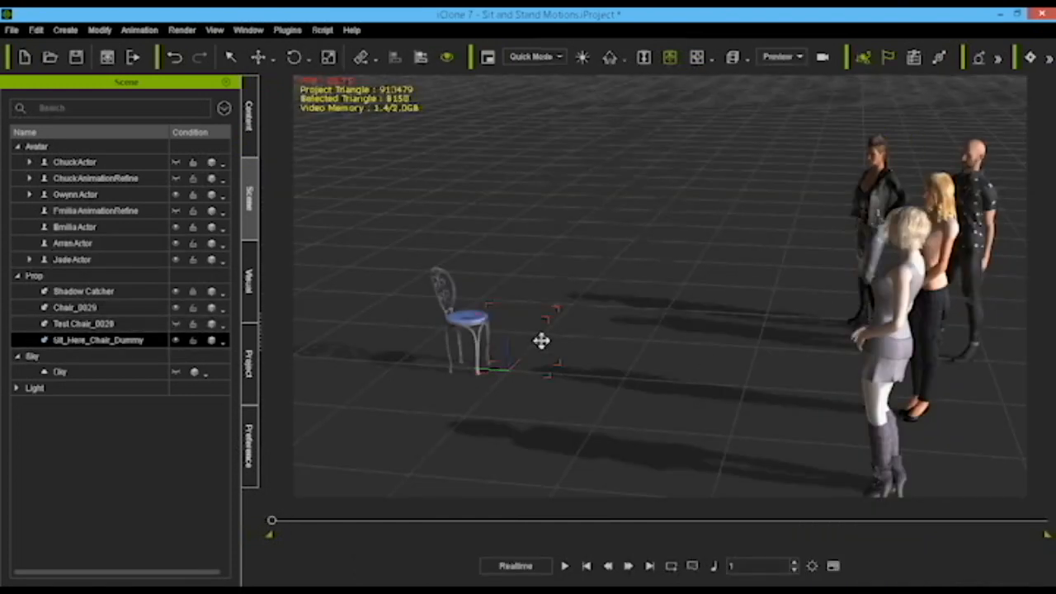
right_click(542, 341)
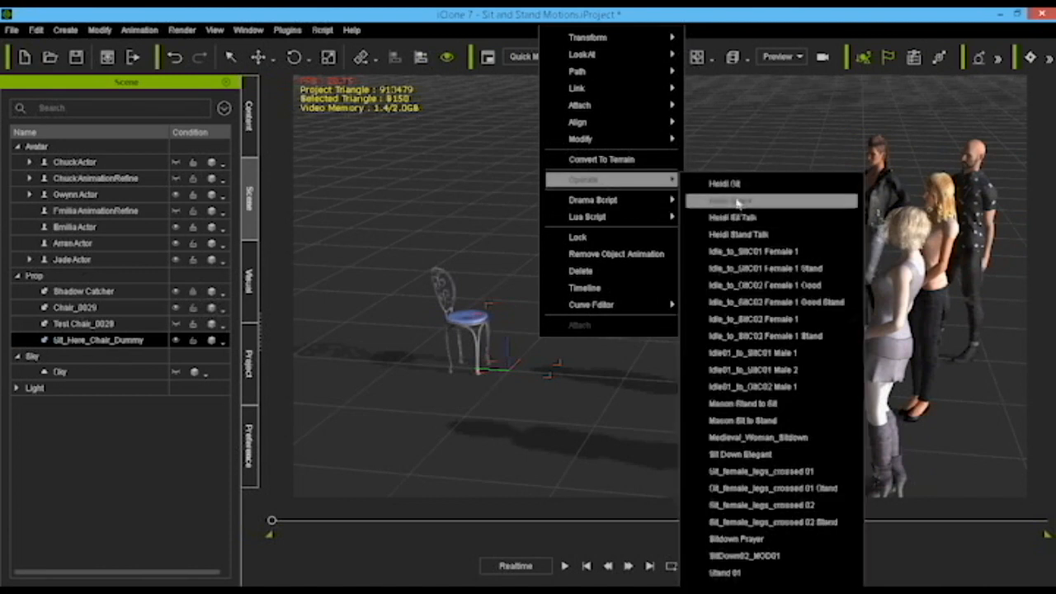
mouse_move(768, 320)
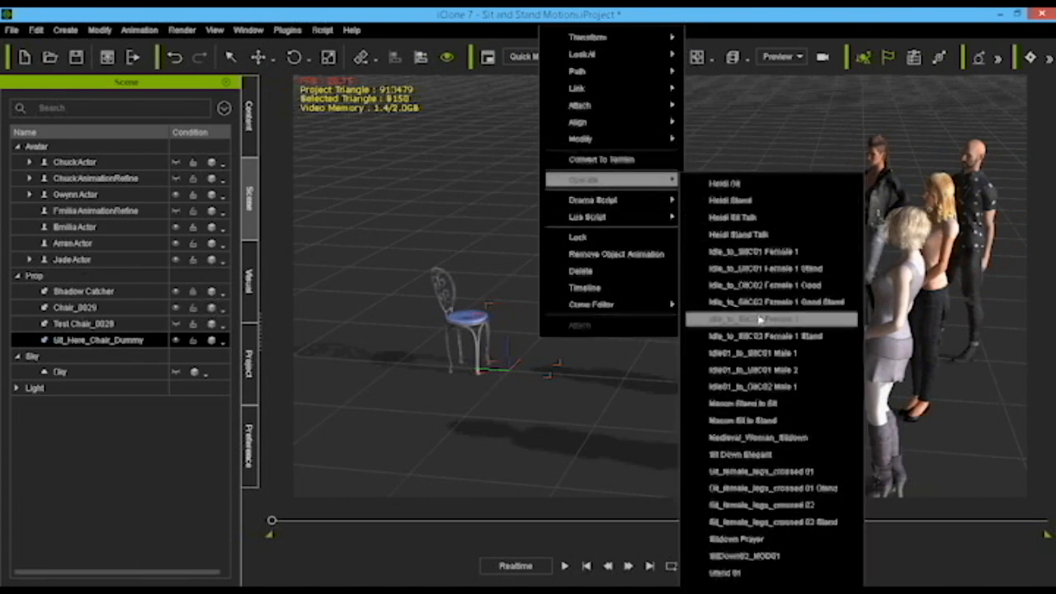
click(765, 320)
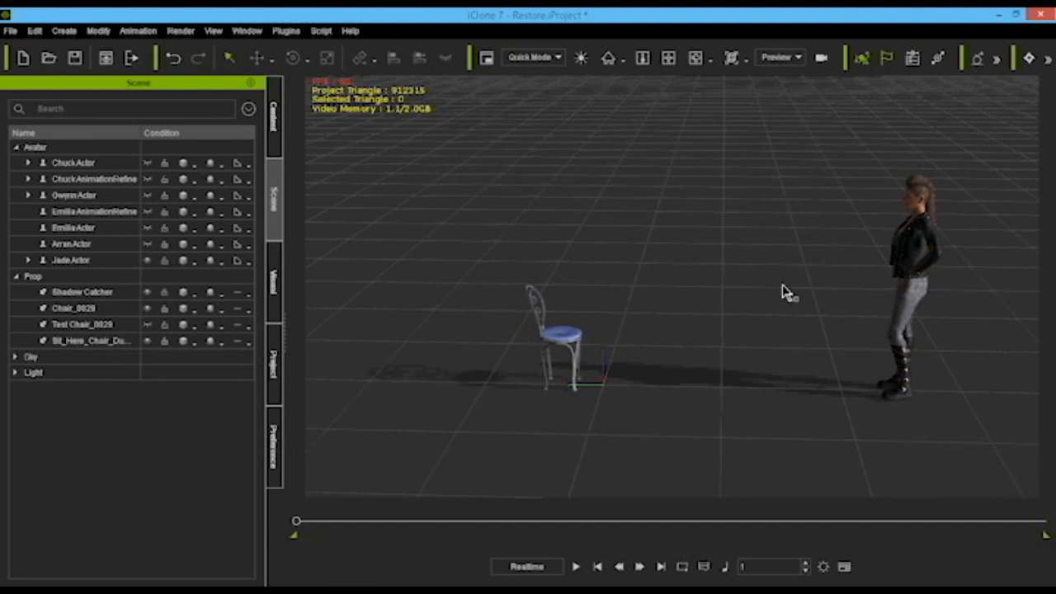
mouse_move(769, 288)
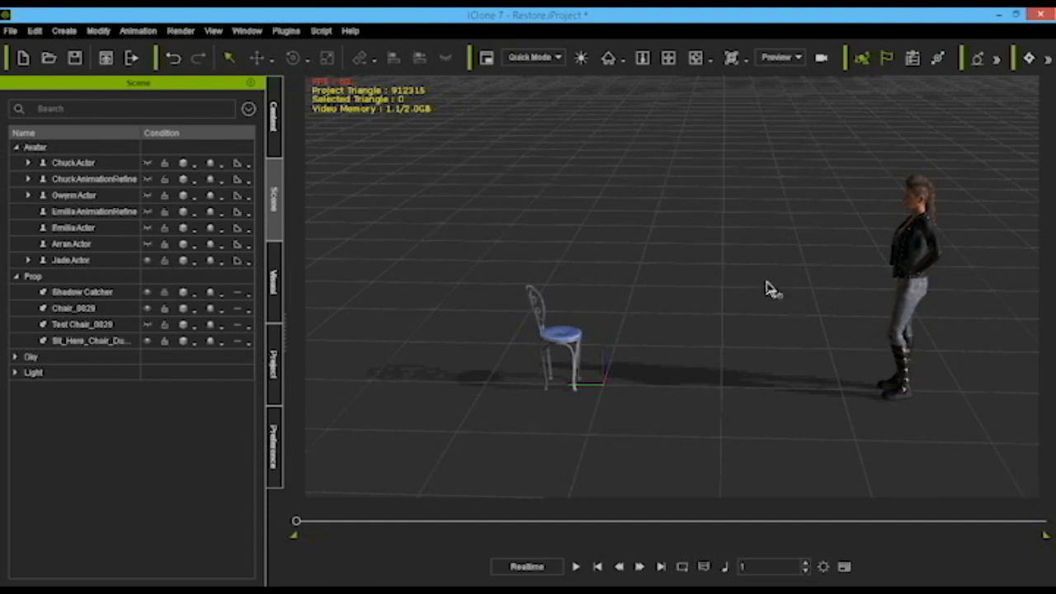
Have the black-jacketed actor operate Sit Down Elegant on Sit_Here_Chair_Dummy
click(82, 324)
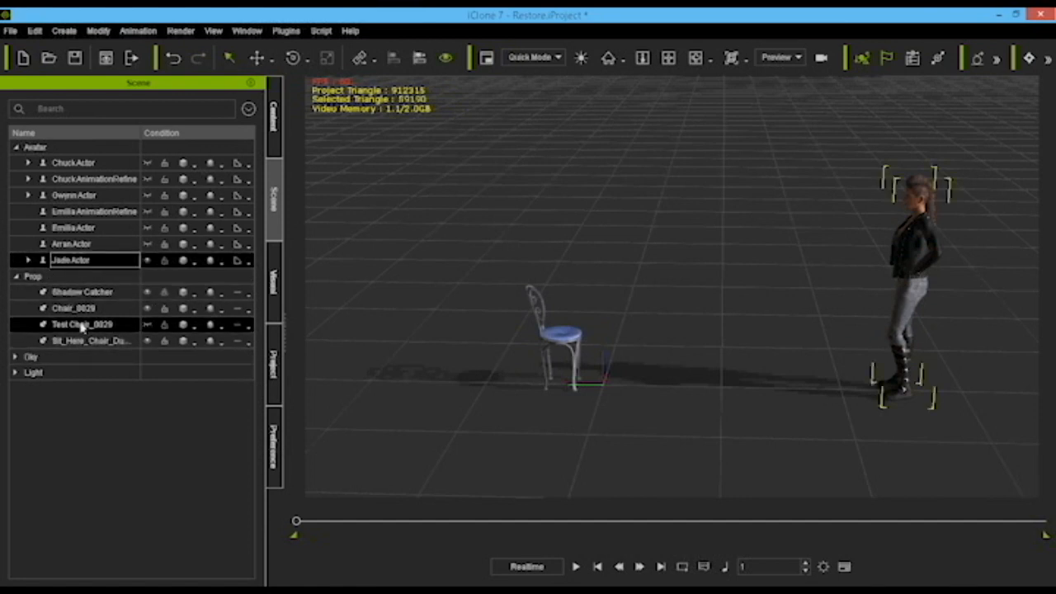
click(91, 341)
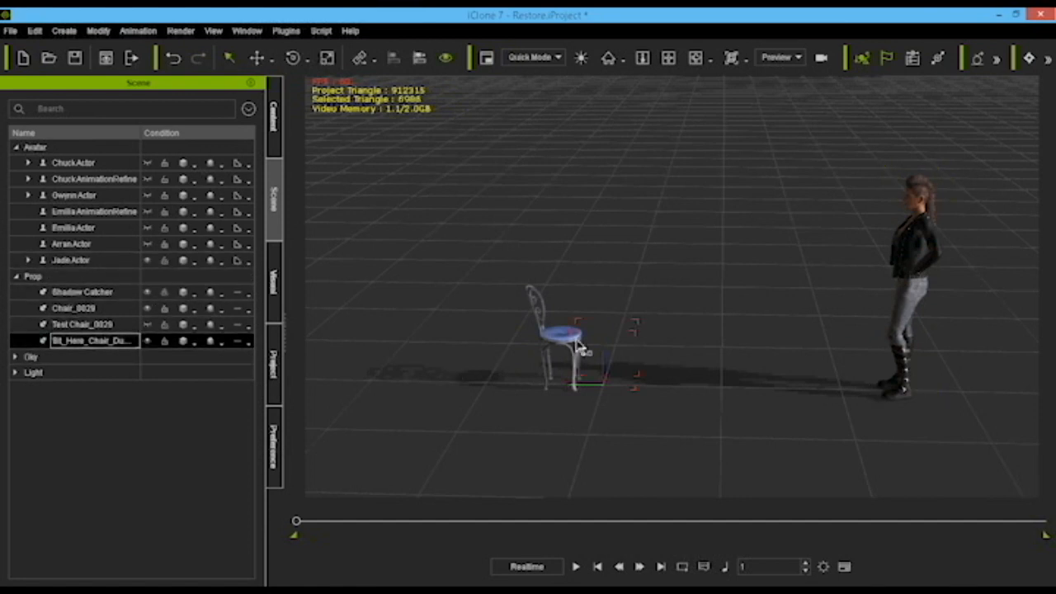
right_click(578, 343)
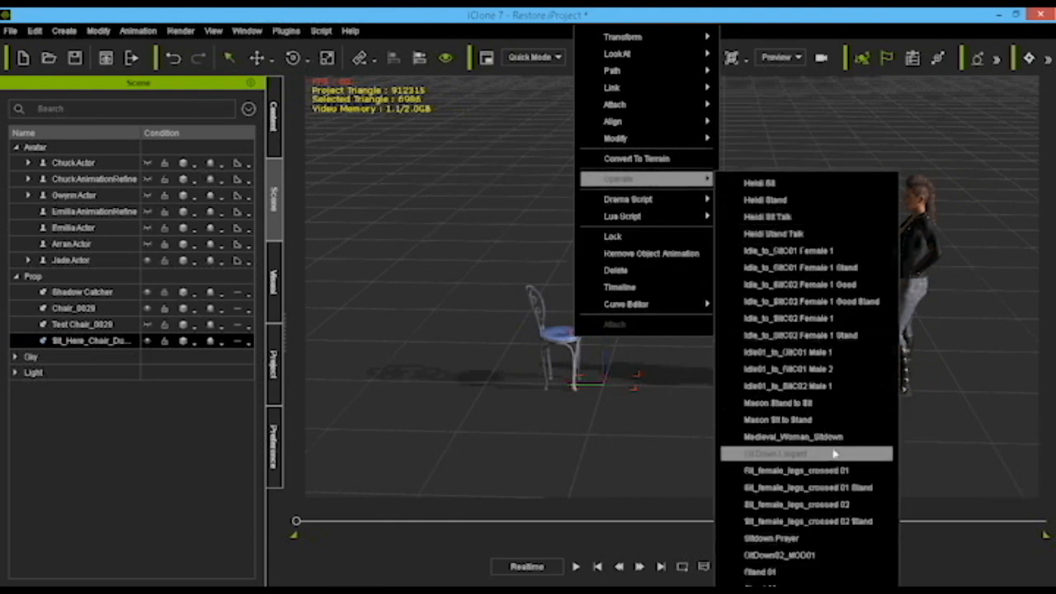
click(776, 453)
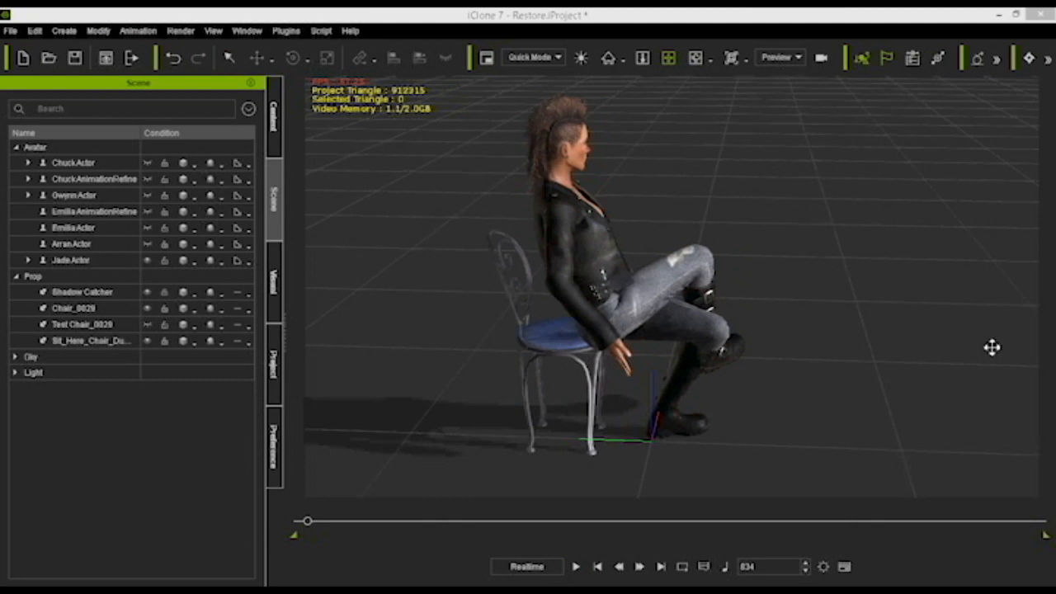
mouse_move(590, 341)
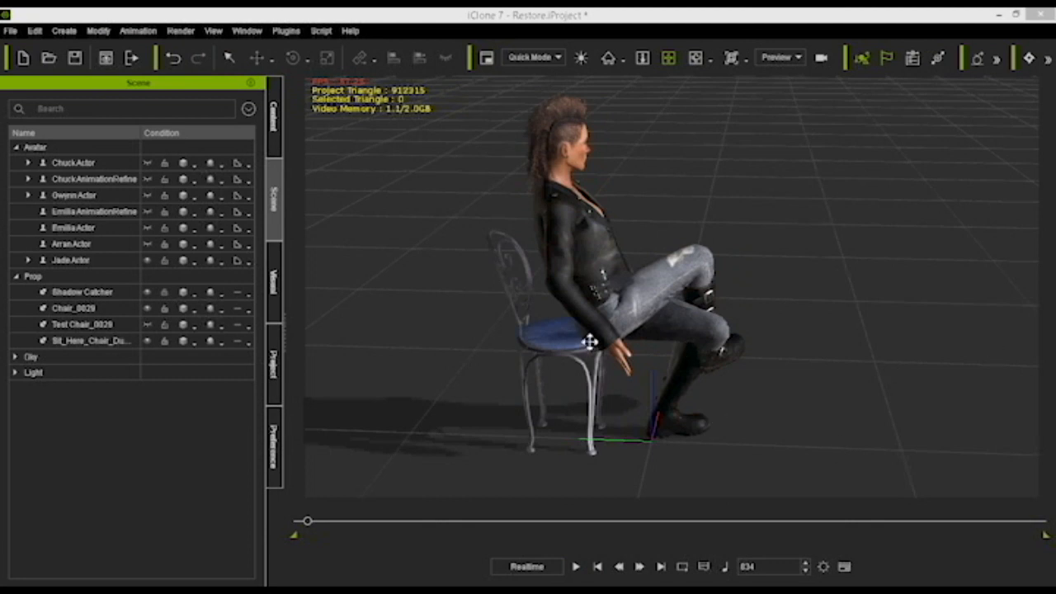
Create a Box prop, rename it Point00, and select its scale value for replacement
click(63, 30)
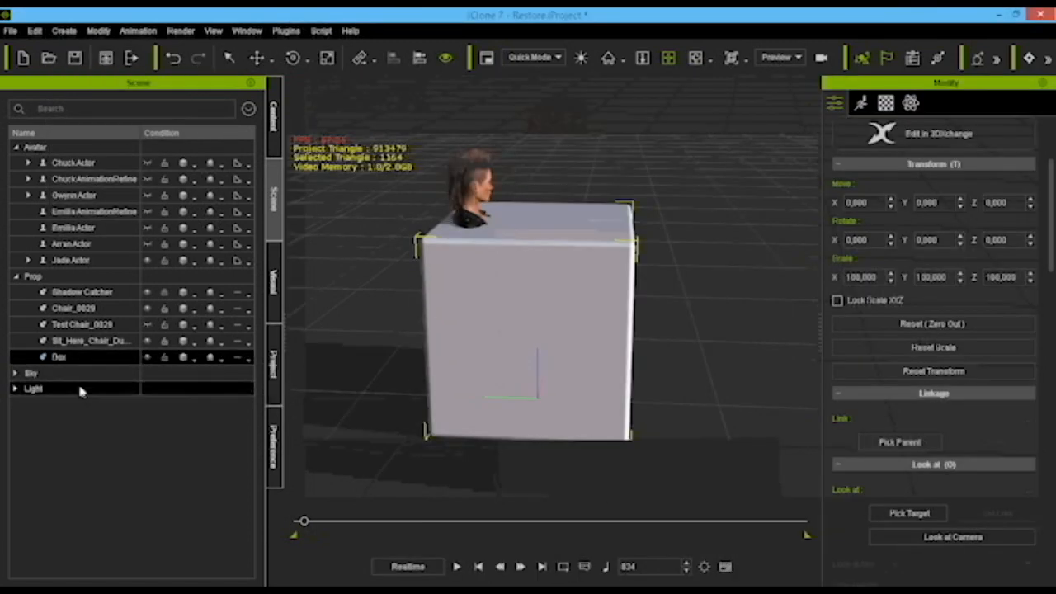
double_click(58, 357)
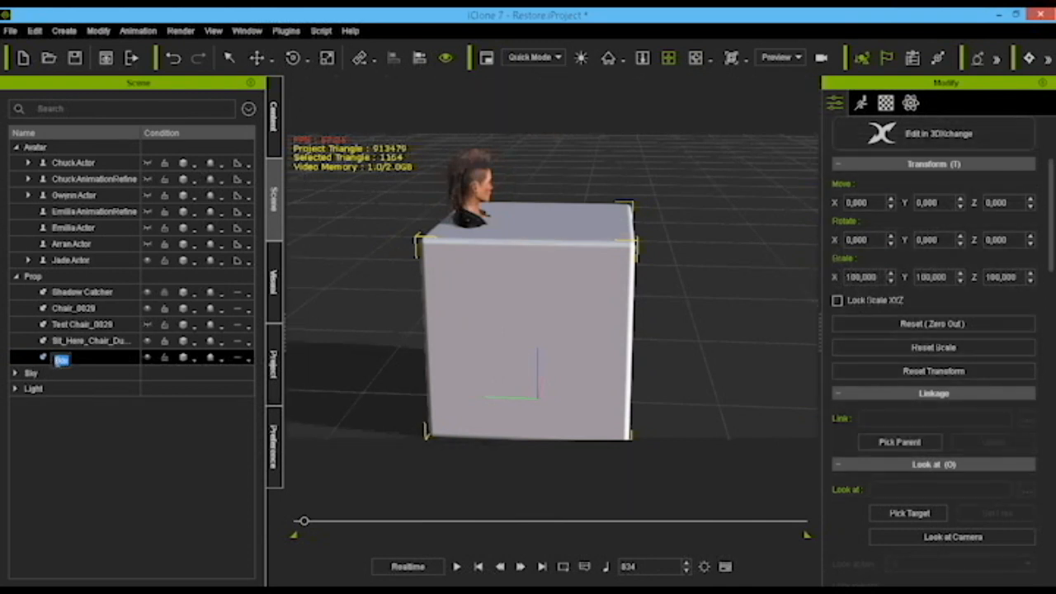
text(Point00)
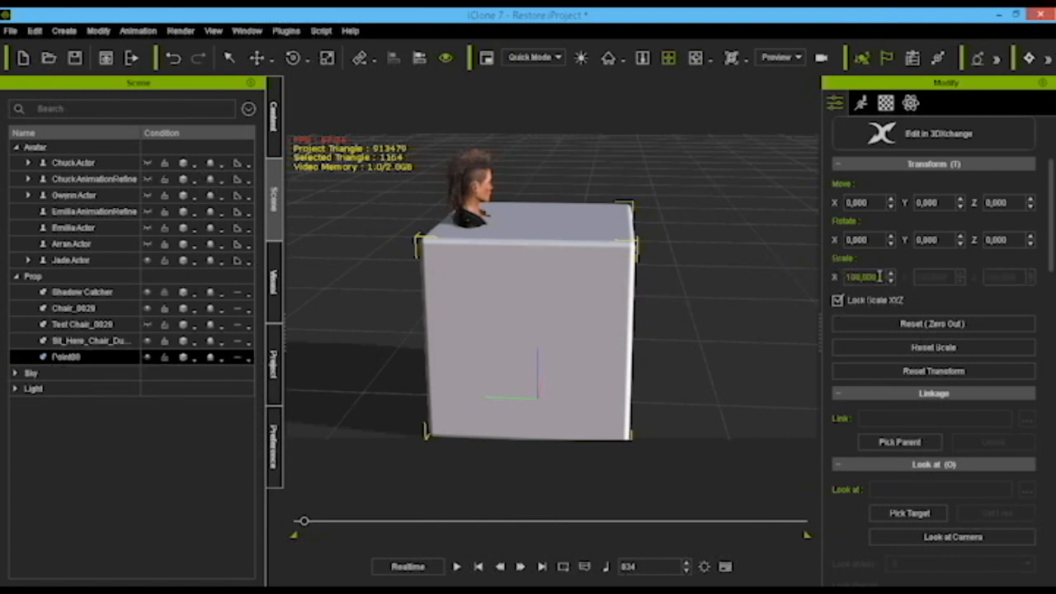
triple_click(862, 276)
text(5.000)
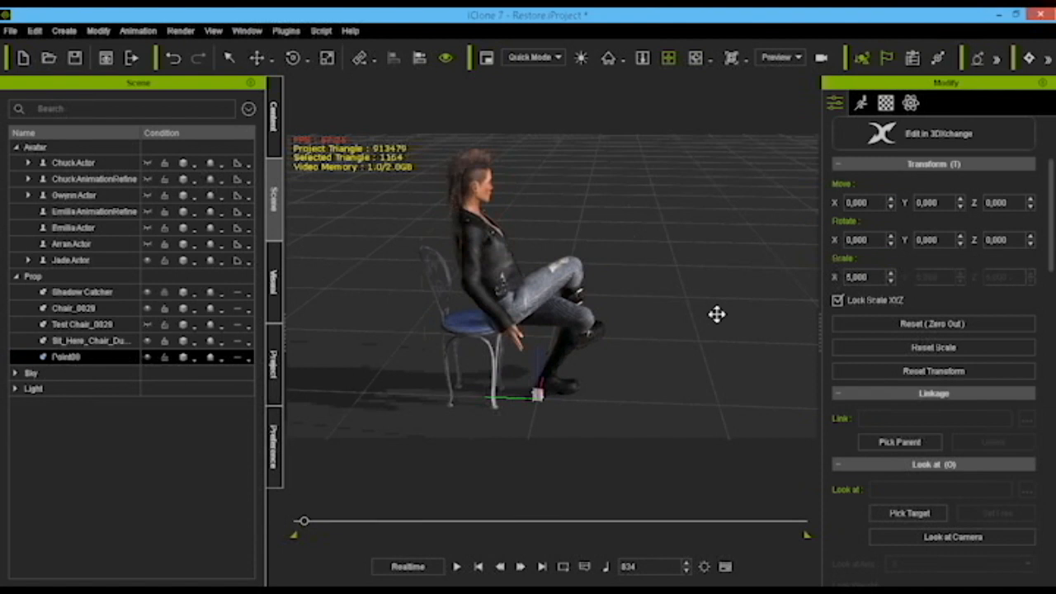
click(70, 260)
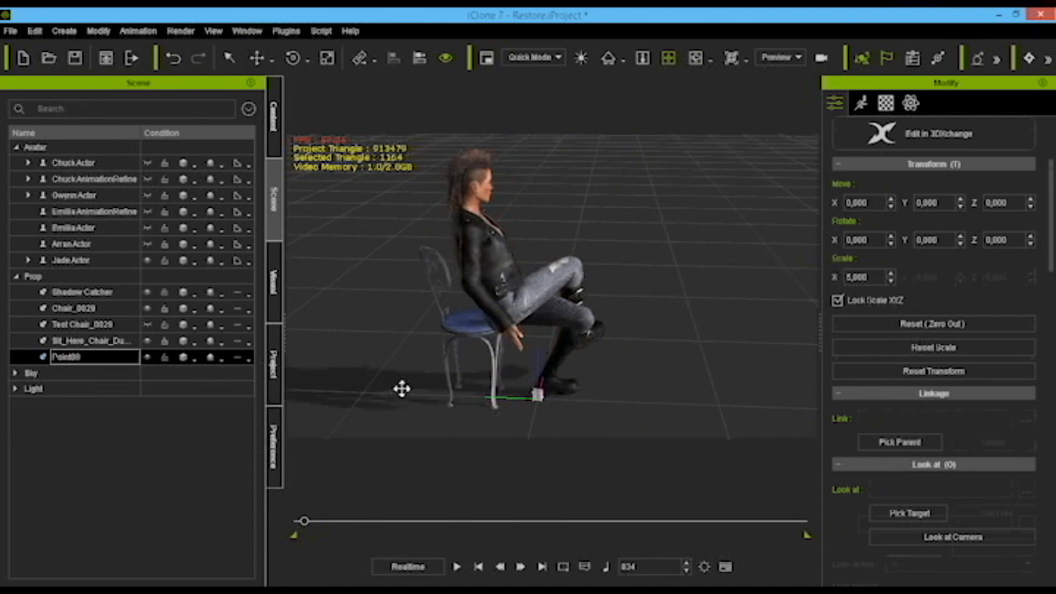
mouse_move(597, 426)
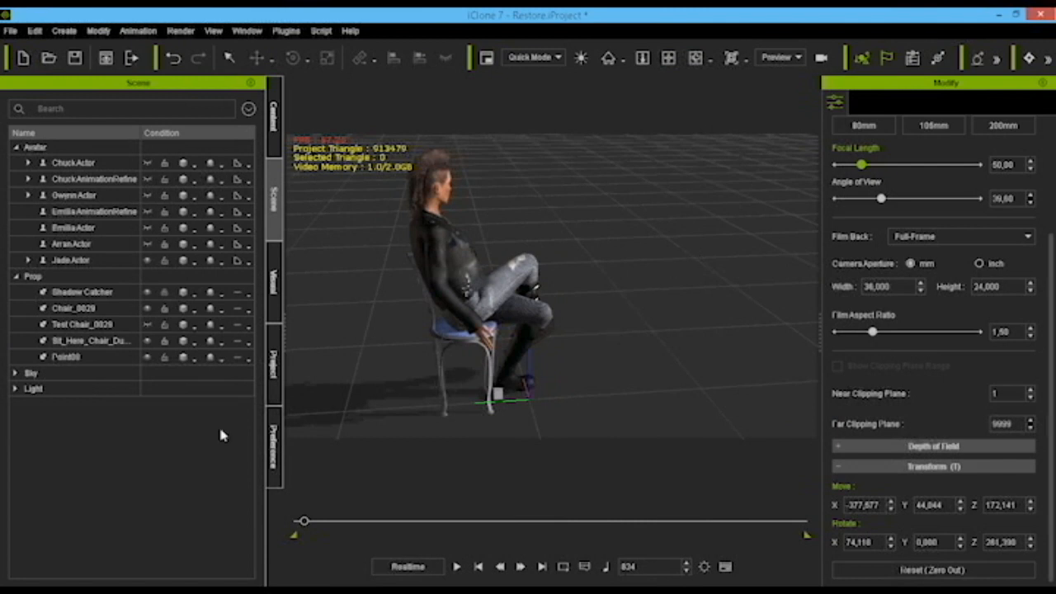
right_click(486, 383)
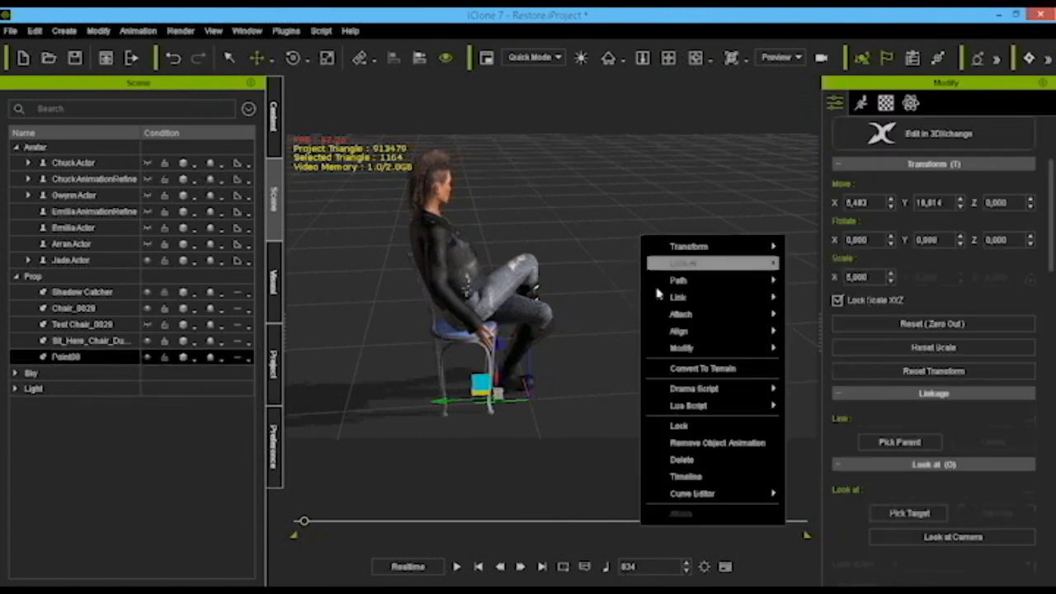
click(71, 244)
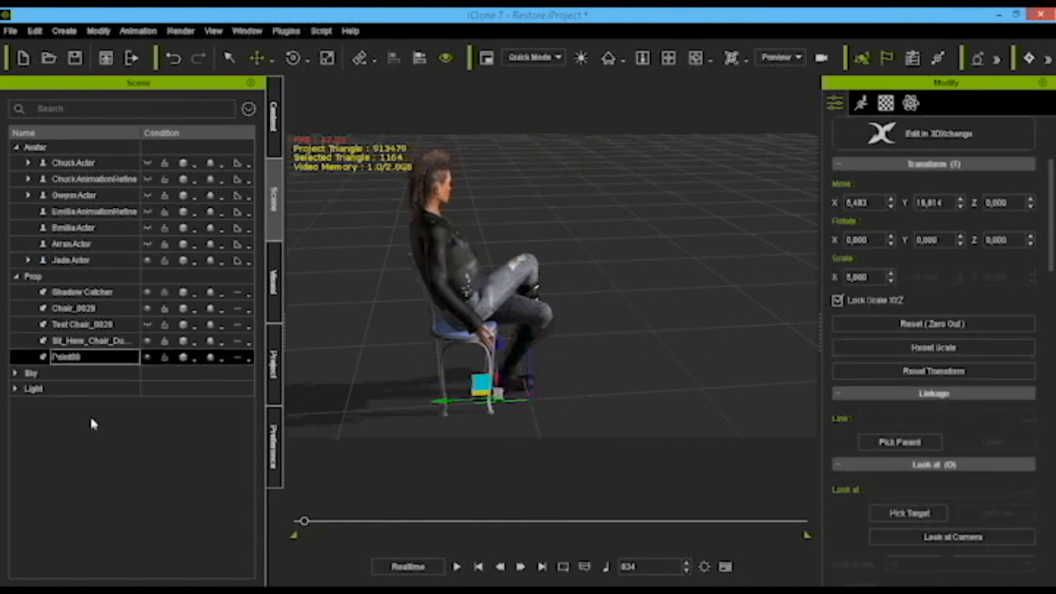
Attach Point08 to the chair dummy's sub-node and set its Z rotation to 0
right_click(561, 239)
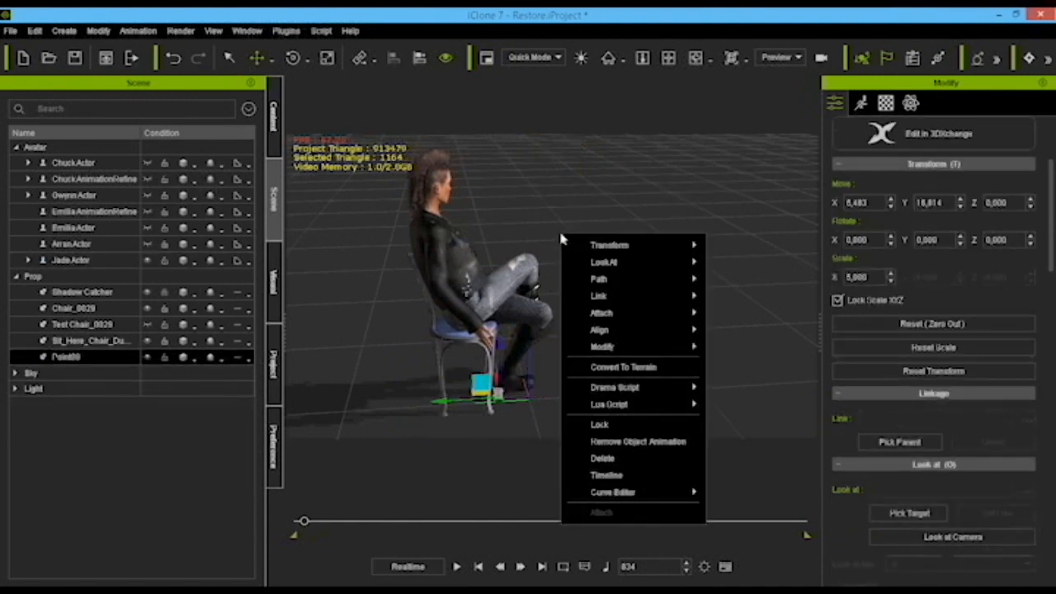
mouse_move(601, 312)
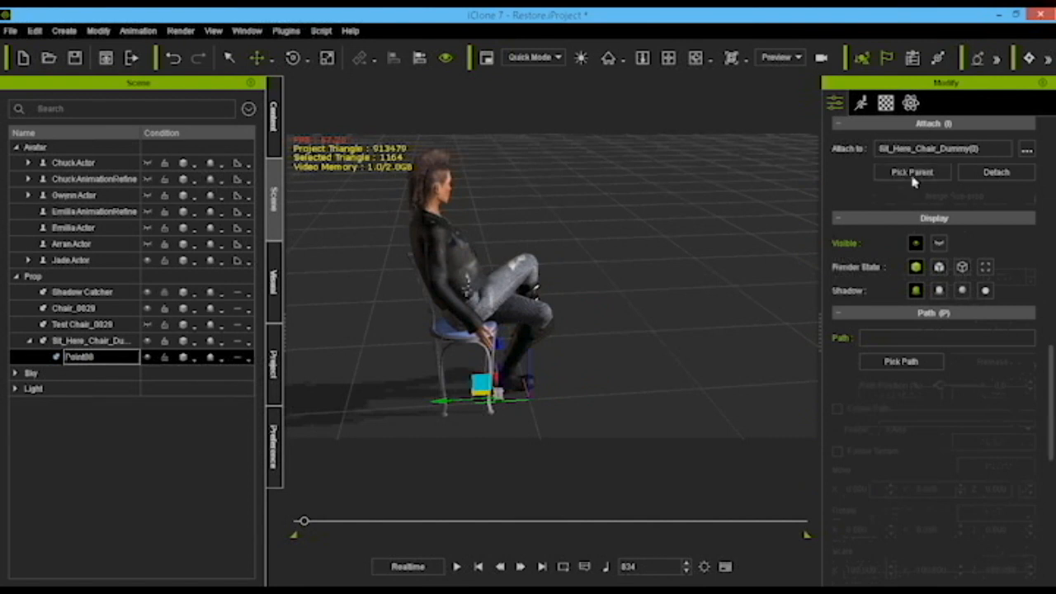
click(912, 171)
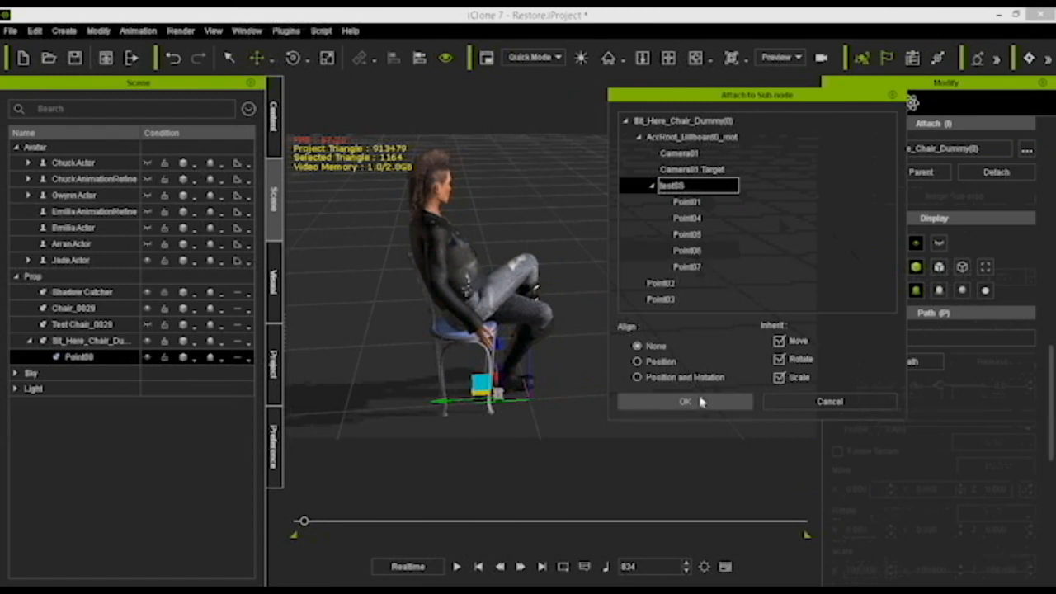
click(685, 401)
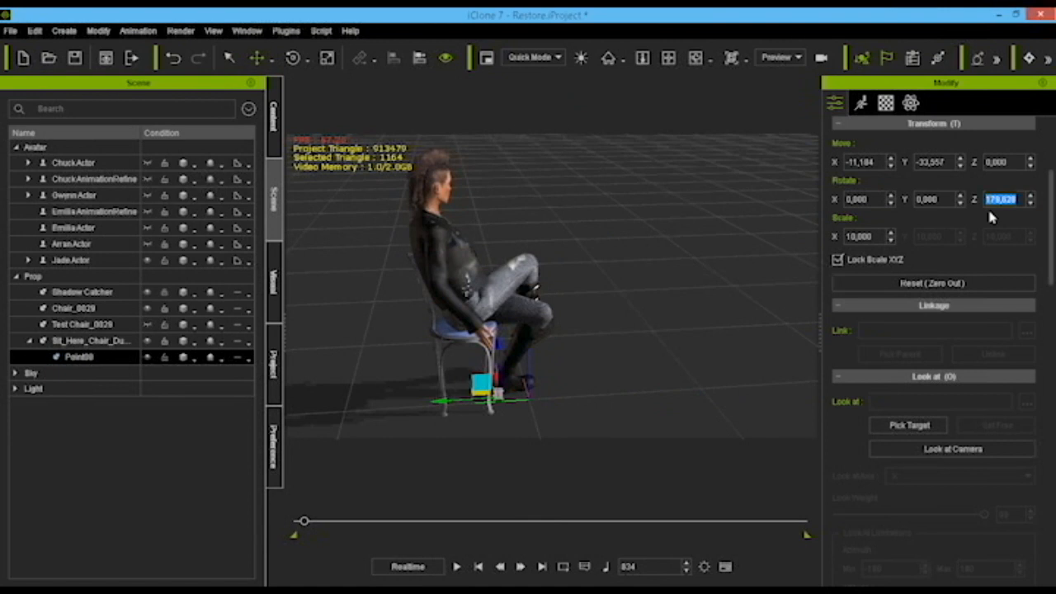
text(0,000)
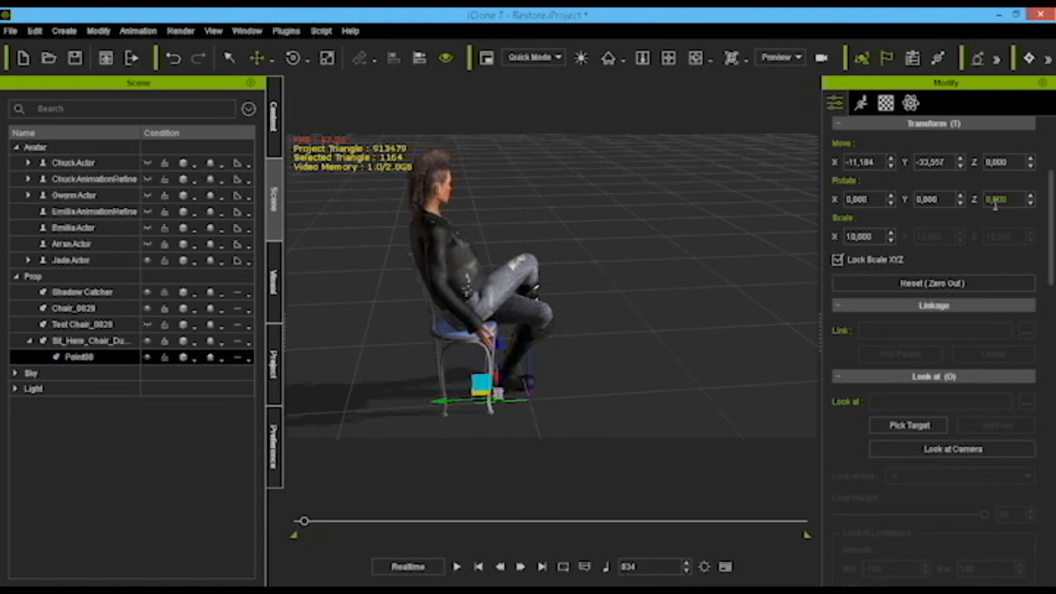
Switch Point08's material to the Traditional shader with opacity 0
click(885, 102)
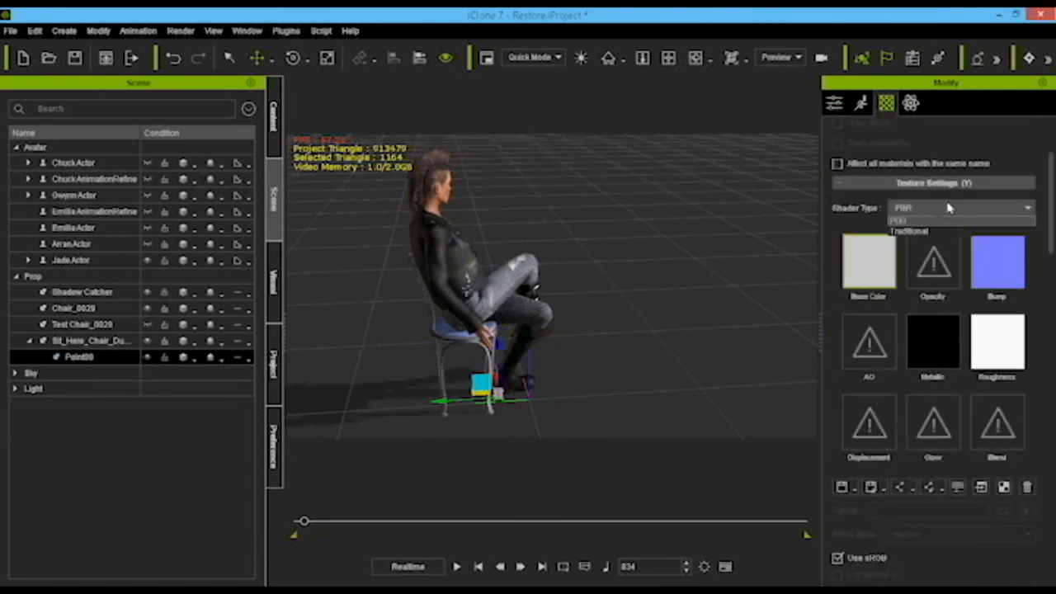
click(907, 230)
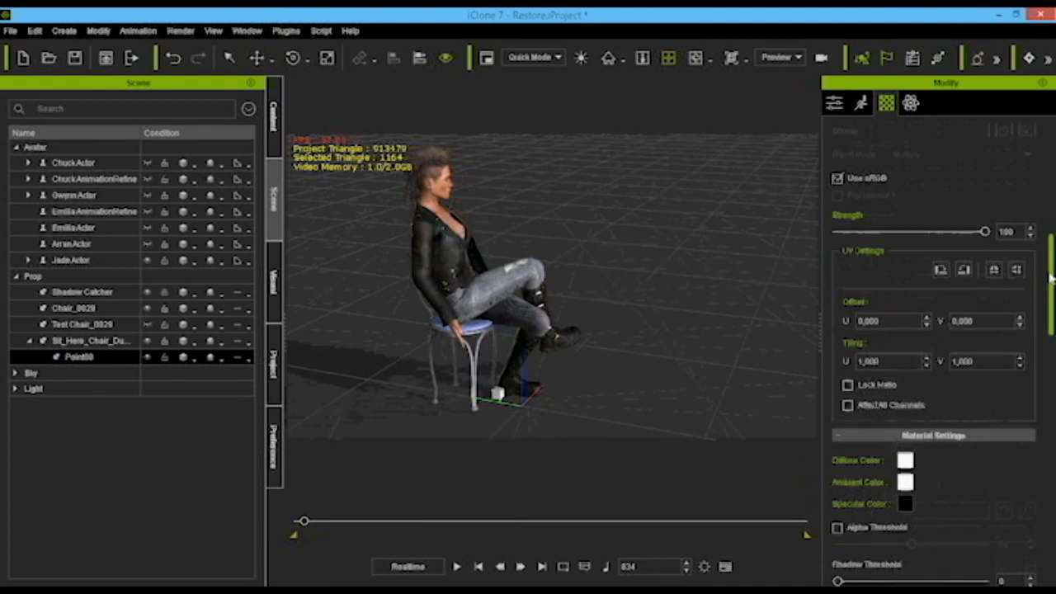
scroll(down, 3)
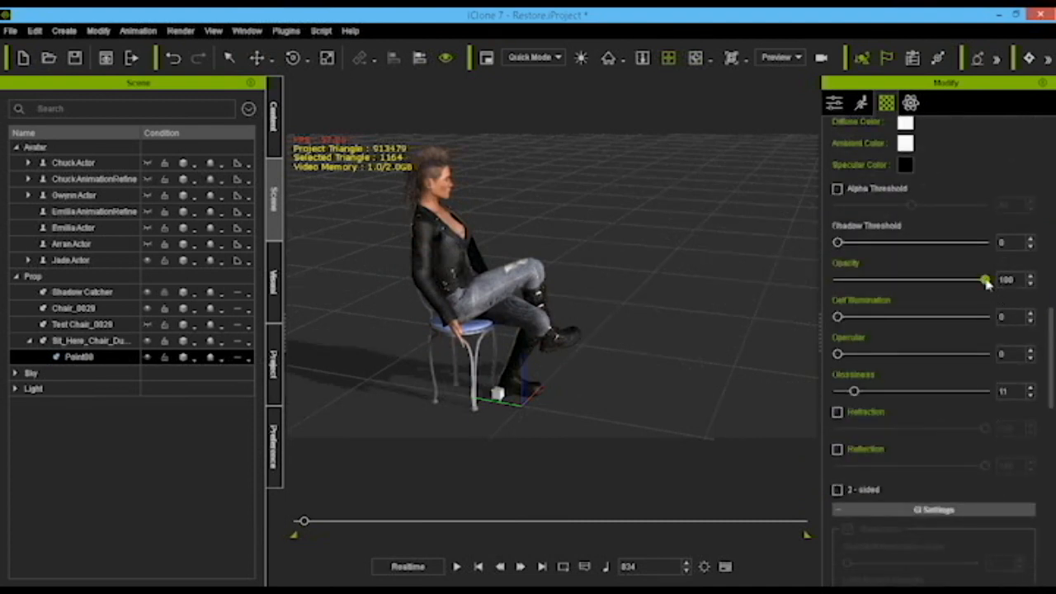
drag(985, 280, 836, 280)
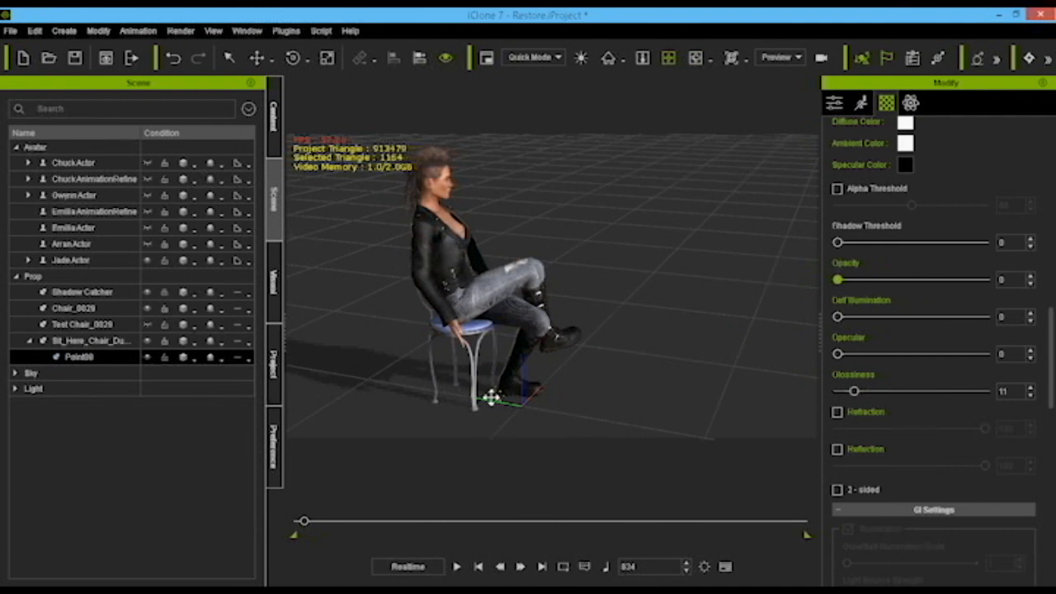
mouse_move(662, 271)
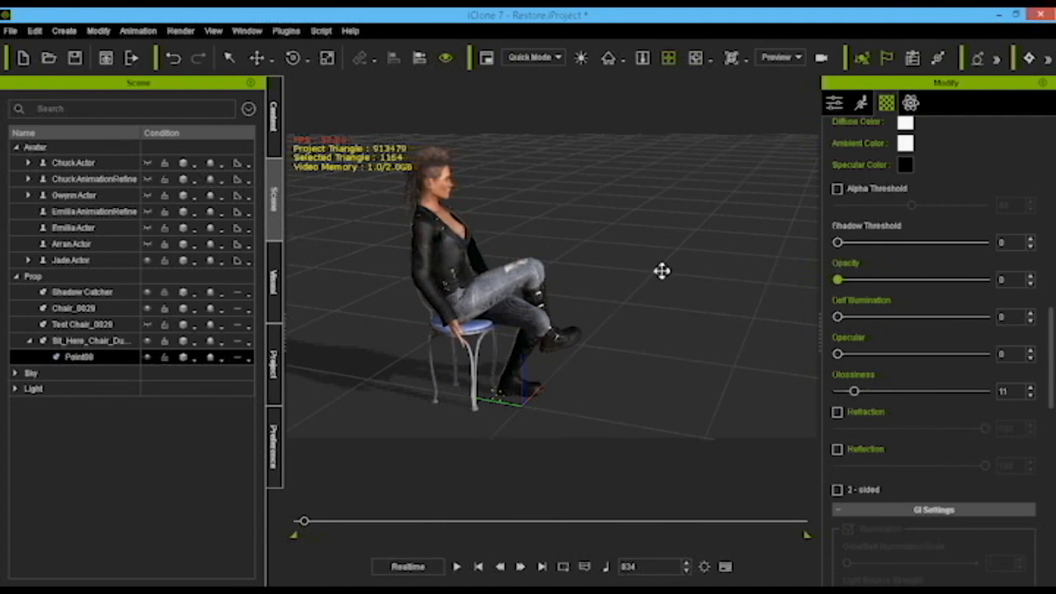
right_click(662, 271)
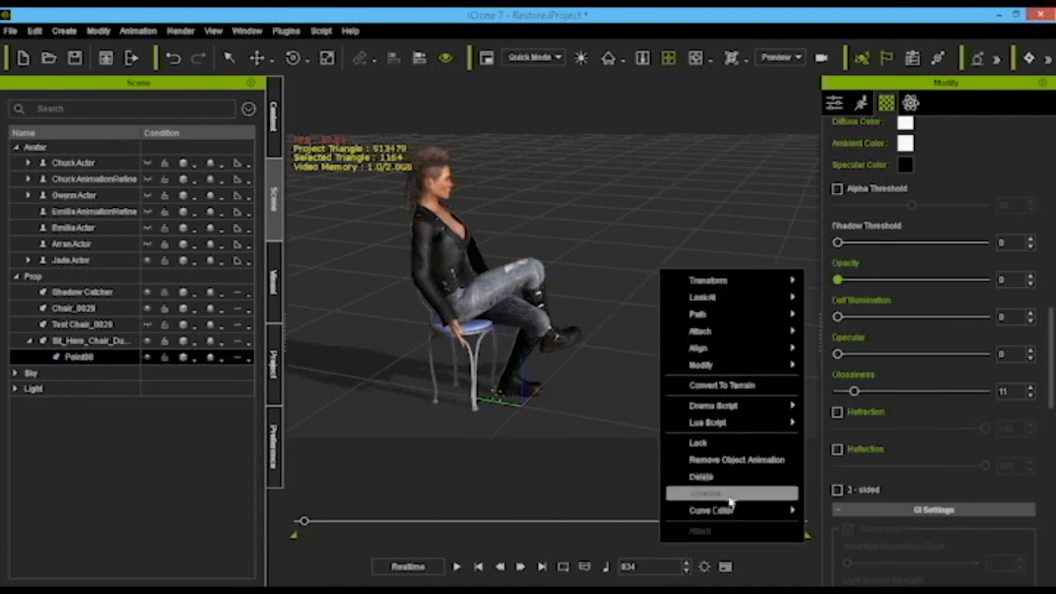
click(601, 413)
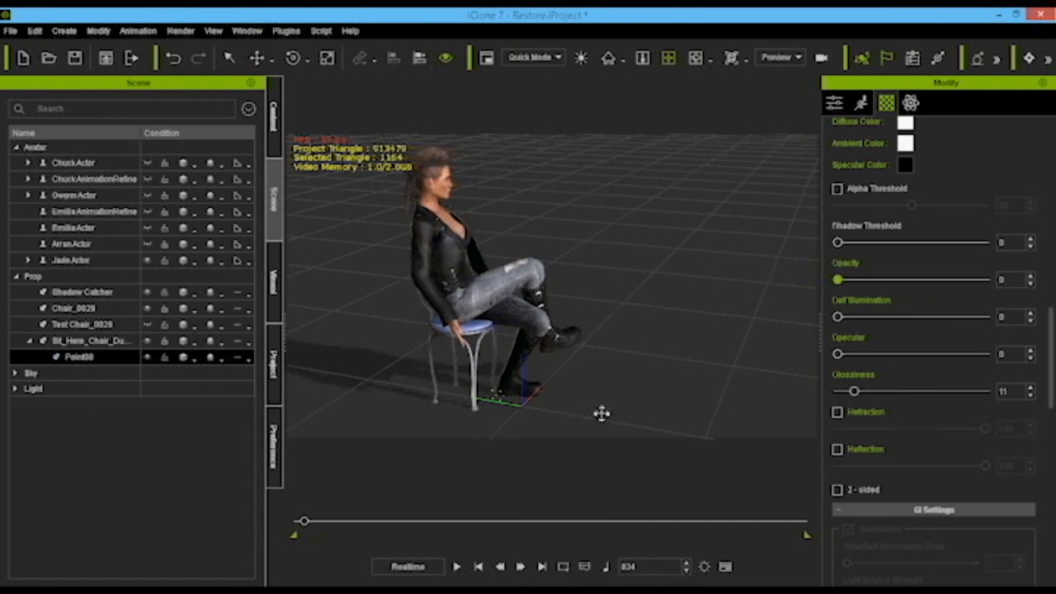
Select Bit_Here_Chair_Dummy and merge its attached Point08 helper with Merge Sub-prop
click(90, 341)
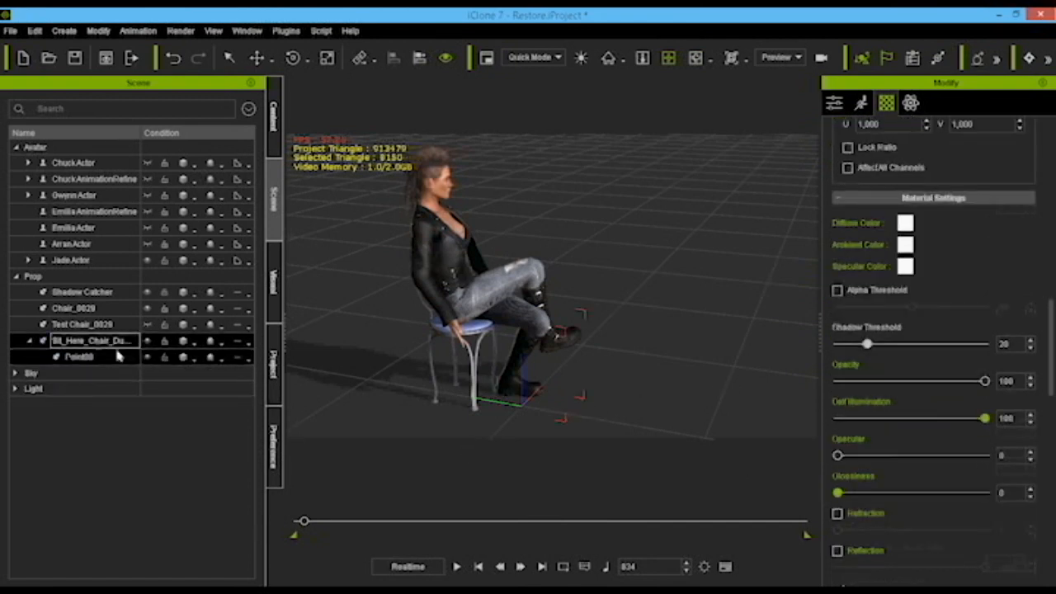
click(834, 102)
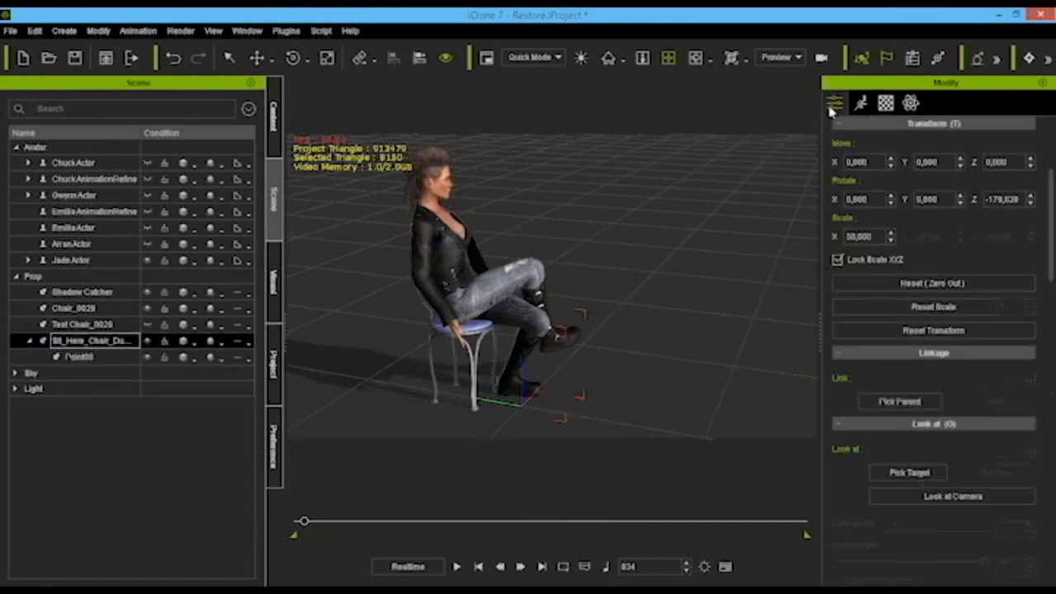
click(860, 102)
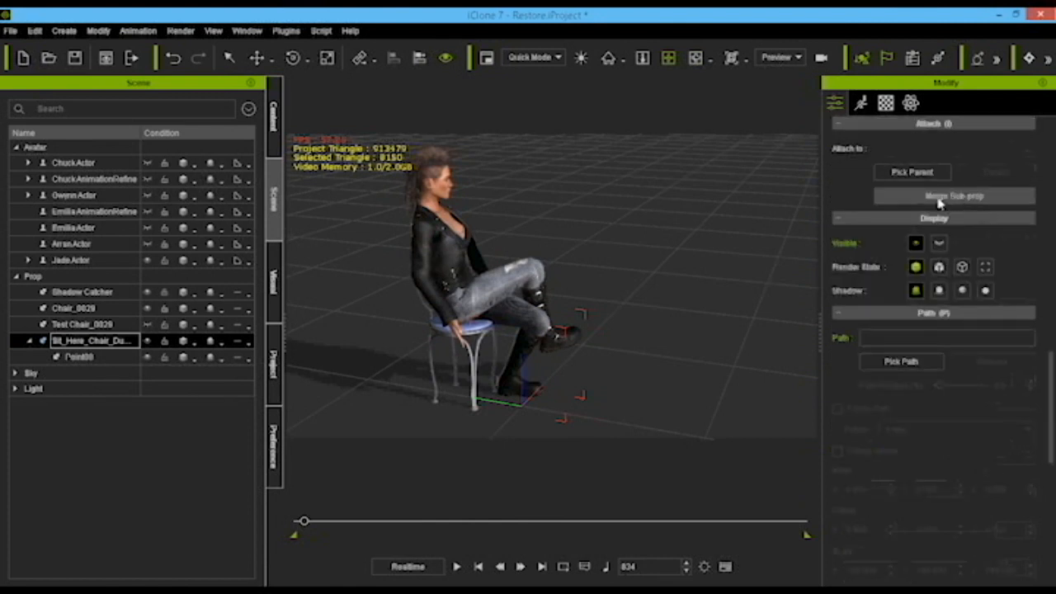
click(953, 196)
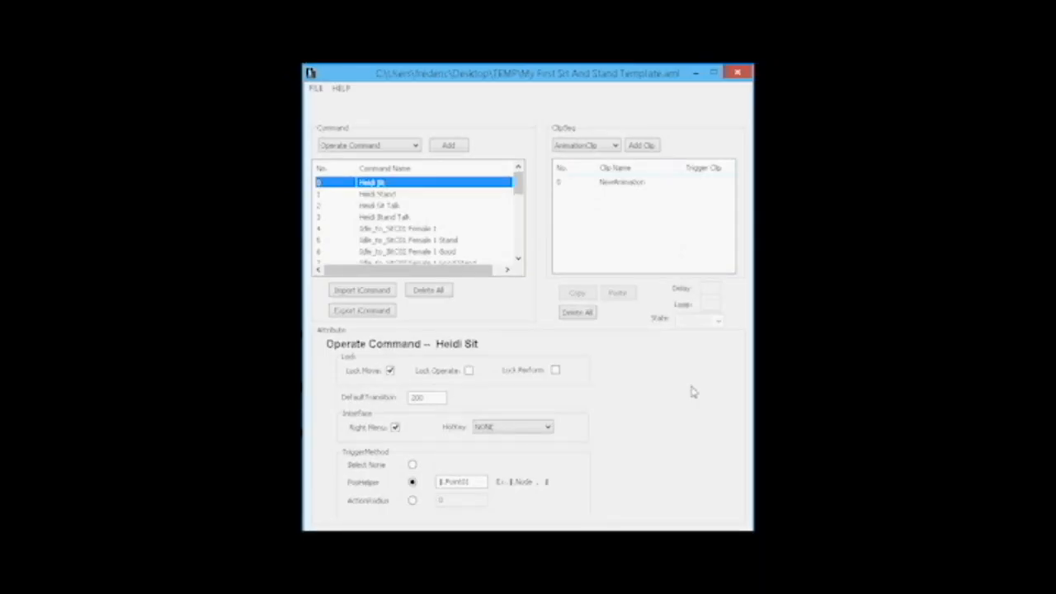
mouse_move(525, 204)
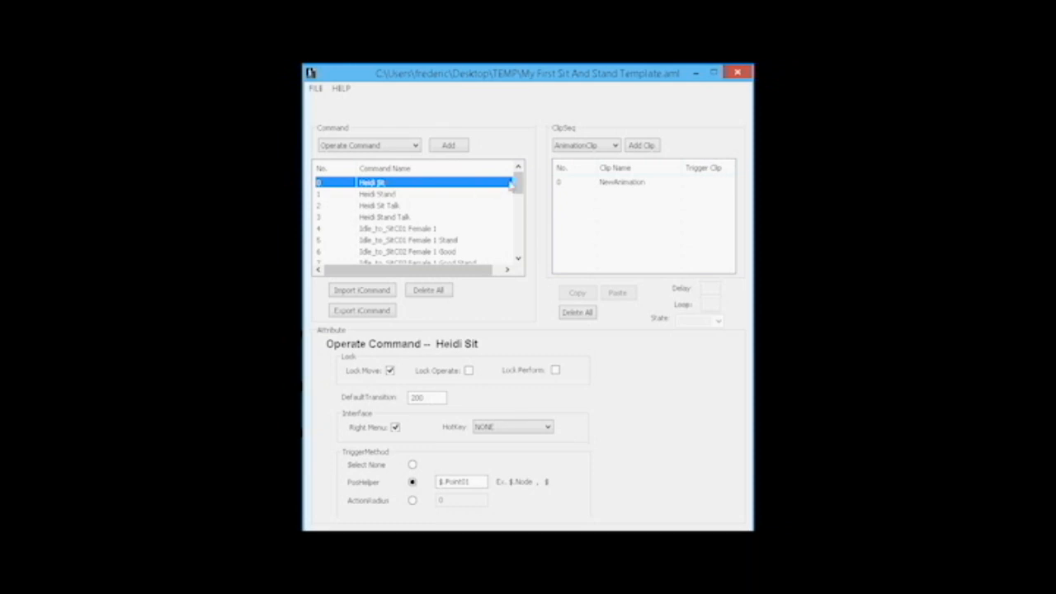
Set the PosHelper to $.Point08 for the Sit_female_legs_crossed 01 and 02 sit and stand commands
scroll(down, 3)
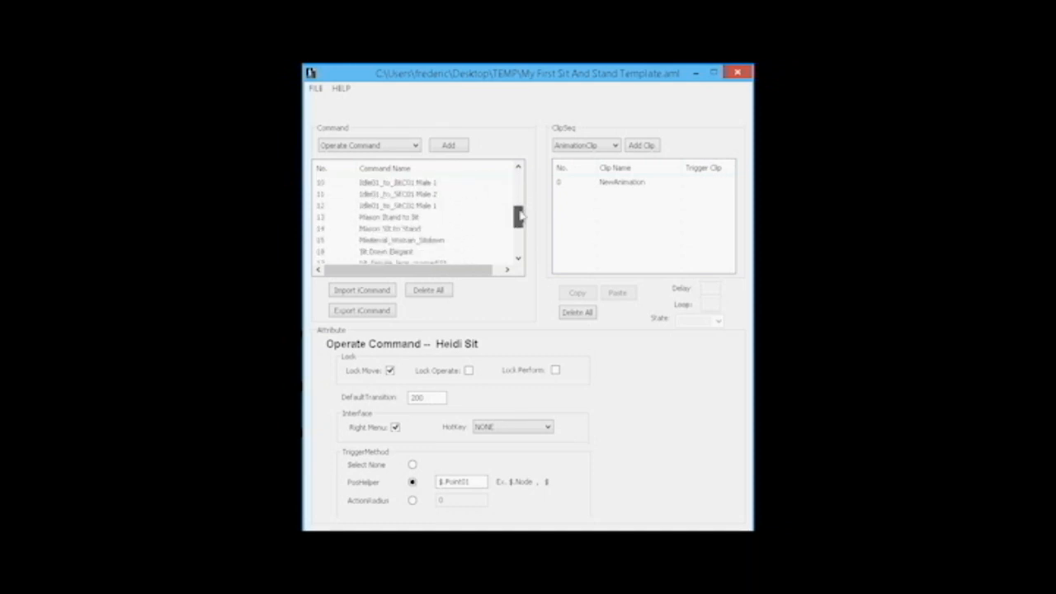
scroll(down, 3)
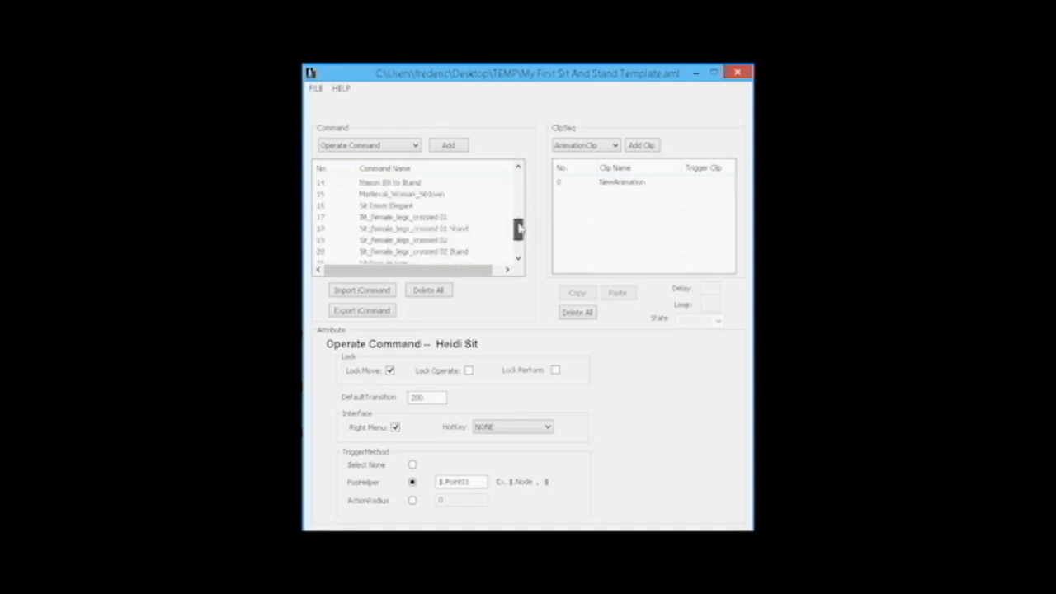
click(404, 217)
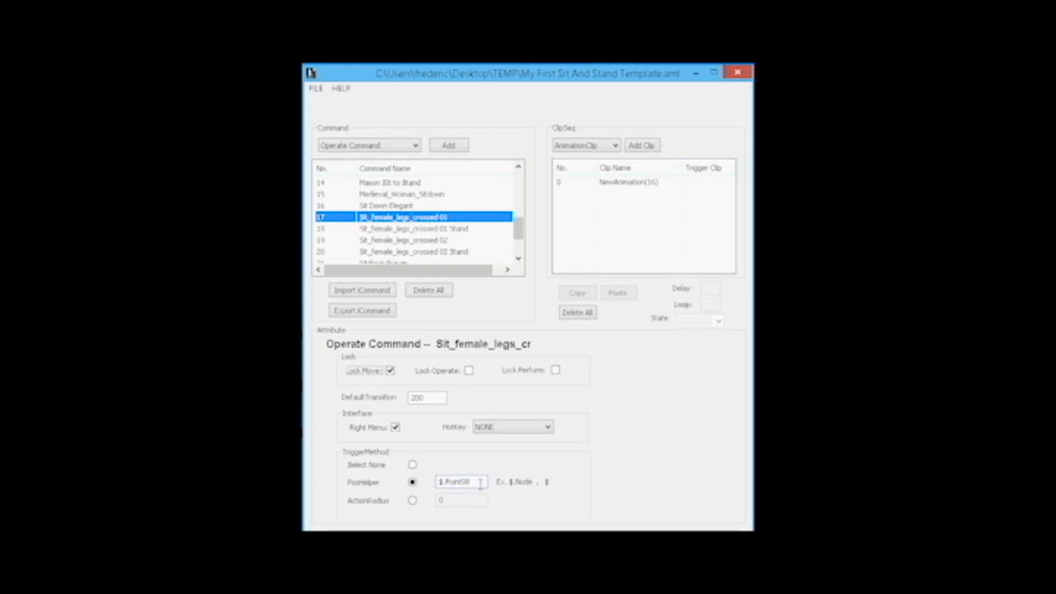
click(413, 228)
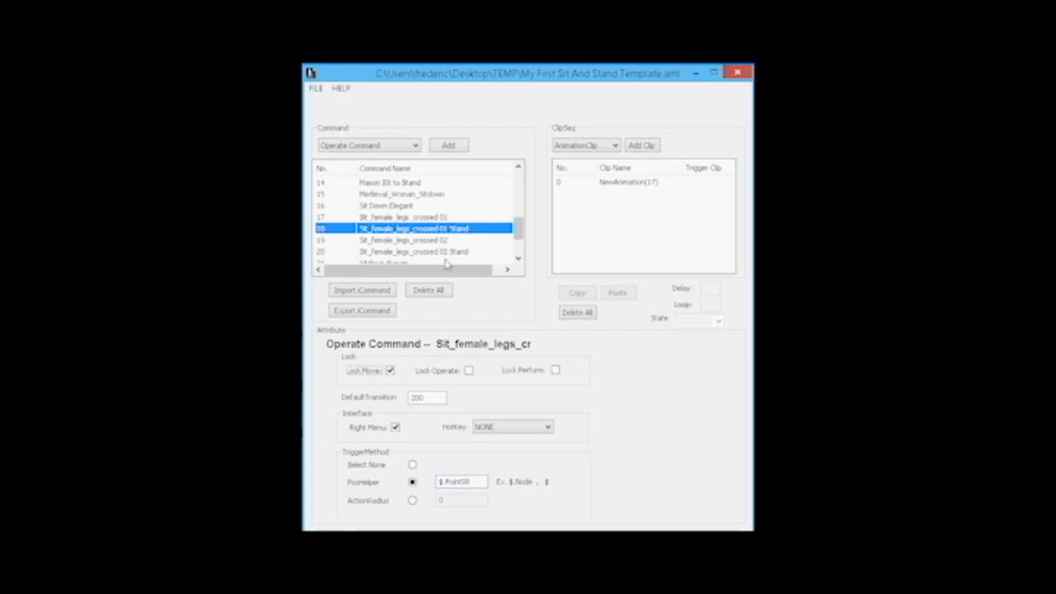
click(404, 240)
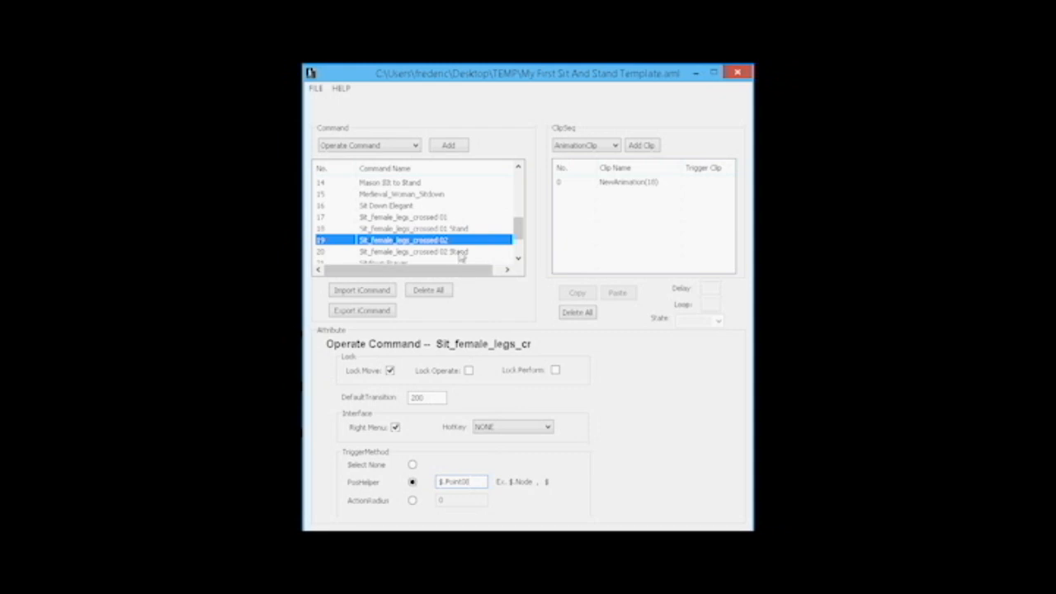
click(413, 251)
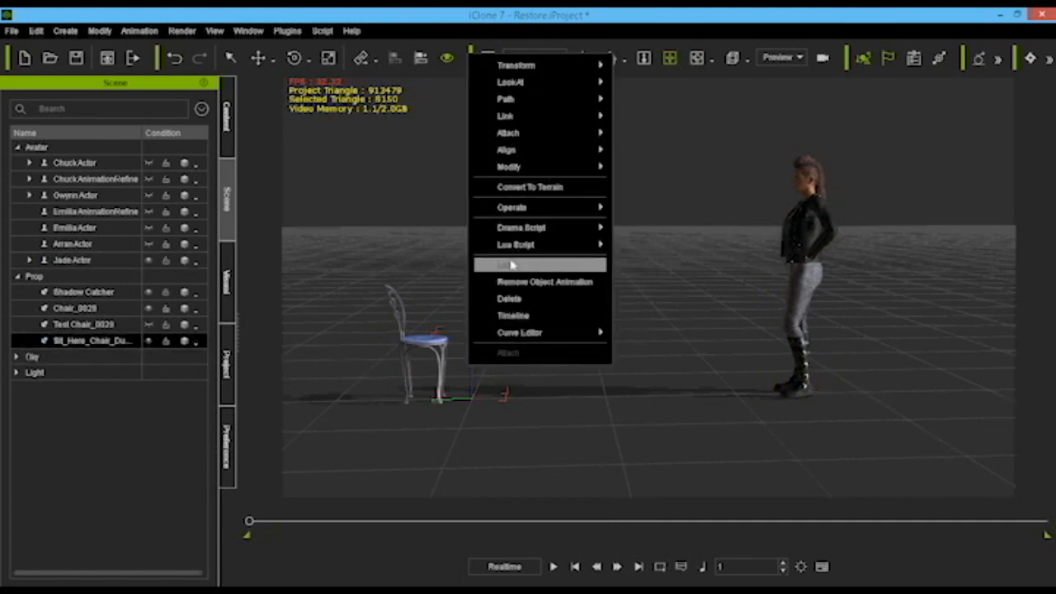
mouse_move(521, 227)
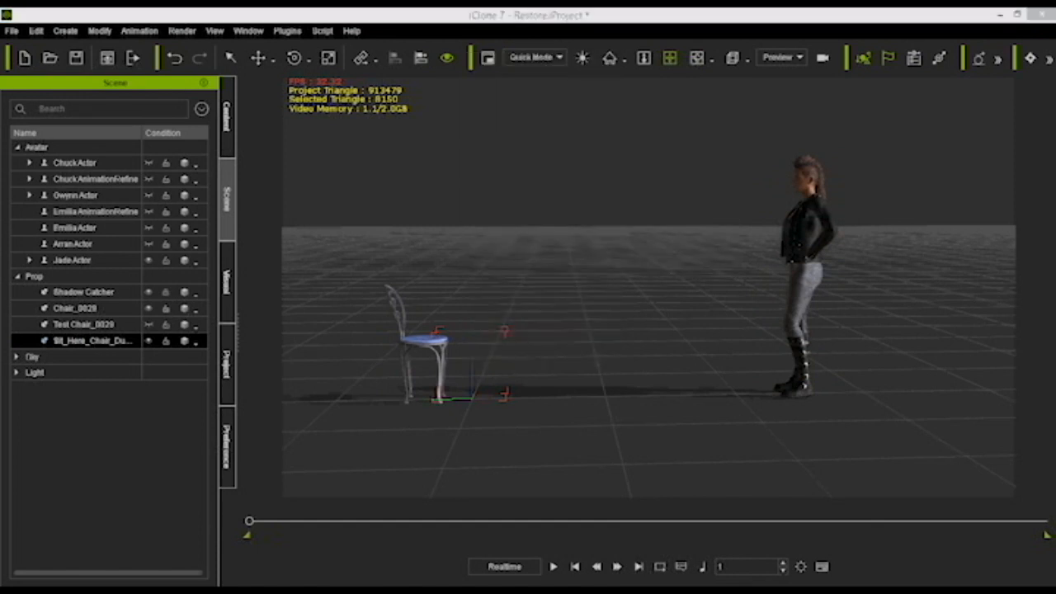
Make the actor perform a sit command on the chair dummy via Operate
click(84, 324)
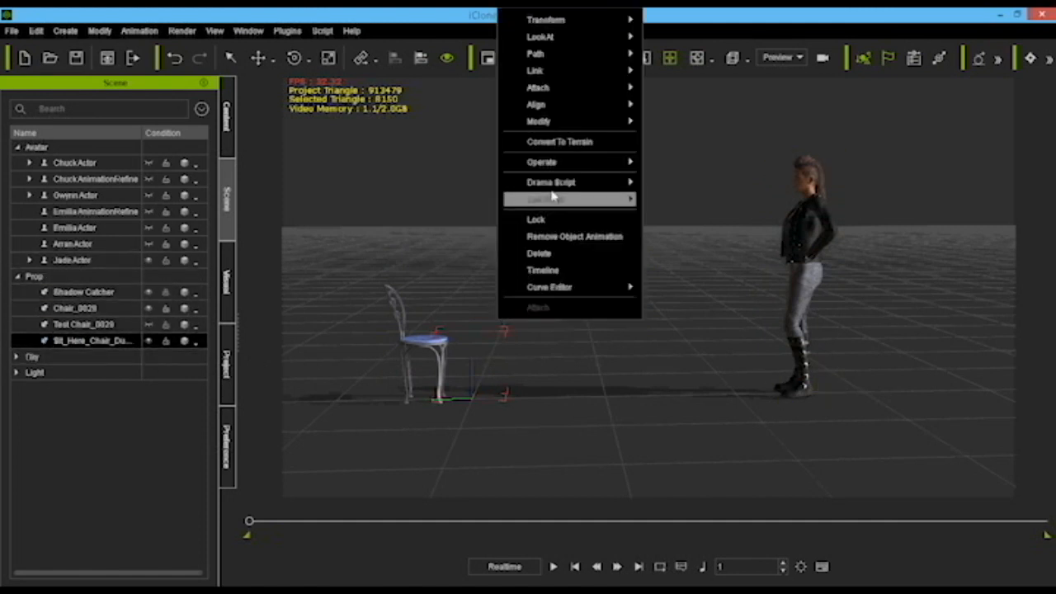
mouse_move(542, 162)
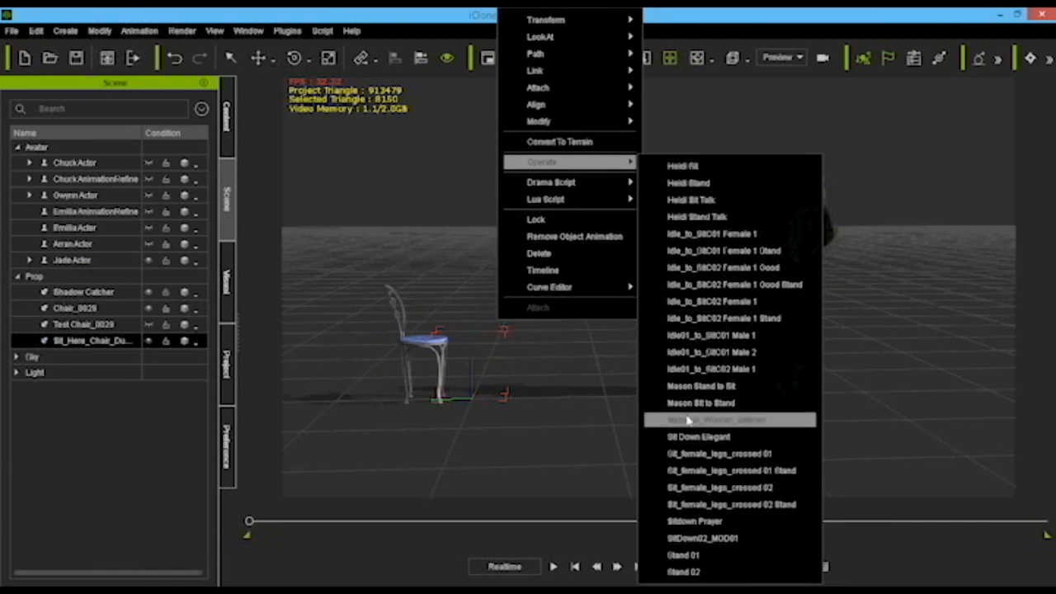
click(730, 419)
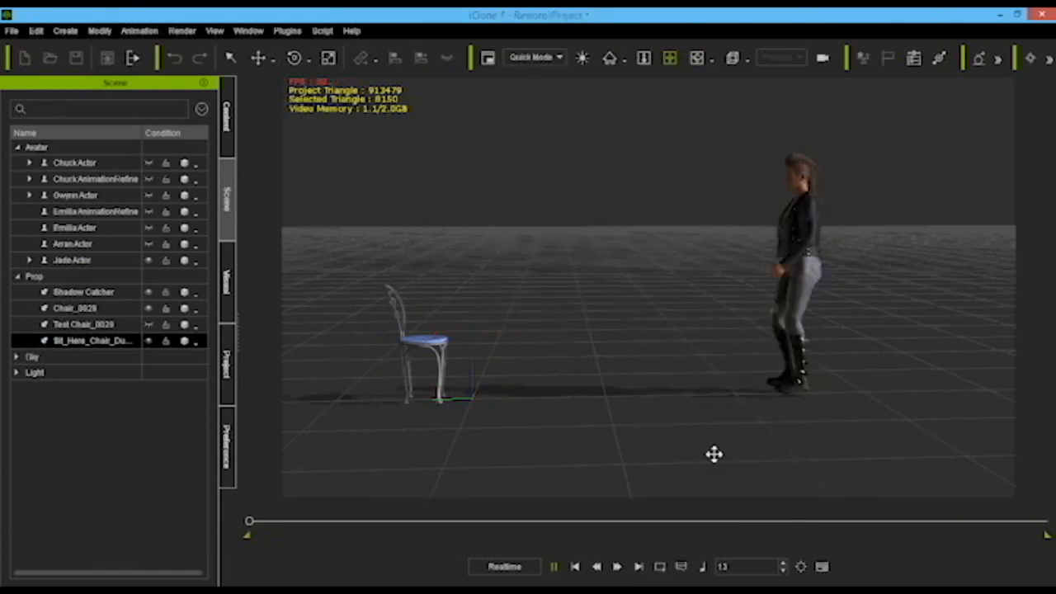